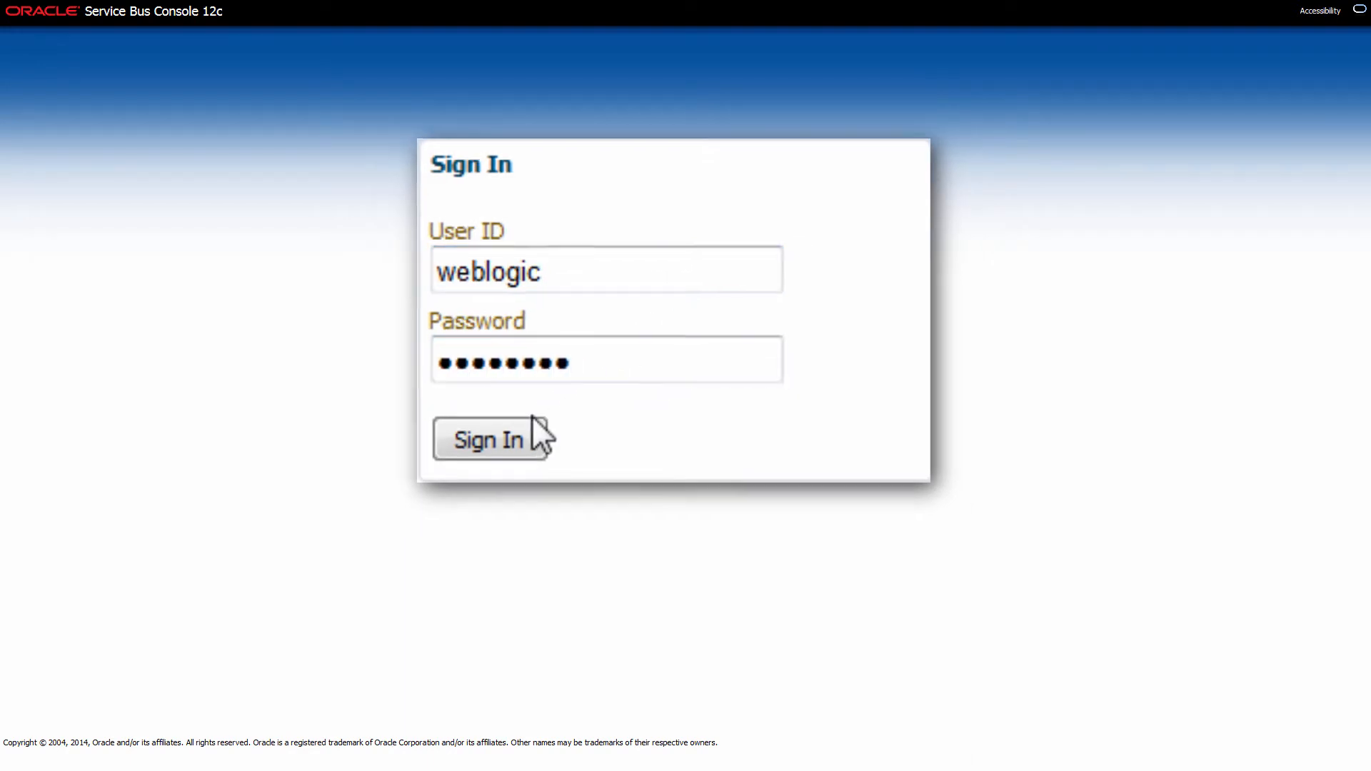
# - Sign in to the Service Bus Console and create a new edit session
pyautogui.click(488, 439)
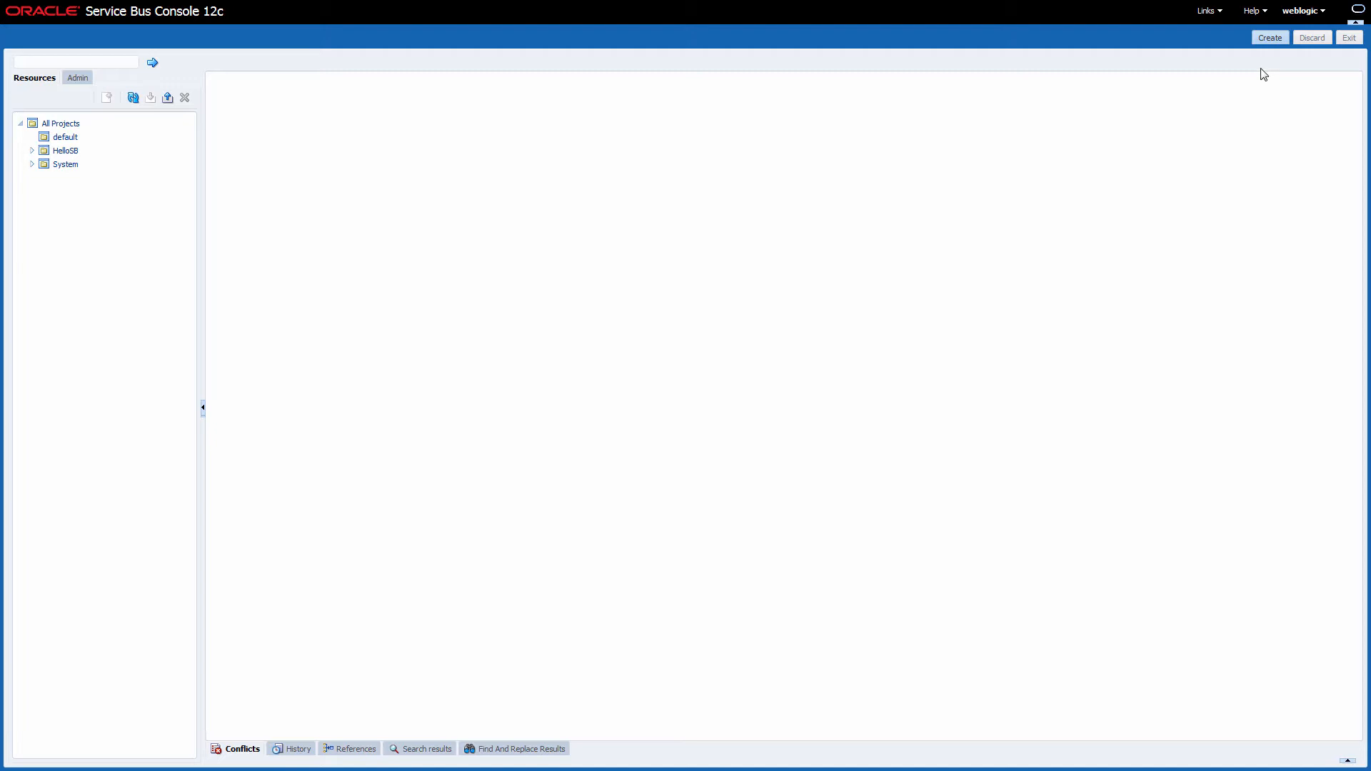
pyautogui.click(1269, 37)
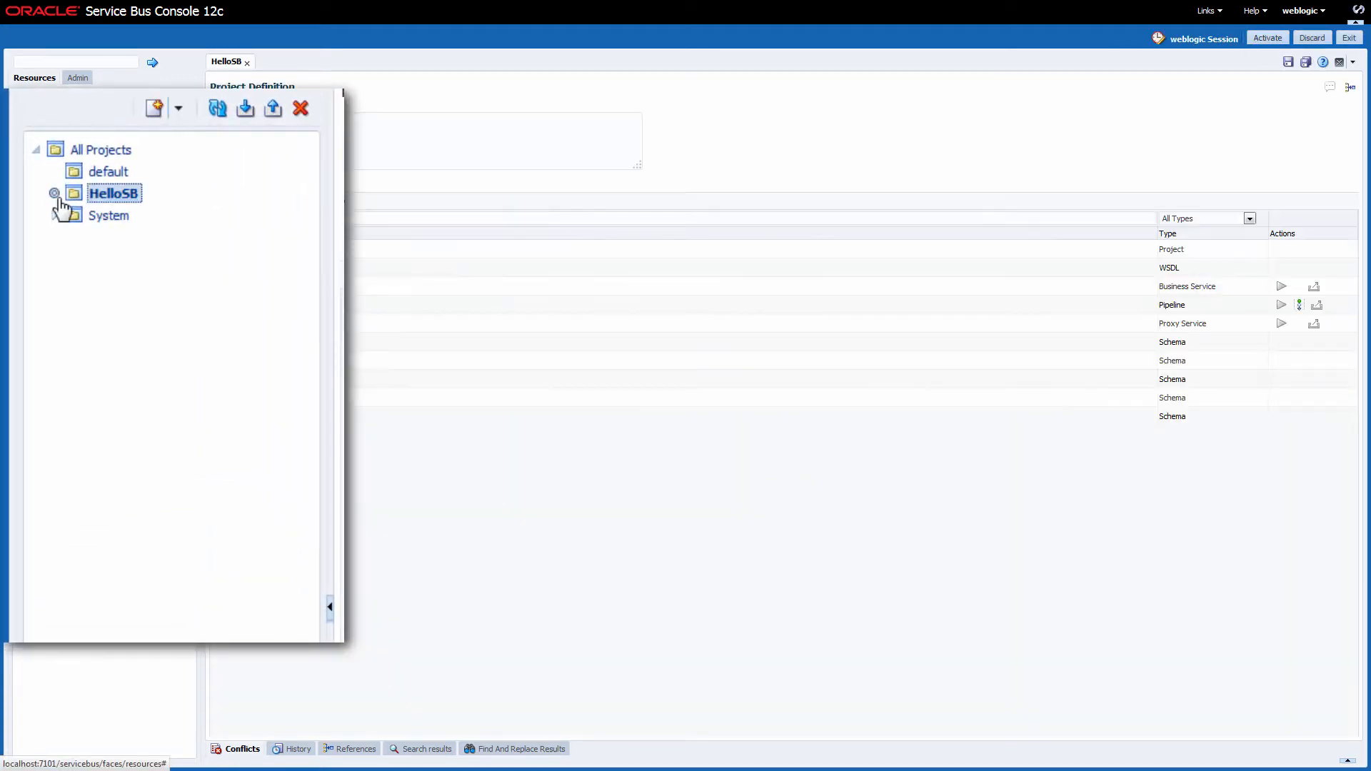
# - Create alert destination HelloSBAlertDestination with a description naming the HelloSB project
pyautogui.click(155, 108)
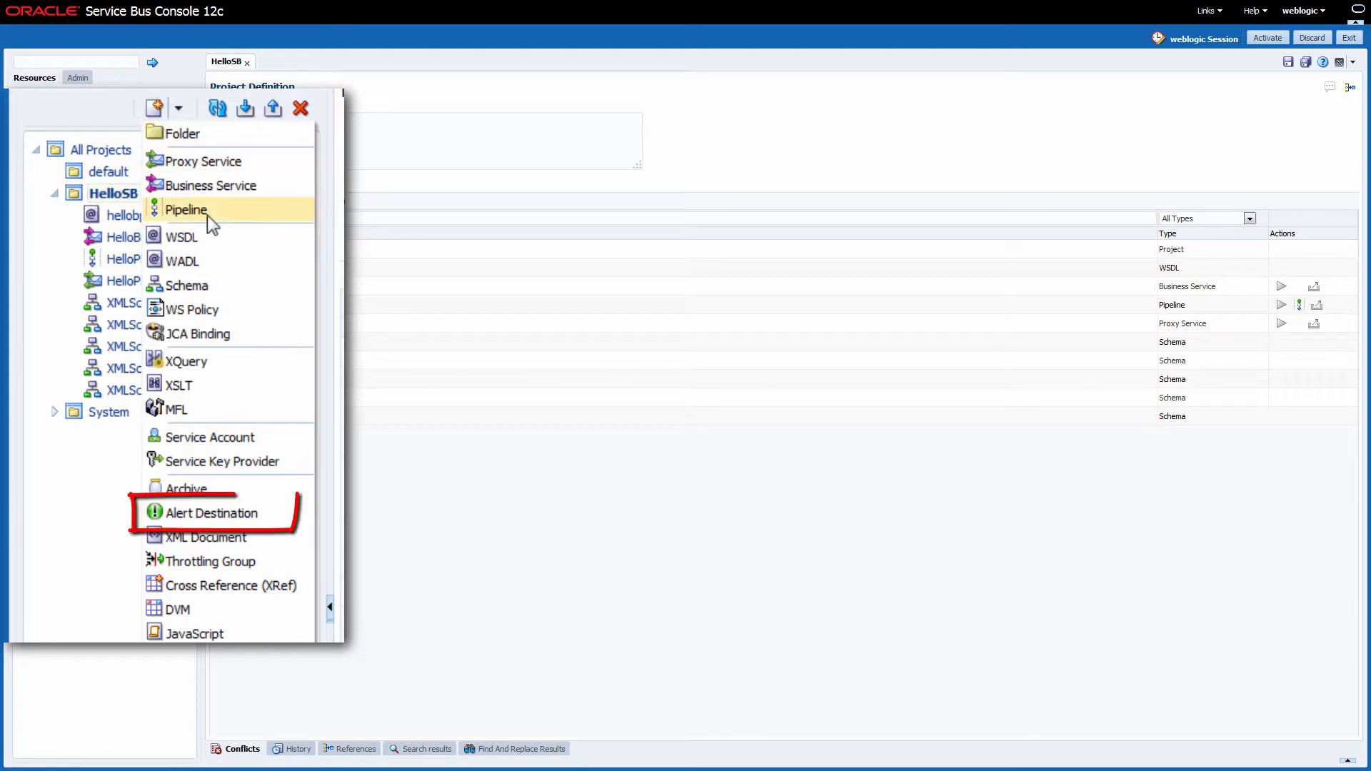
pyautogui.click(210, 513)
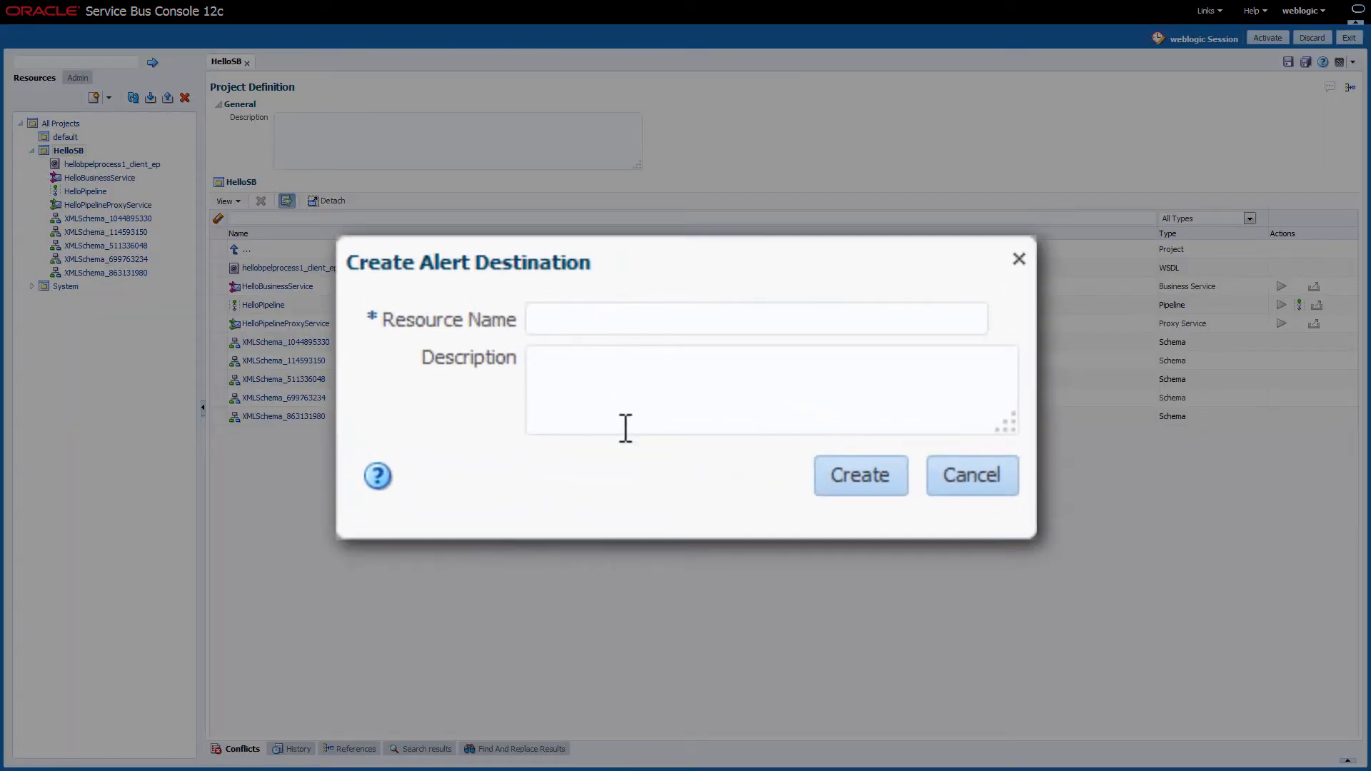
pyautogui.write('HelloSBAlertDestination')
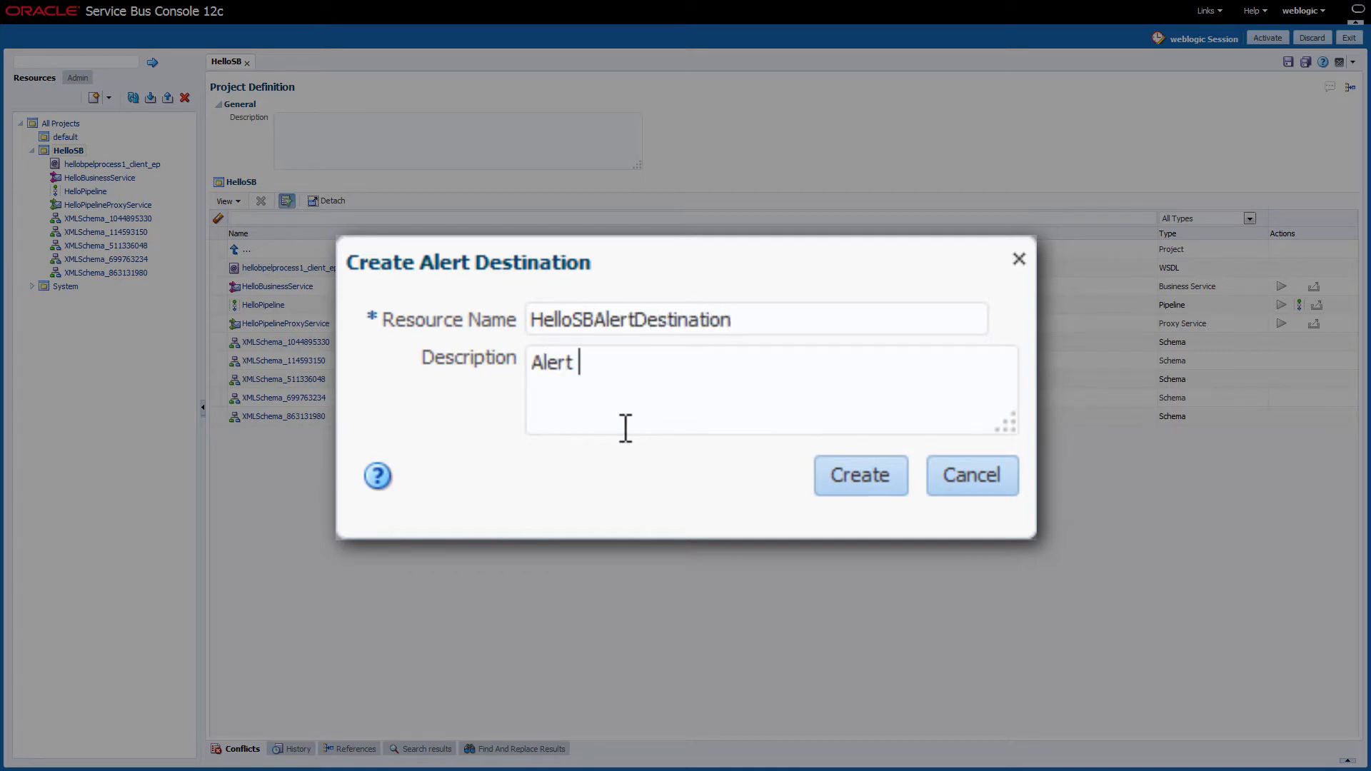
pyautogui.write('Destination for HelloSB p')
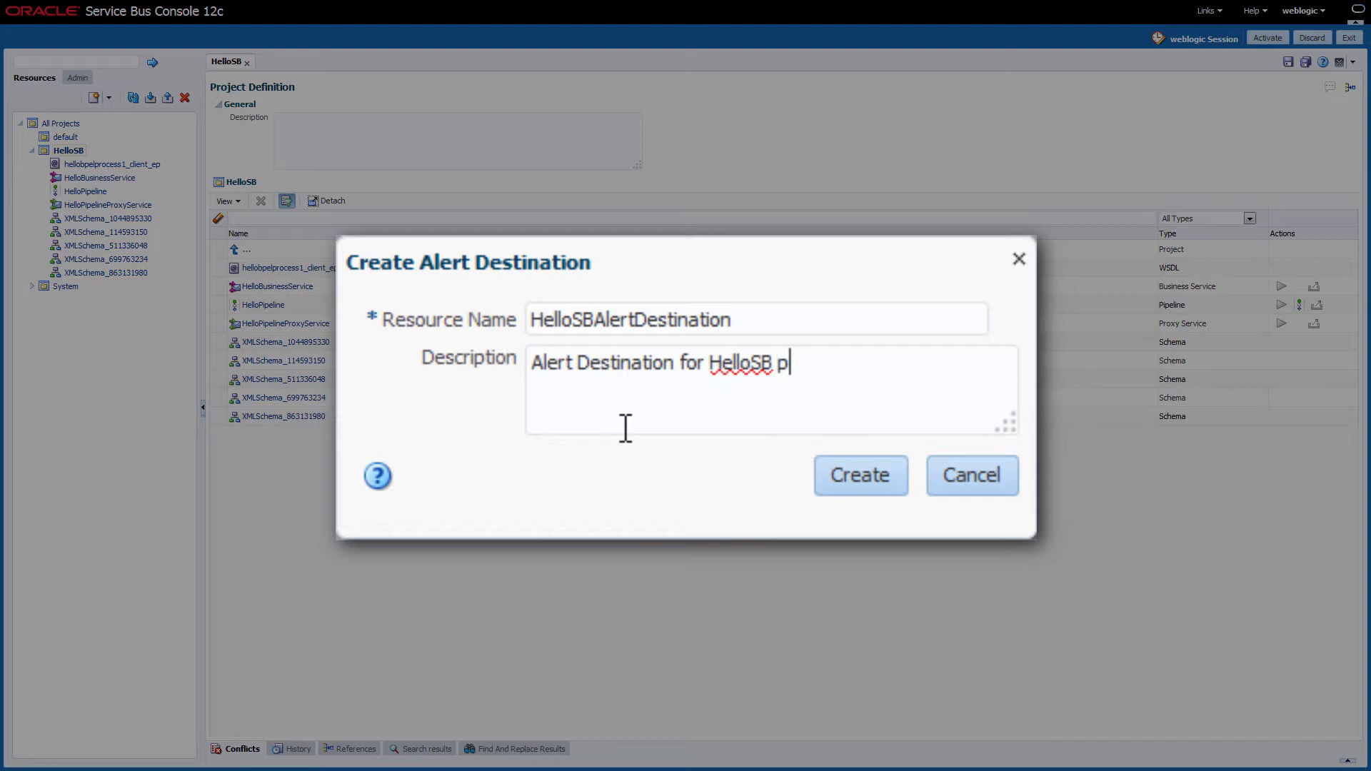
pyautogui.click(858, 475)
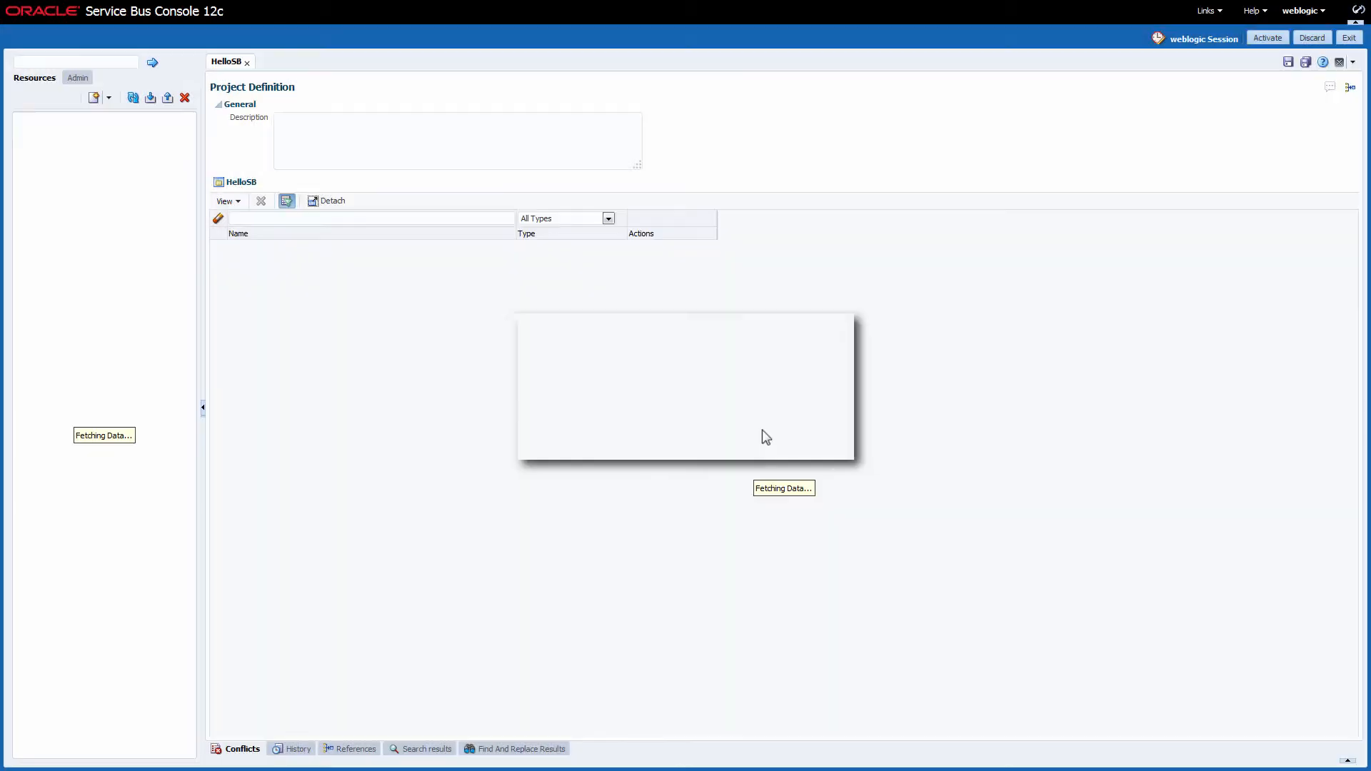
pyautogui.click(105, 218)
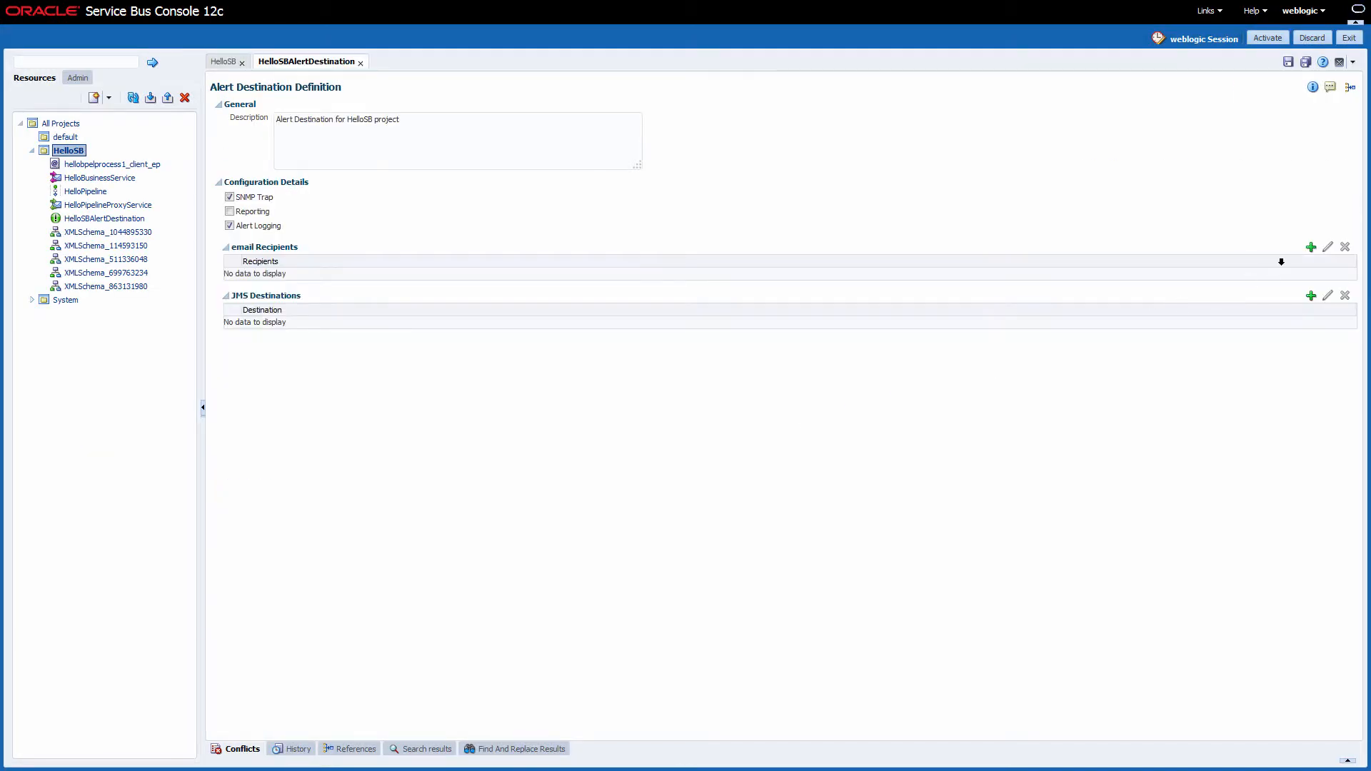
pyautogui.click(1311, 246)
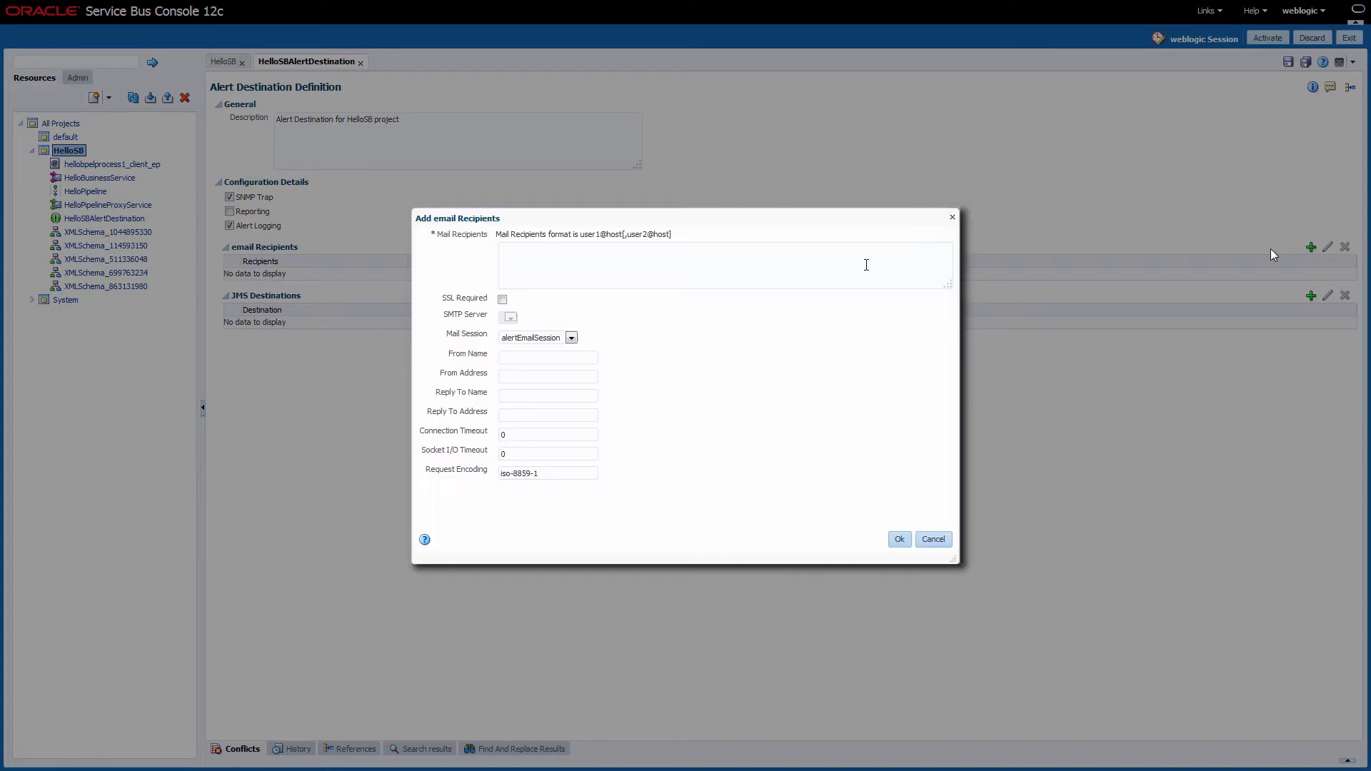
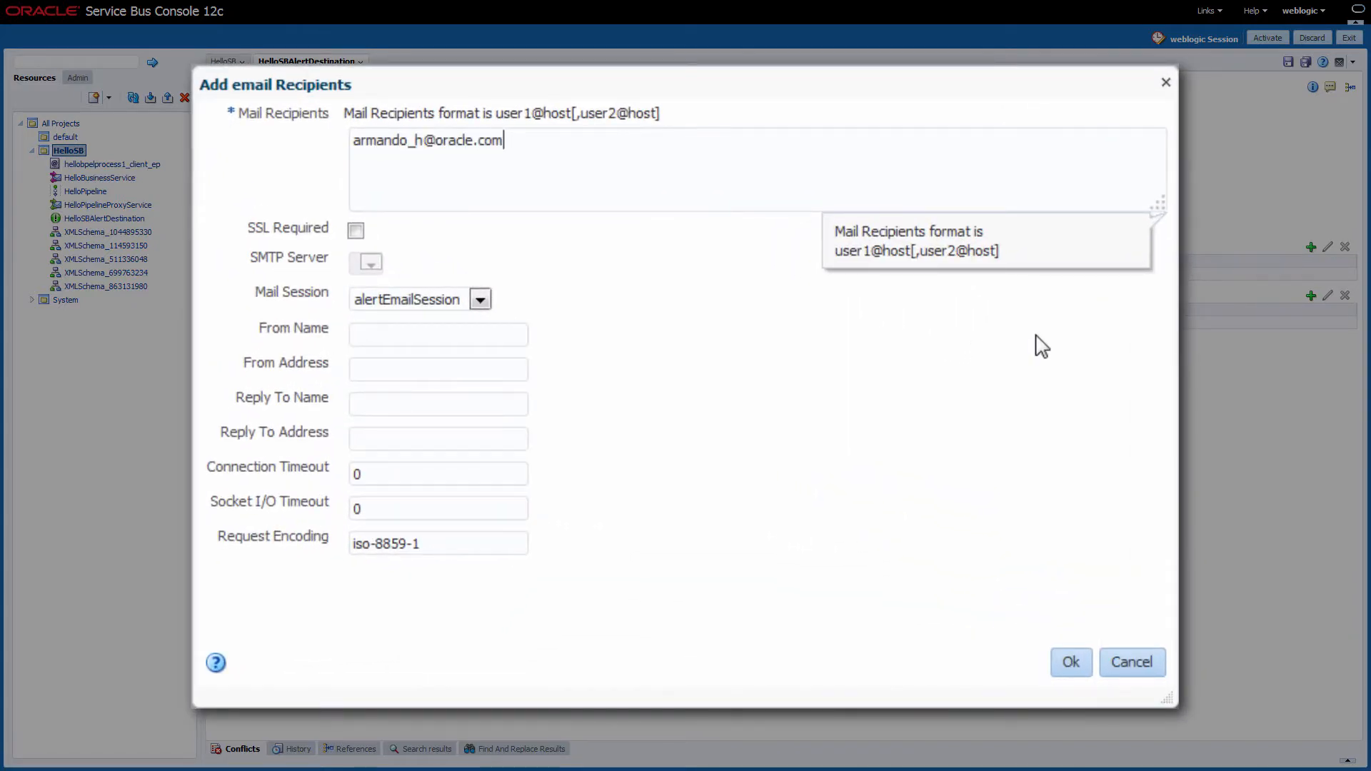
pyautogui.click(479, 300)
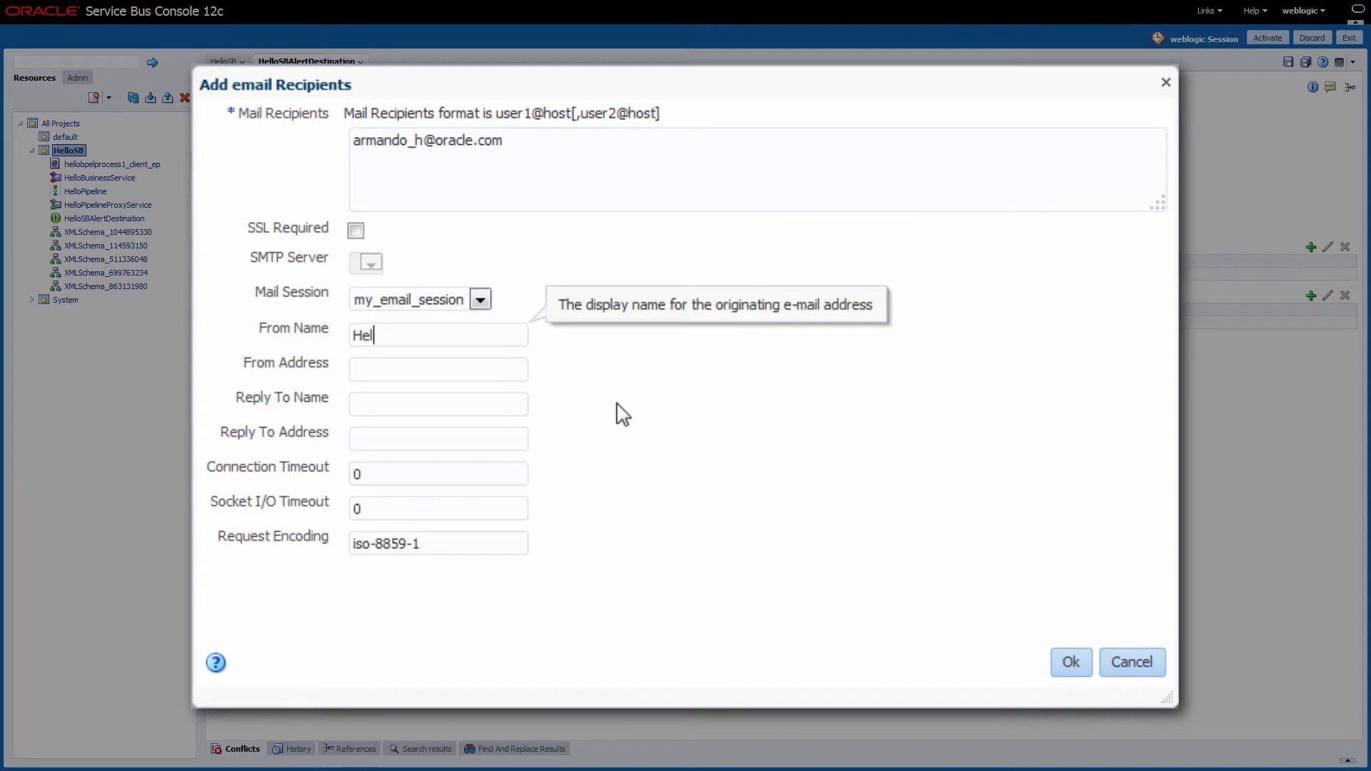
pyautogui.write('loSB A')
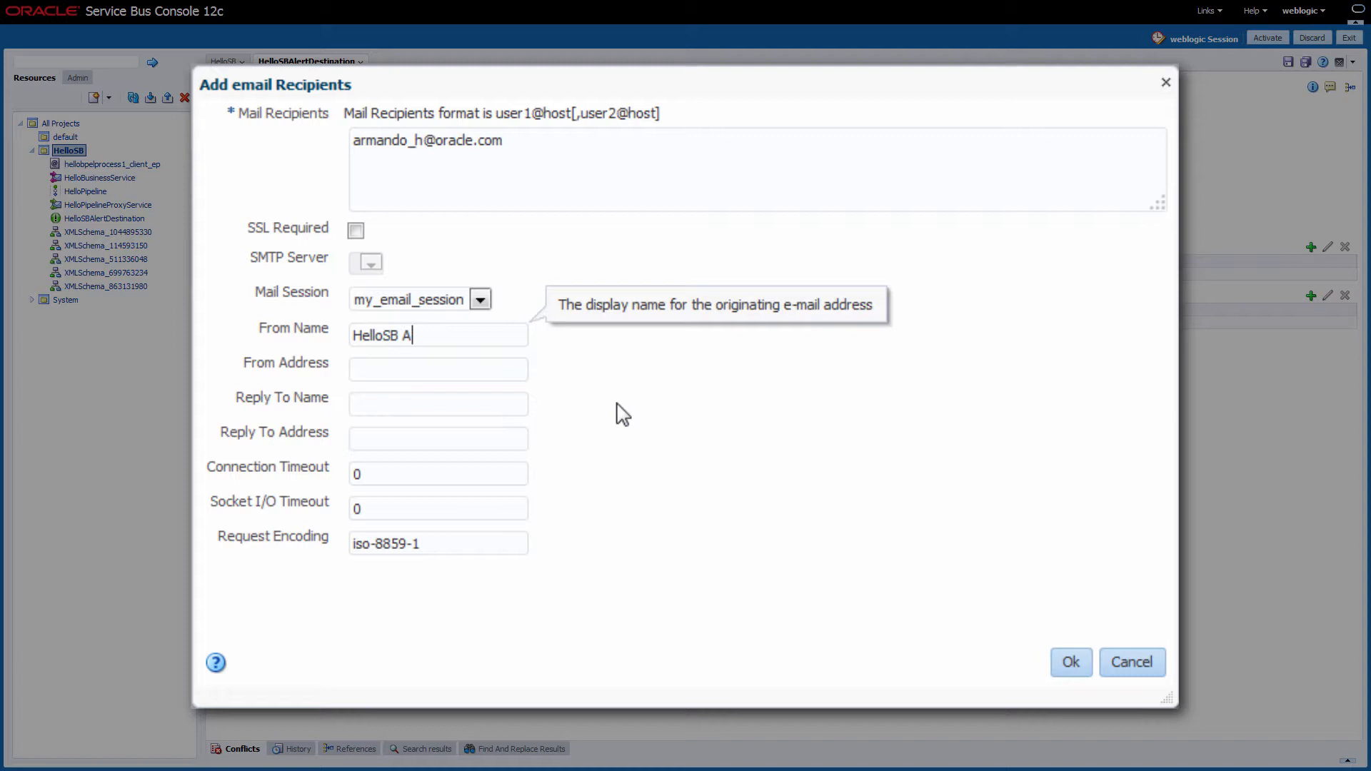
pyautogui.write('lerts')
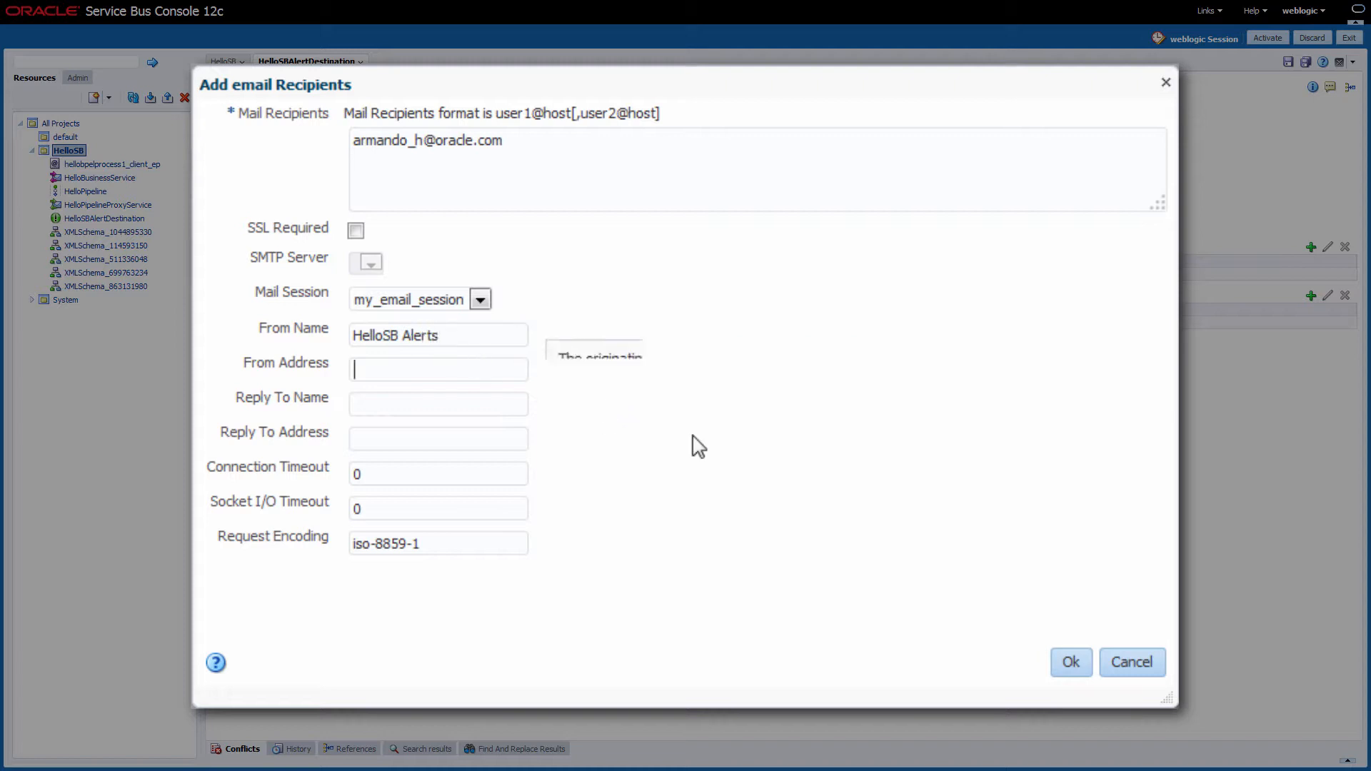
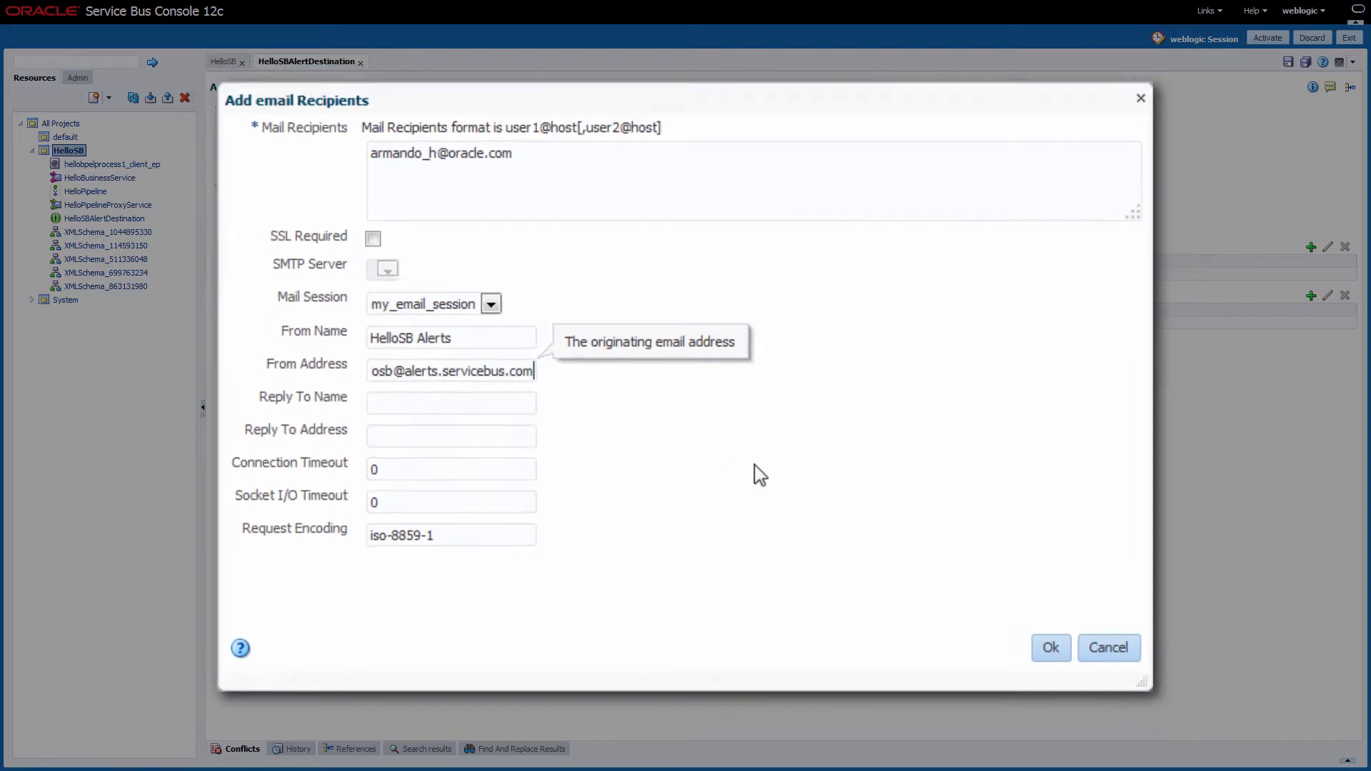
pyautogui.click(1049, 647)
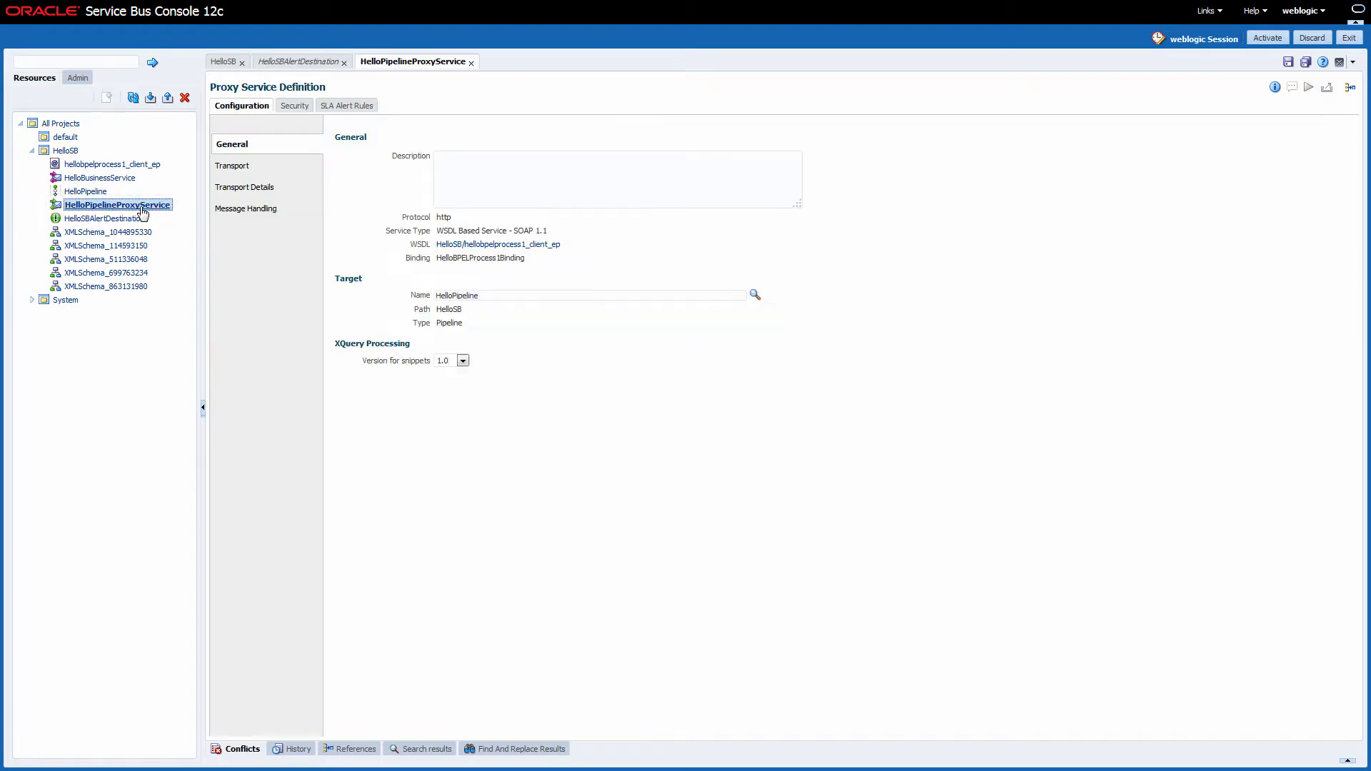
# - Draft SLA rule 'Messages Alert' with a top-limit summary, HelloSBAlertDestination, and Major severity
pyautogui.click(344, 105)
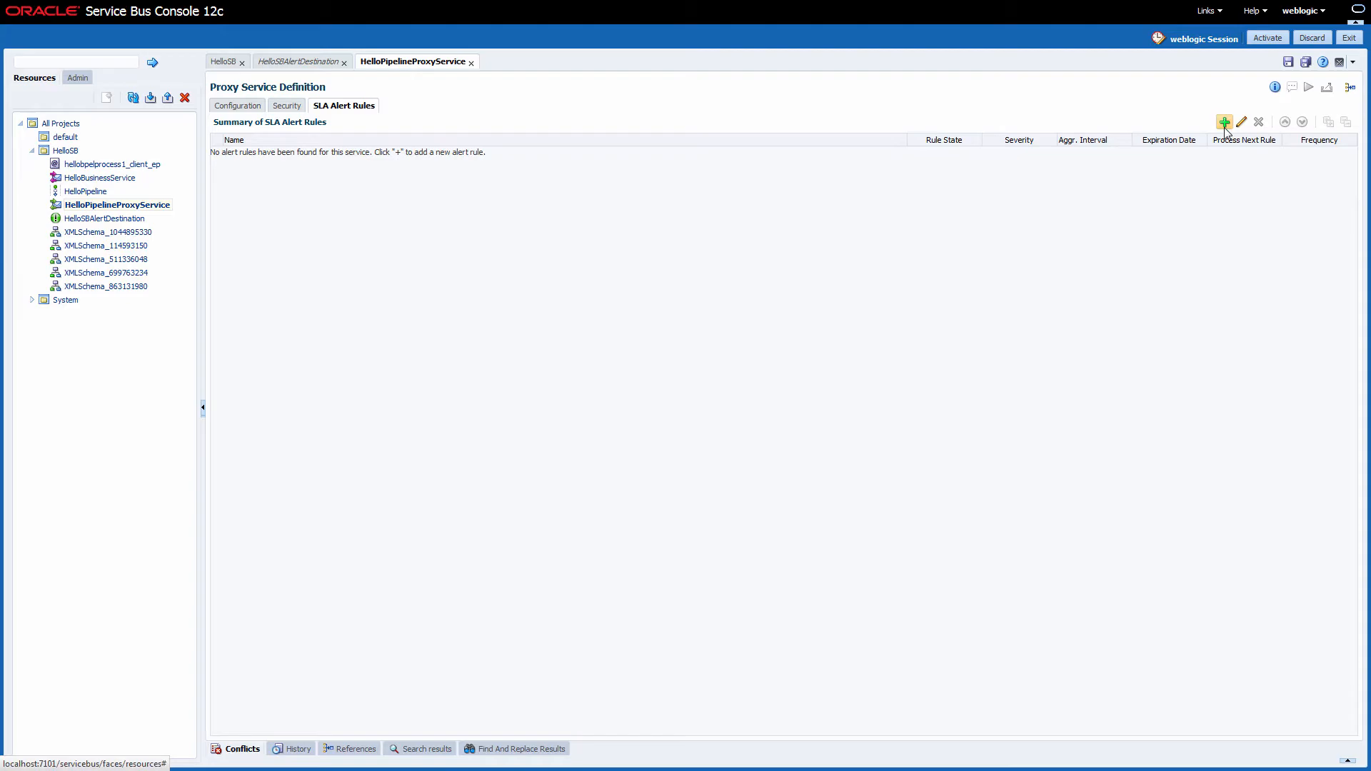
pyautogui.click(1223, 121)
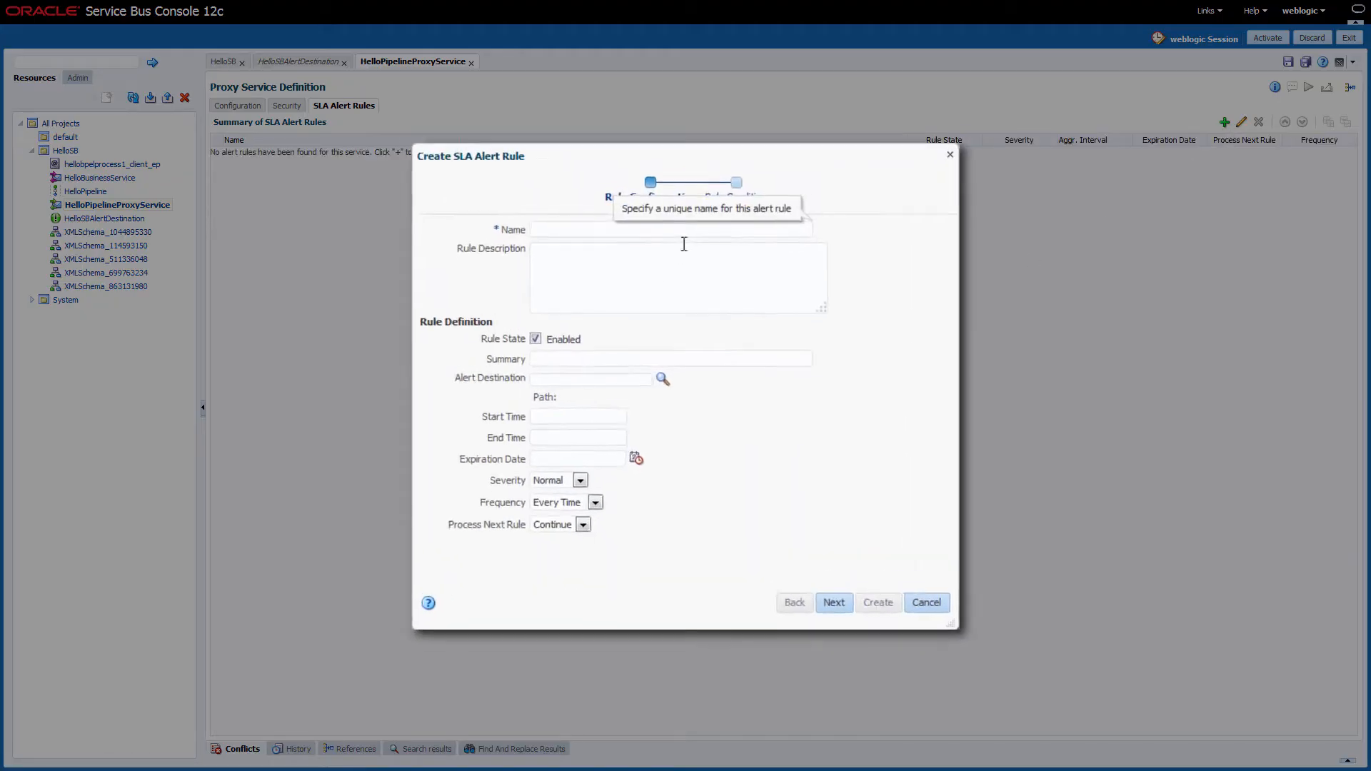
pyautogui.write('Messages Alert')
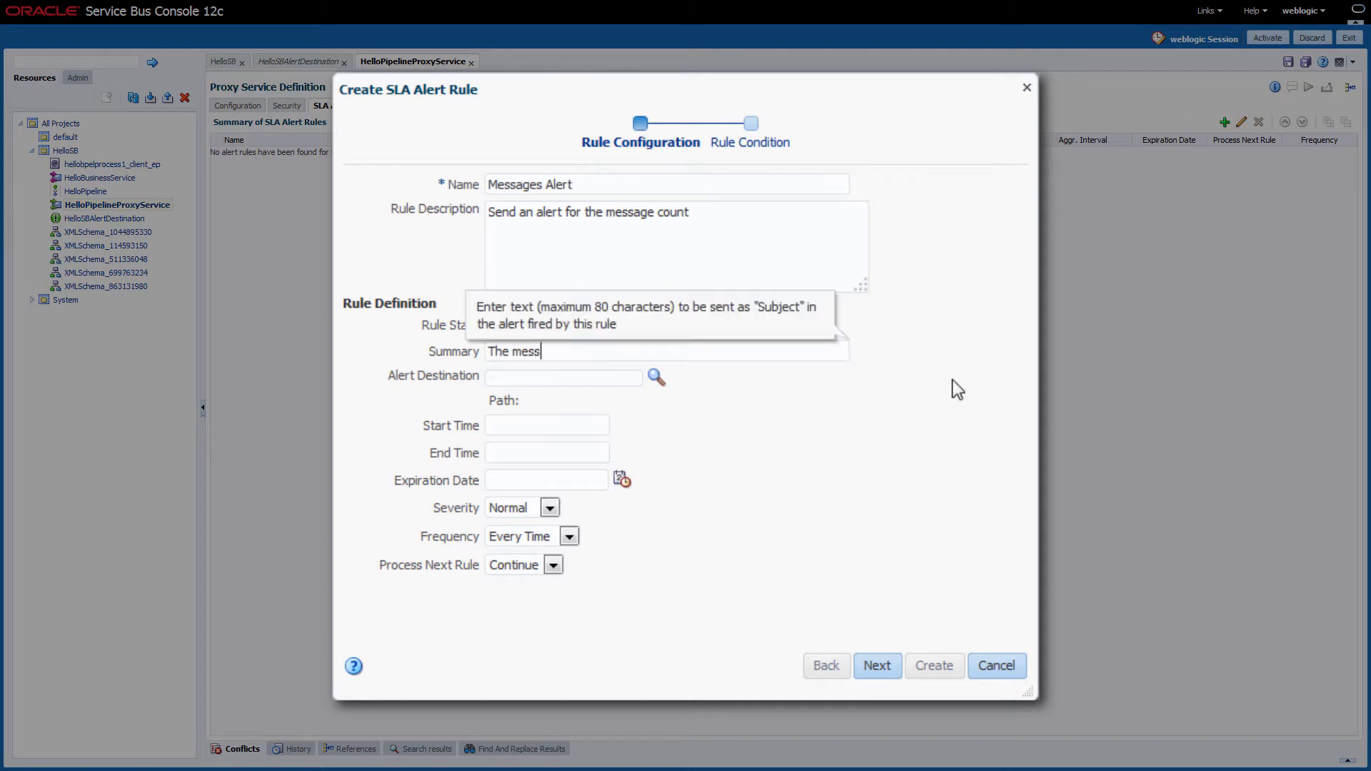
pyautogui.write('age count has reach')
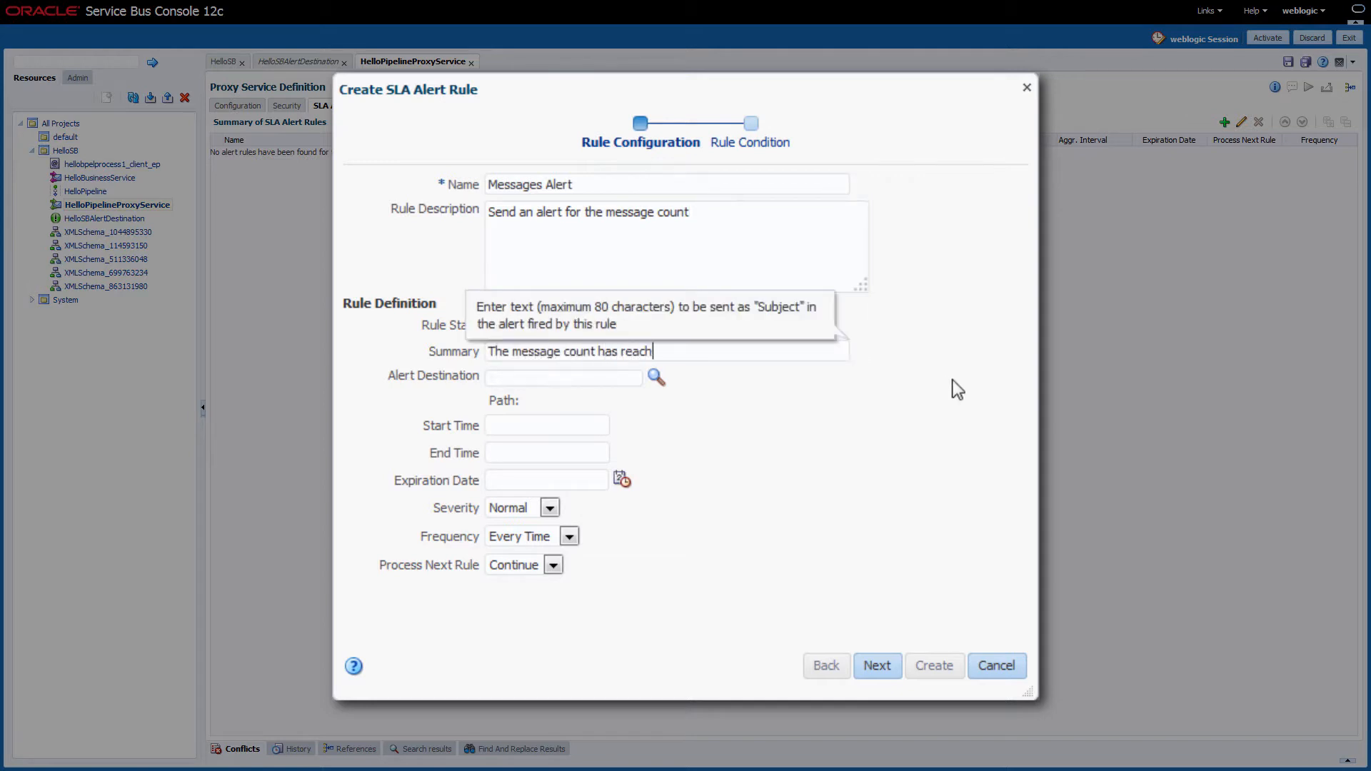
pyautogui.write('ed a spec')
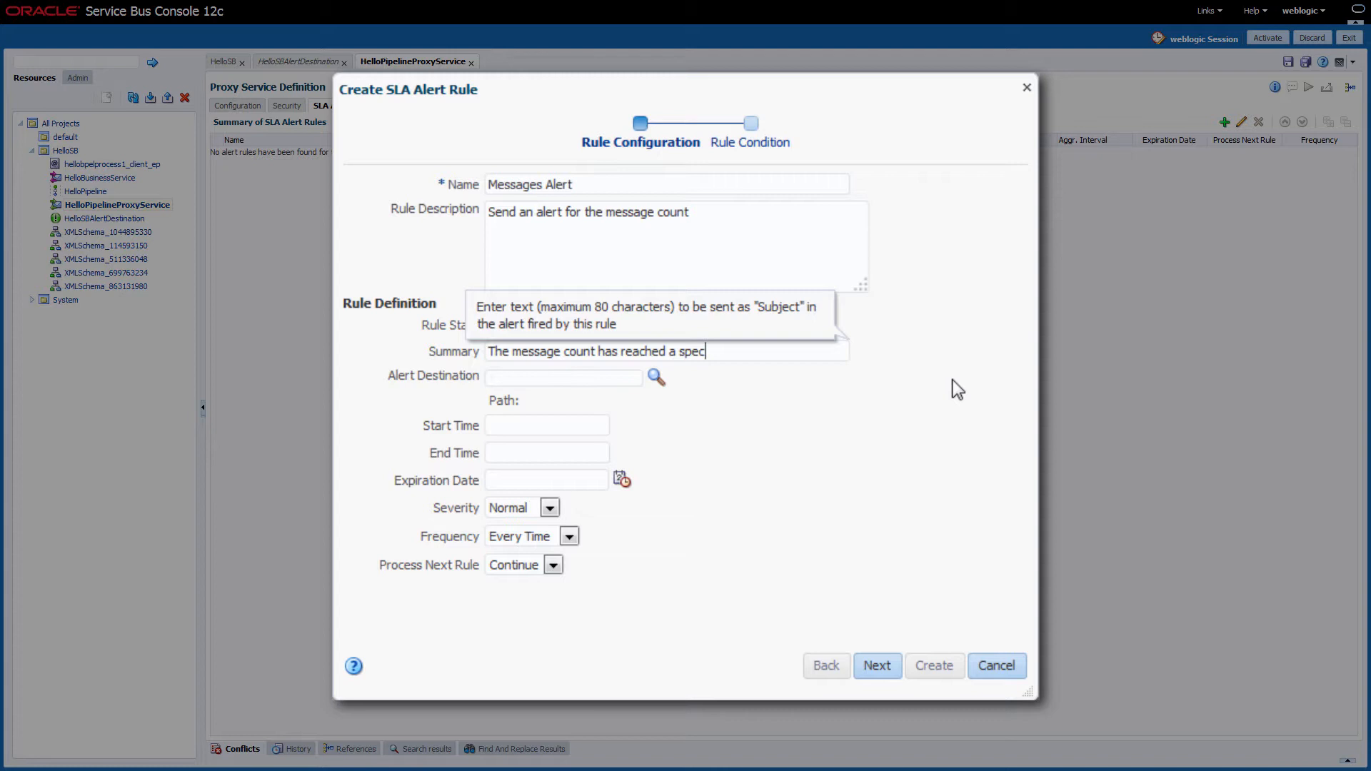
pyautogui.write('ific top limit')
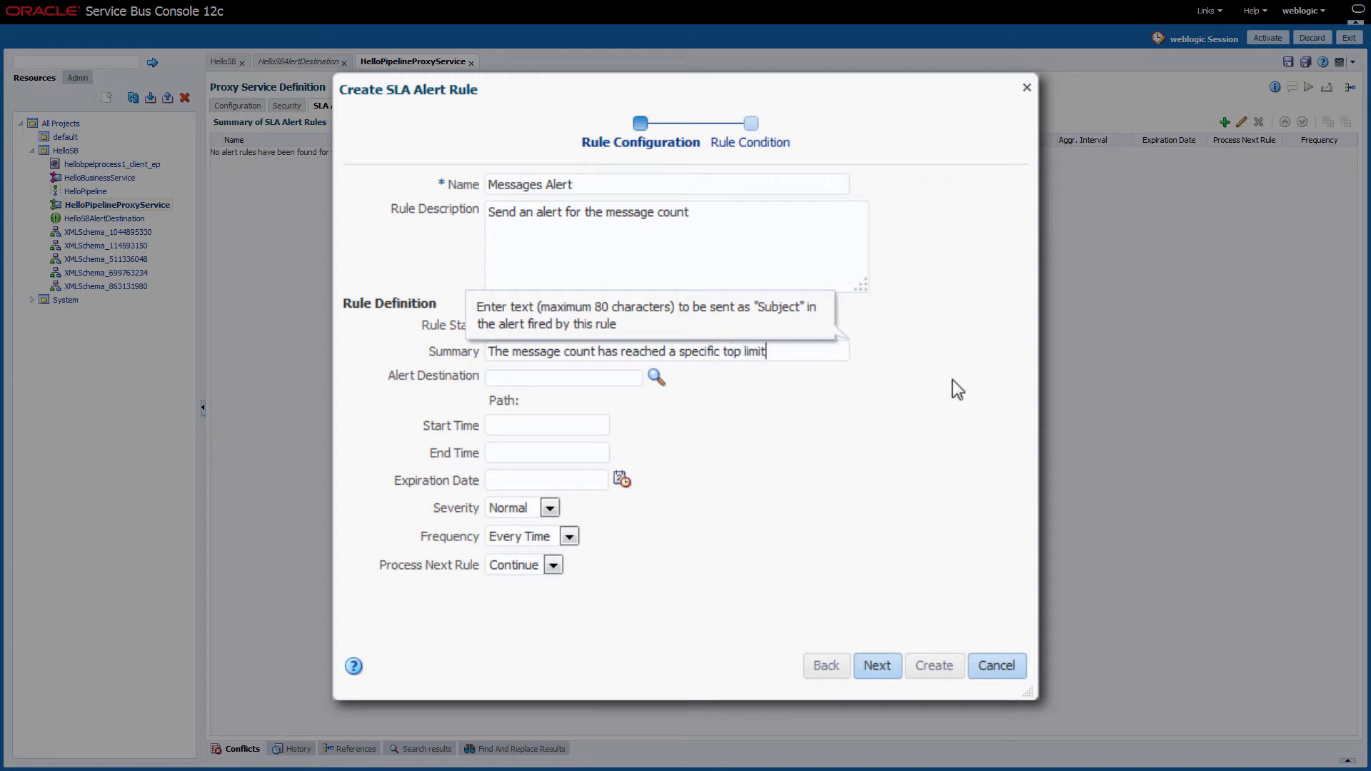
pyautogui.click(656, 377)
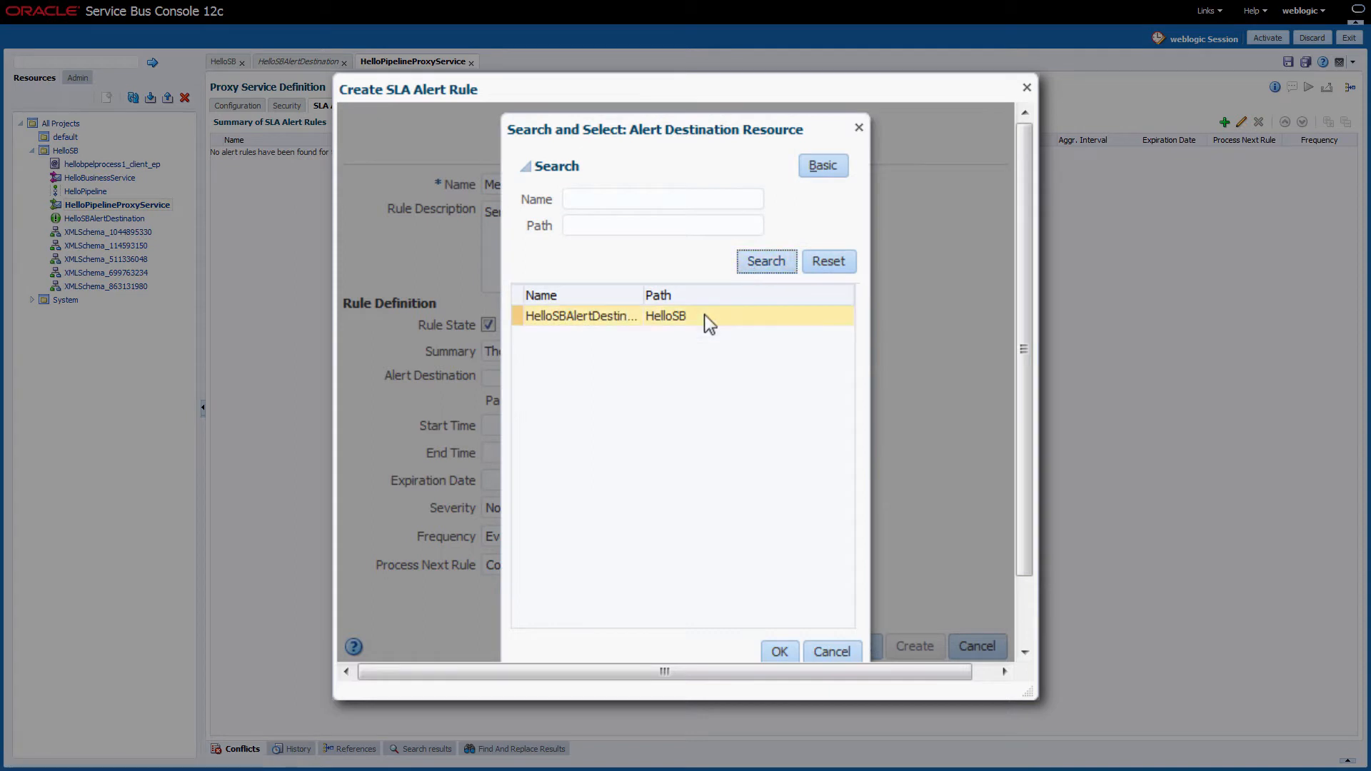
pyautogui.click(778, 651)
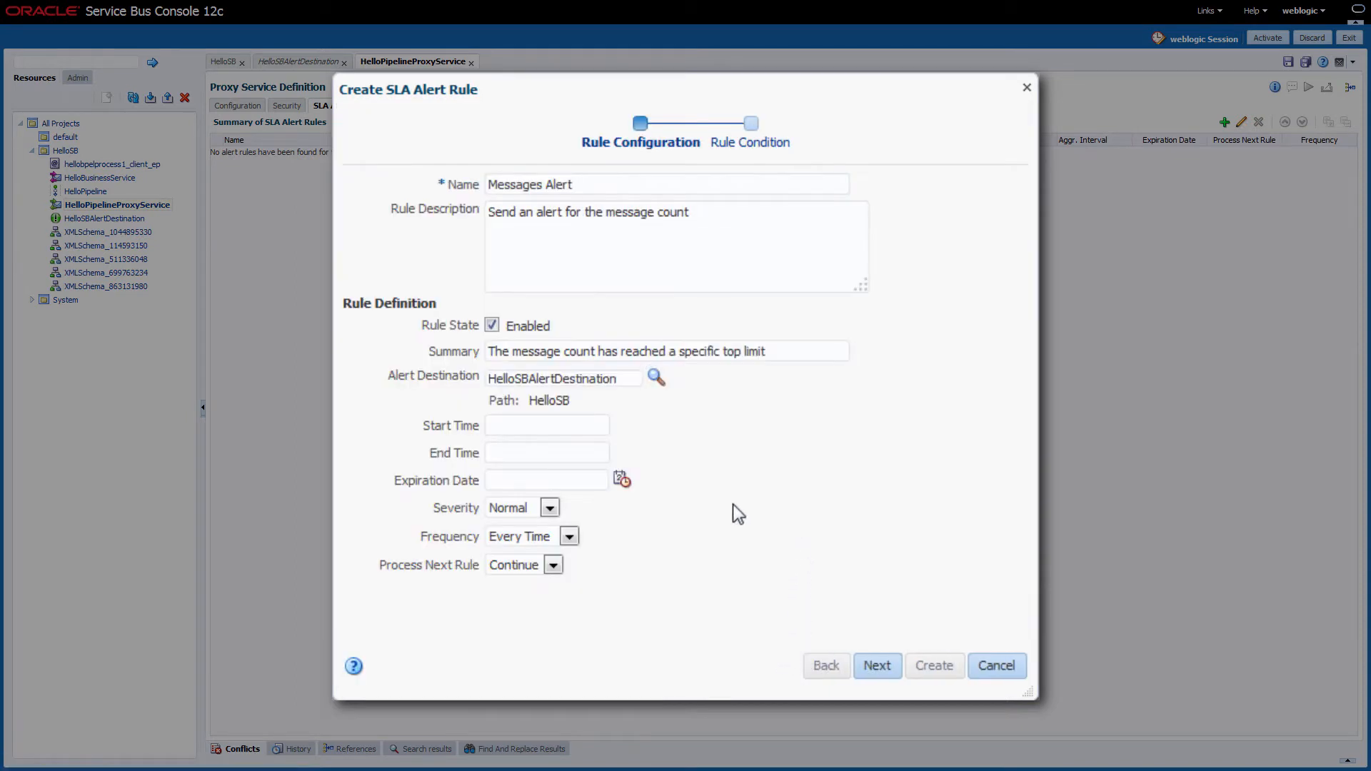
pyautogui.click(549, 507)
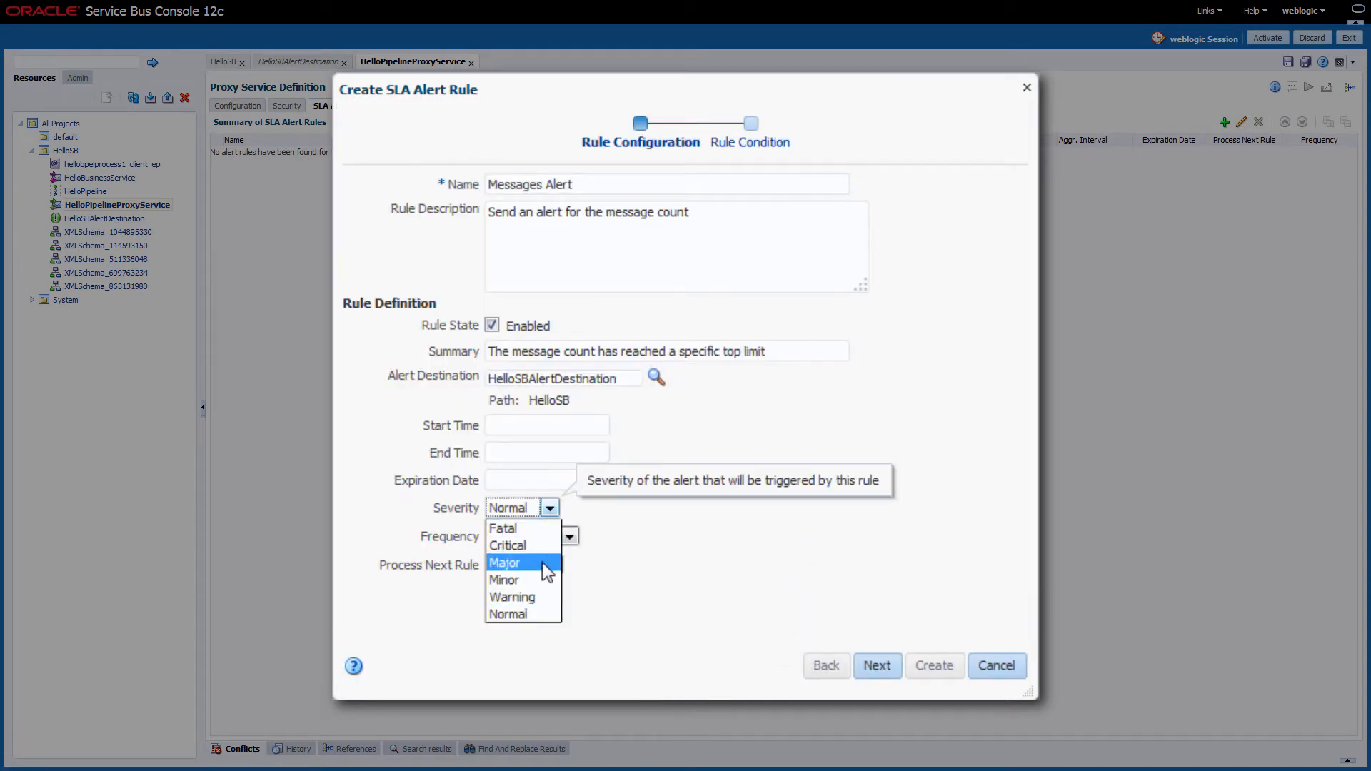
pyautogui.click(505, 562)
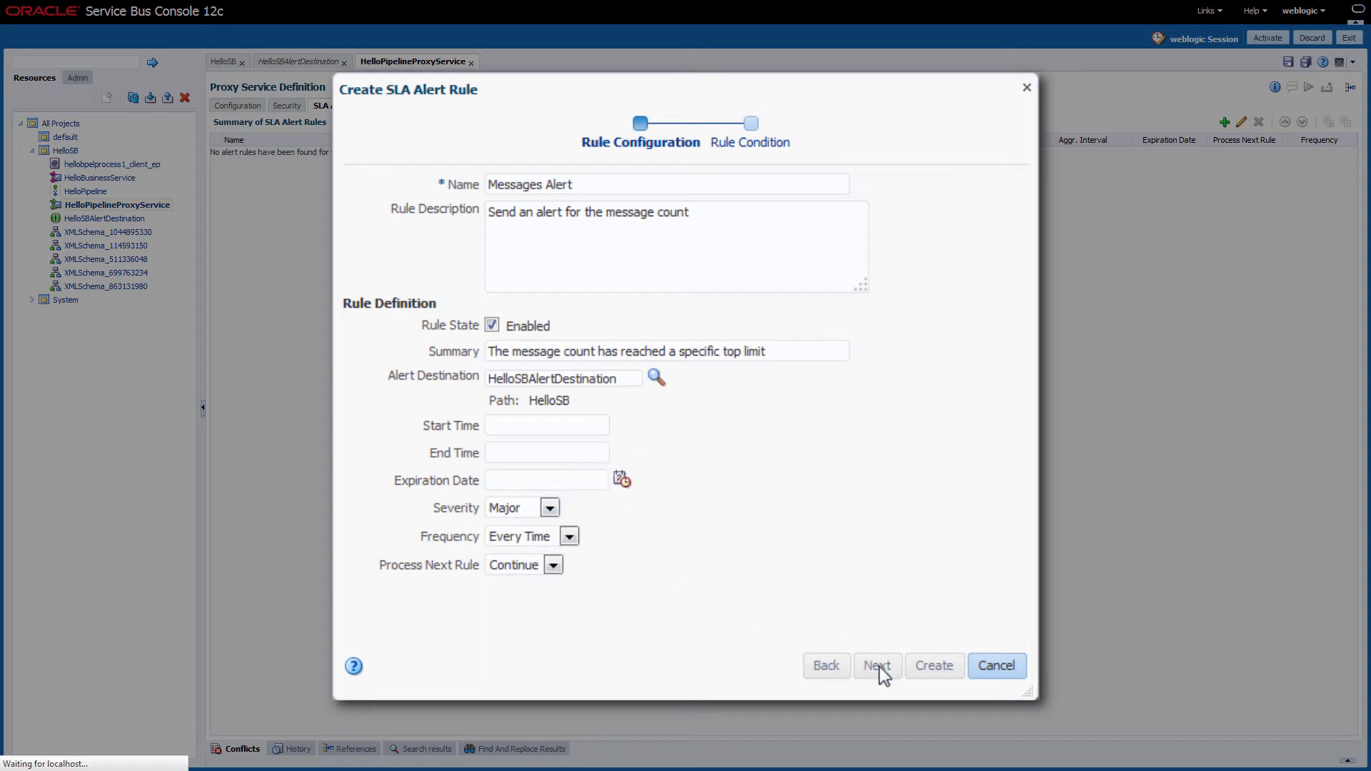
# - Add a Message Count > 1 condition and create the Messages Alert rule
pyautogui.click(877, 665)
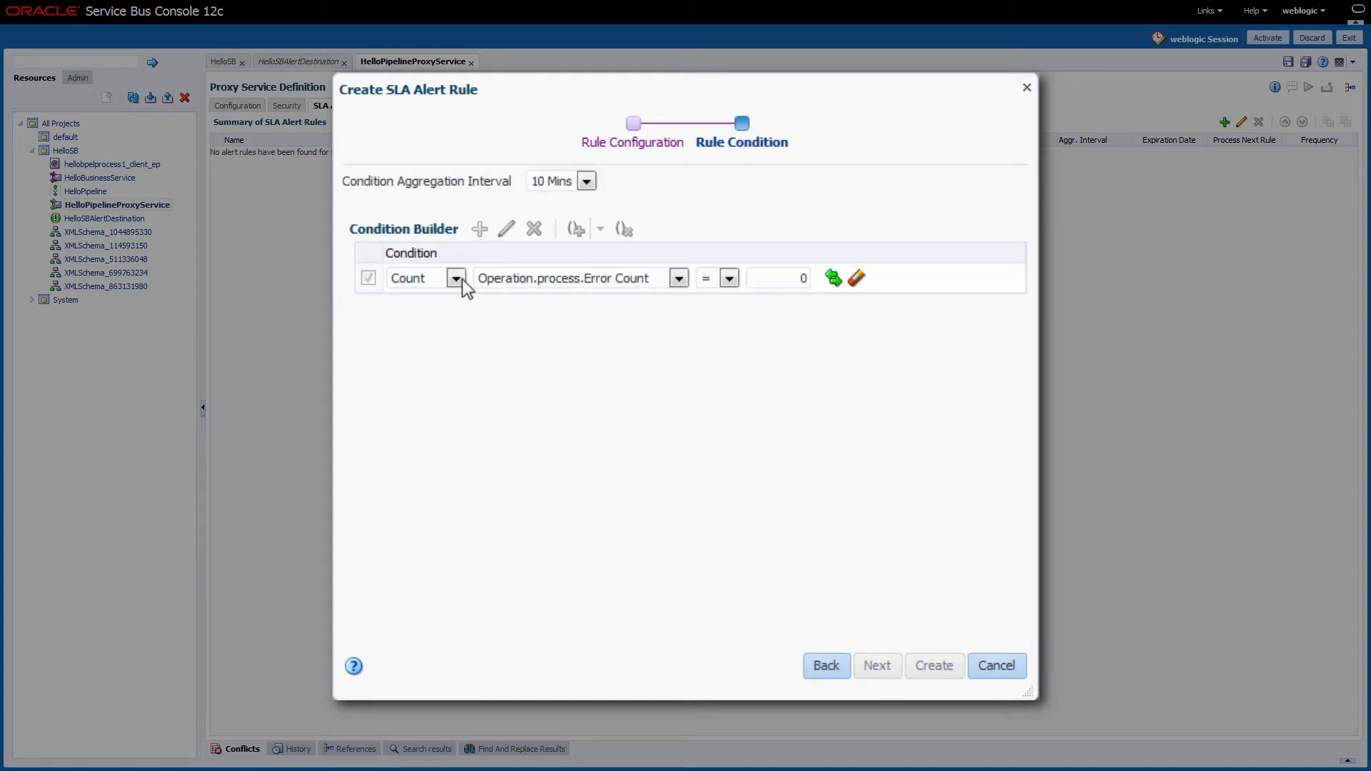
pyautogui.click(678, 278)
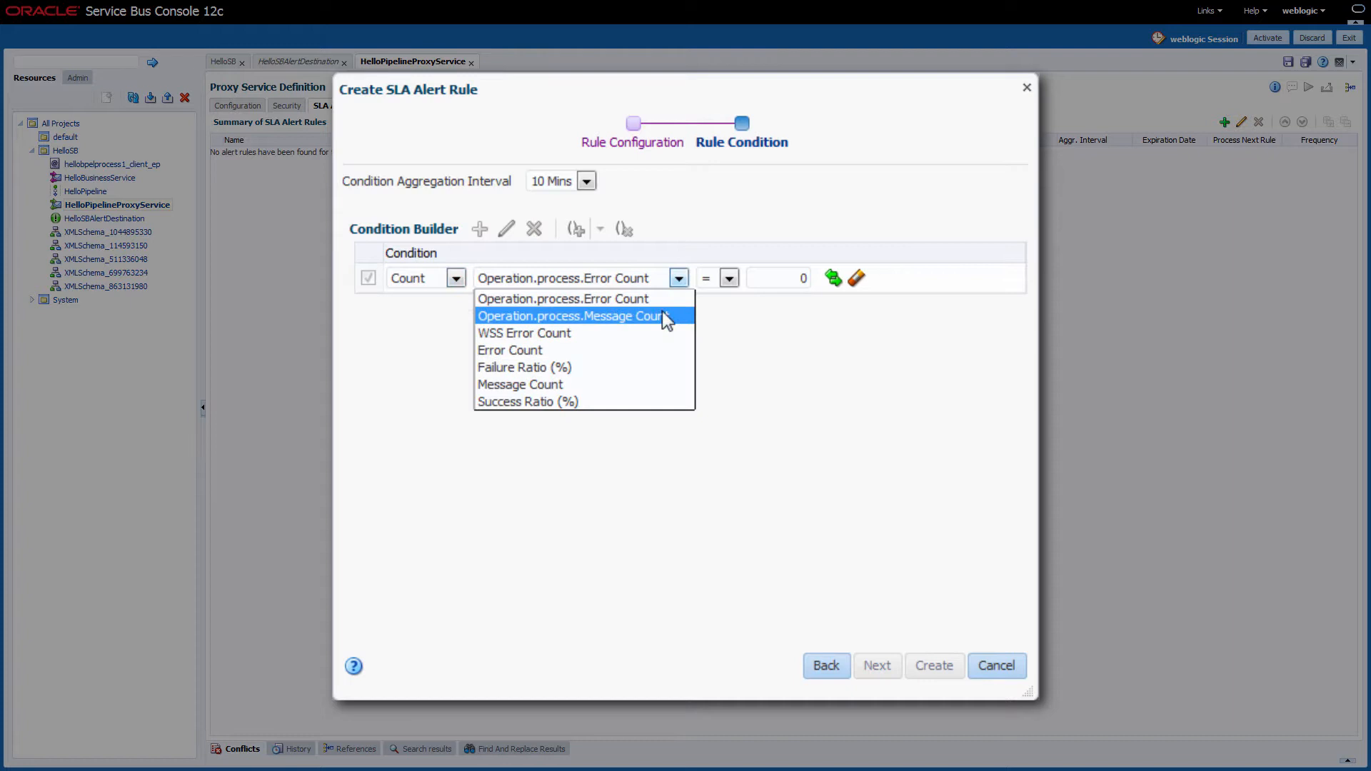
pyautogui.click(519, 385)
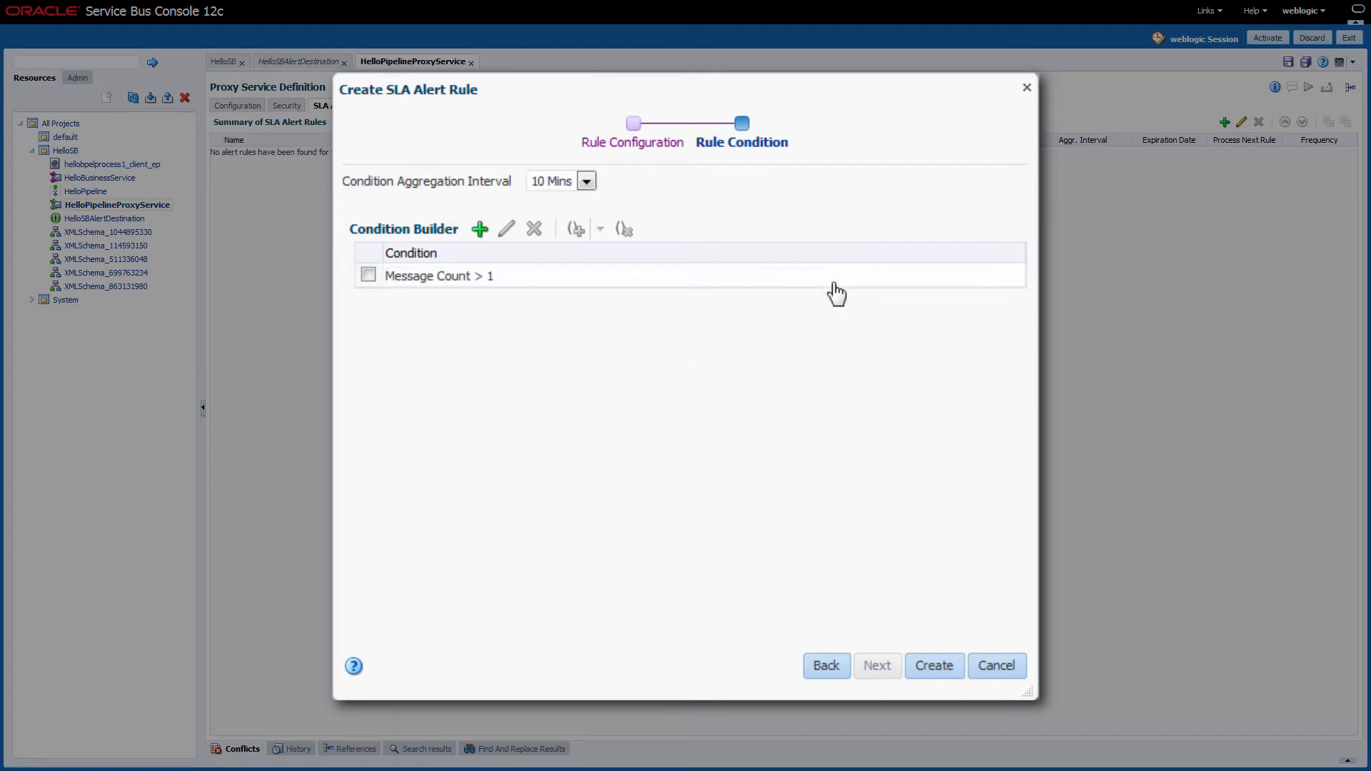
pyautogui.click(995, 665)
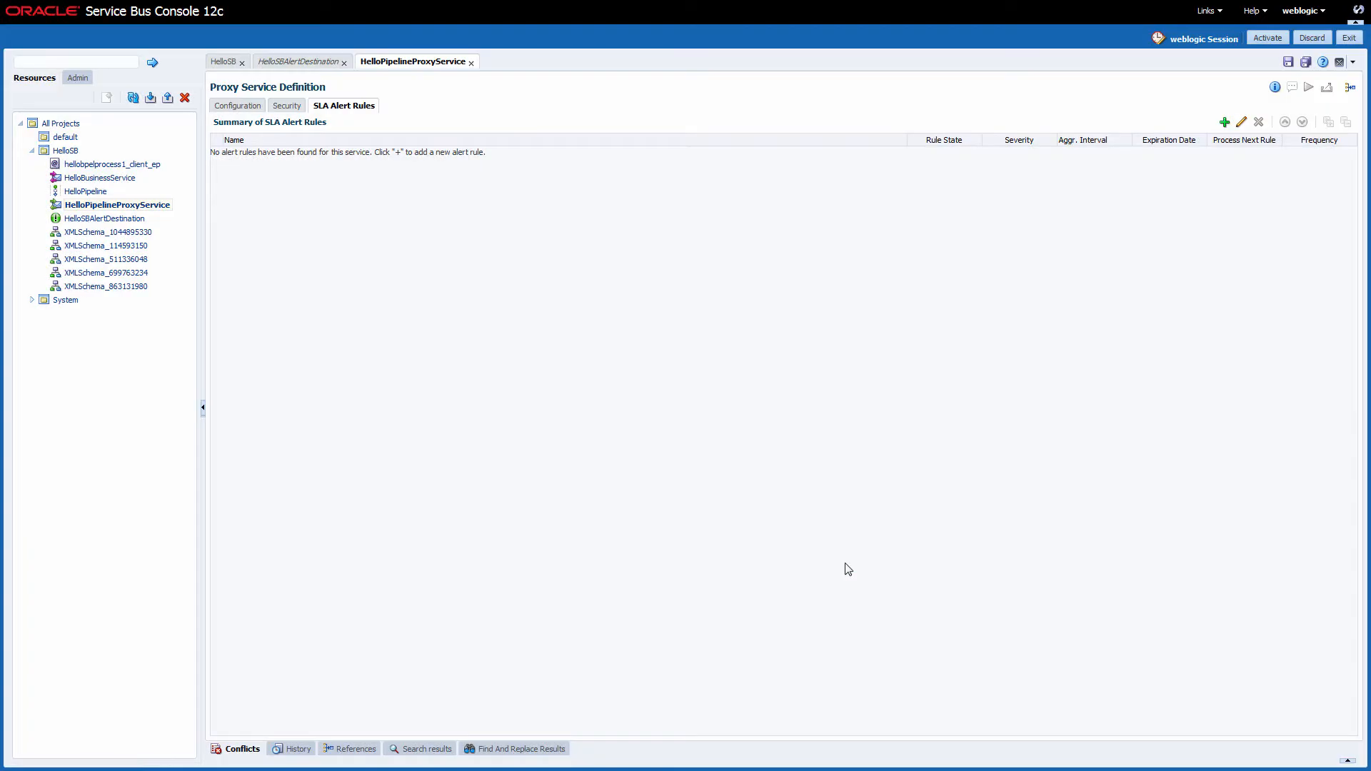
pyautogui.click(1224, 122)
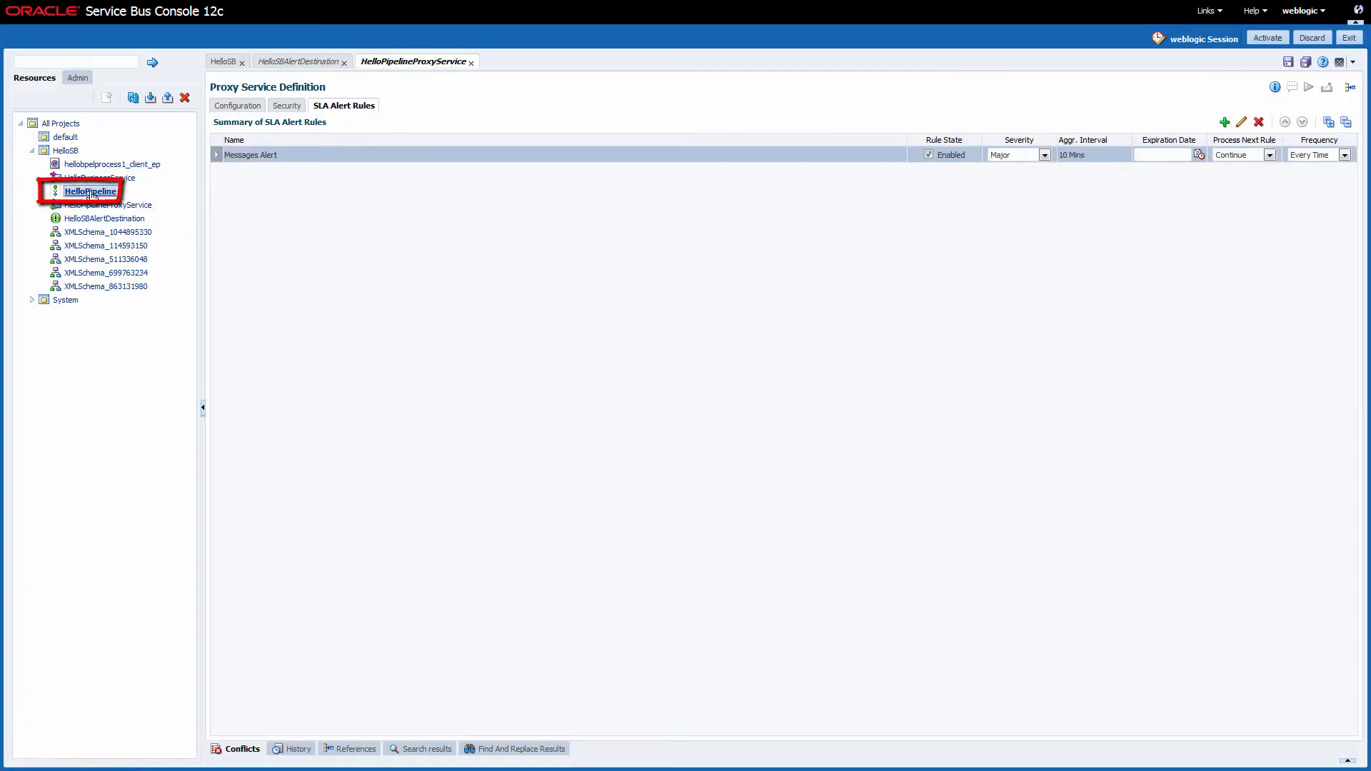
# - Open HelloPipeline's message flow and edit the route of RouteNode1
pyautogui.click(90, 190)
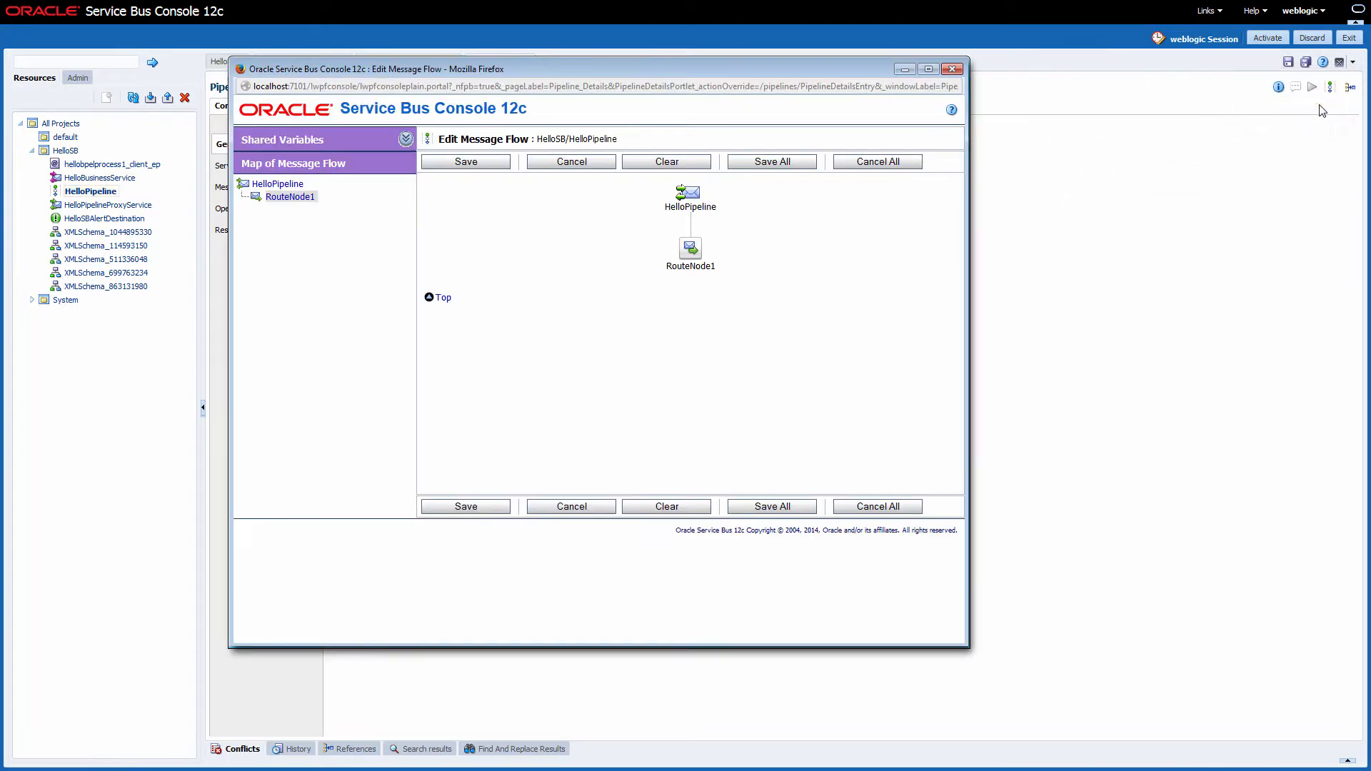
pyautogui.rightClick(690, 248)
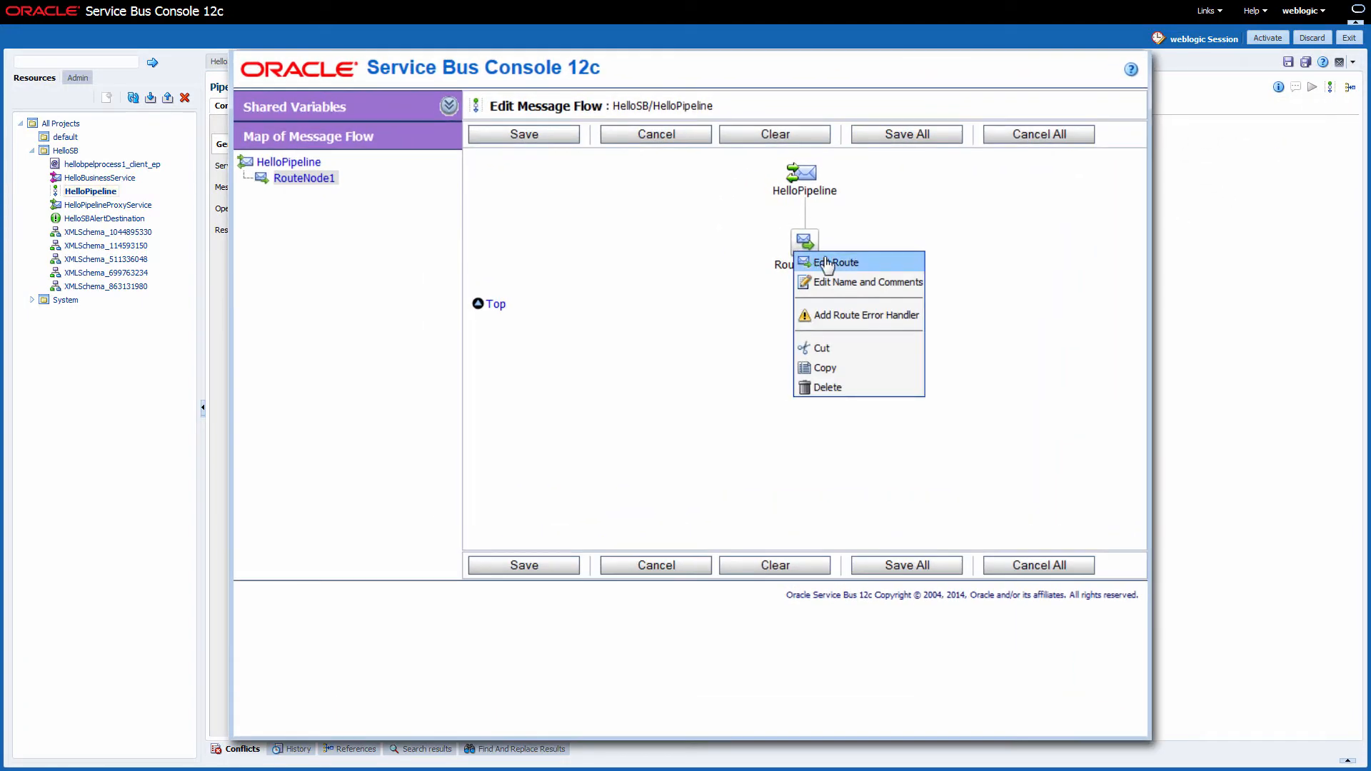
pyautogui.click(834, 261)
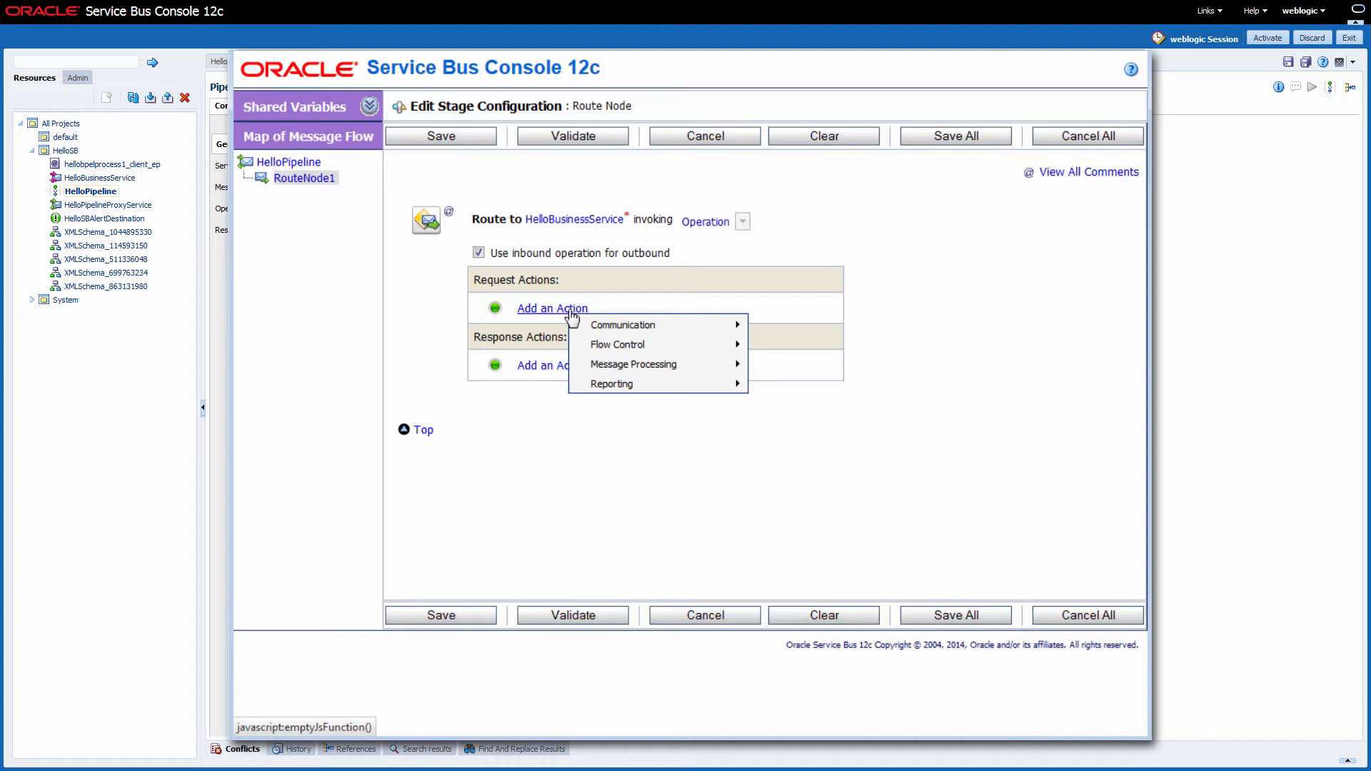
# - Add an If Then condition comparing the request's PersonName/text() to 'Tom'
pyautogui.click(617, 344)
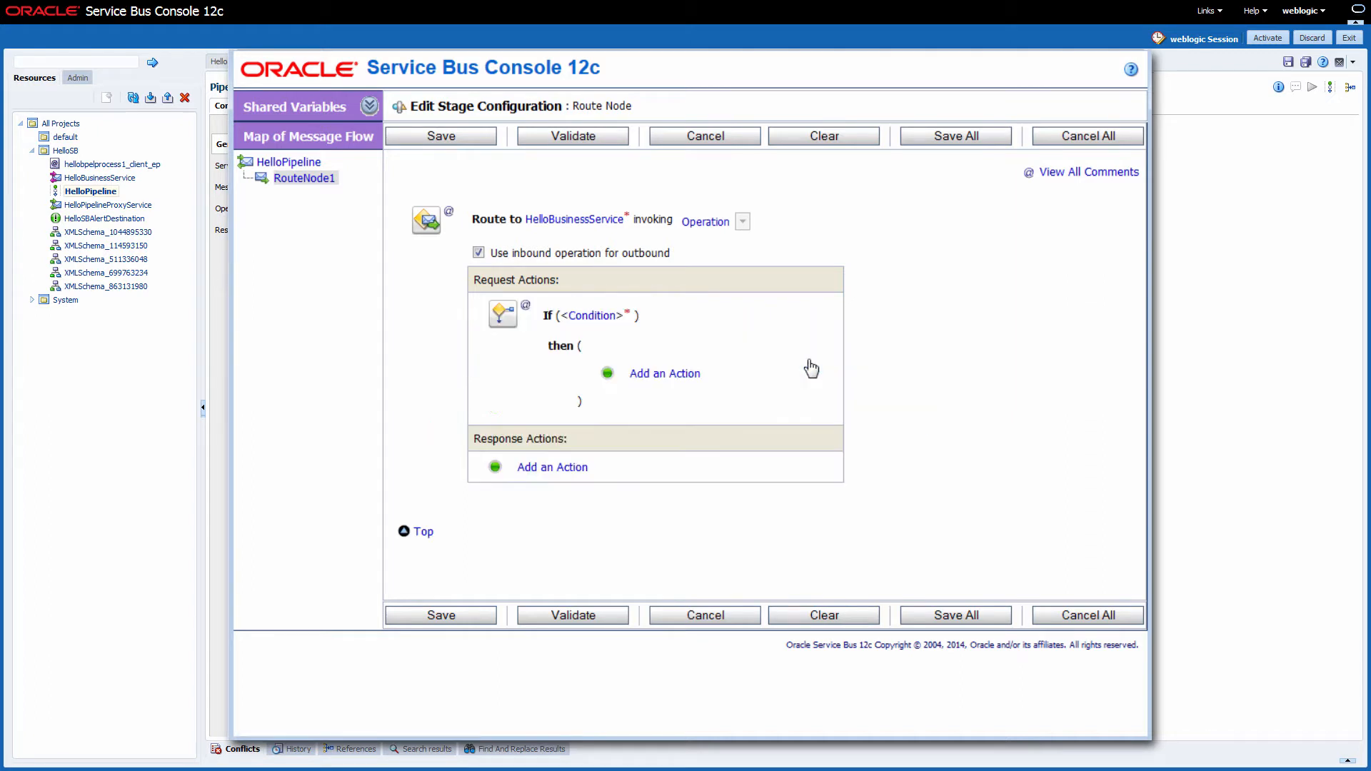
pyautogui.click(591, 316)
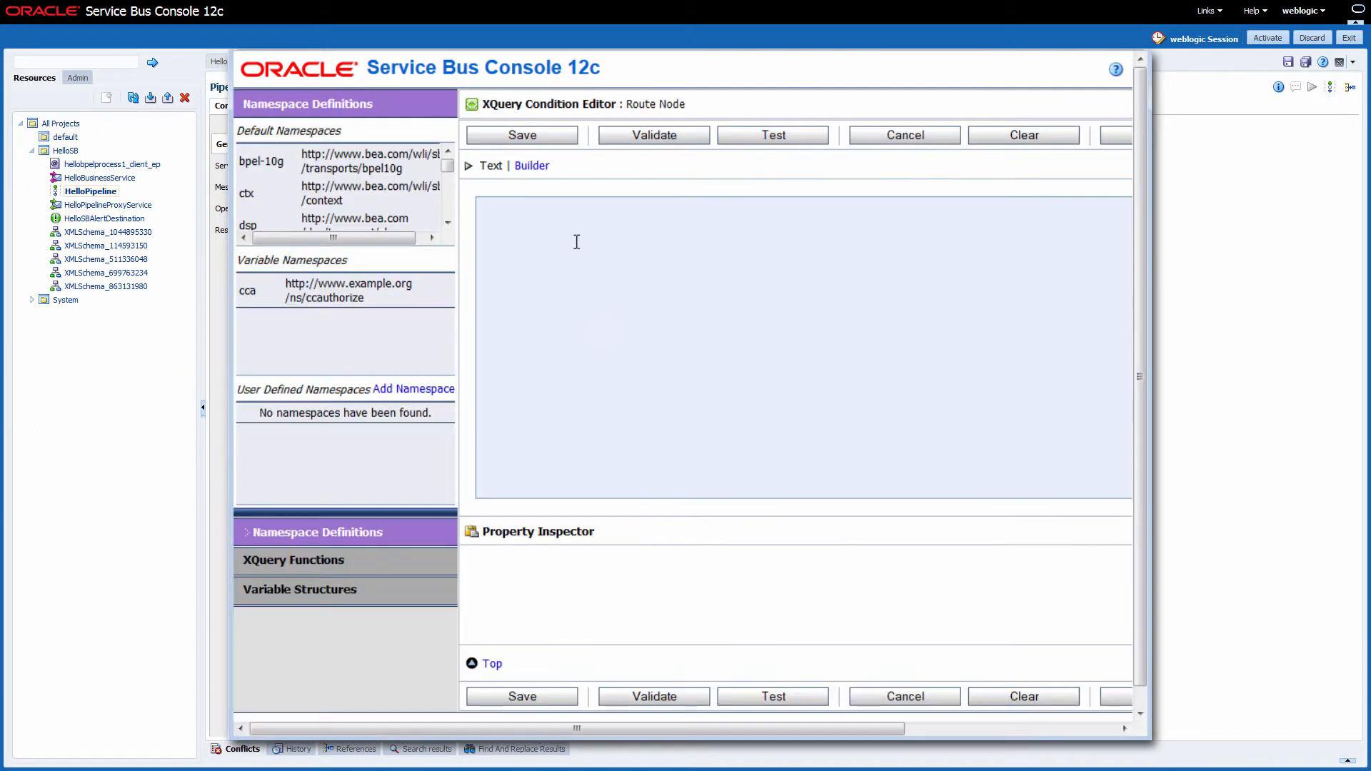
pyautogui.click(531, 165)
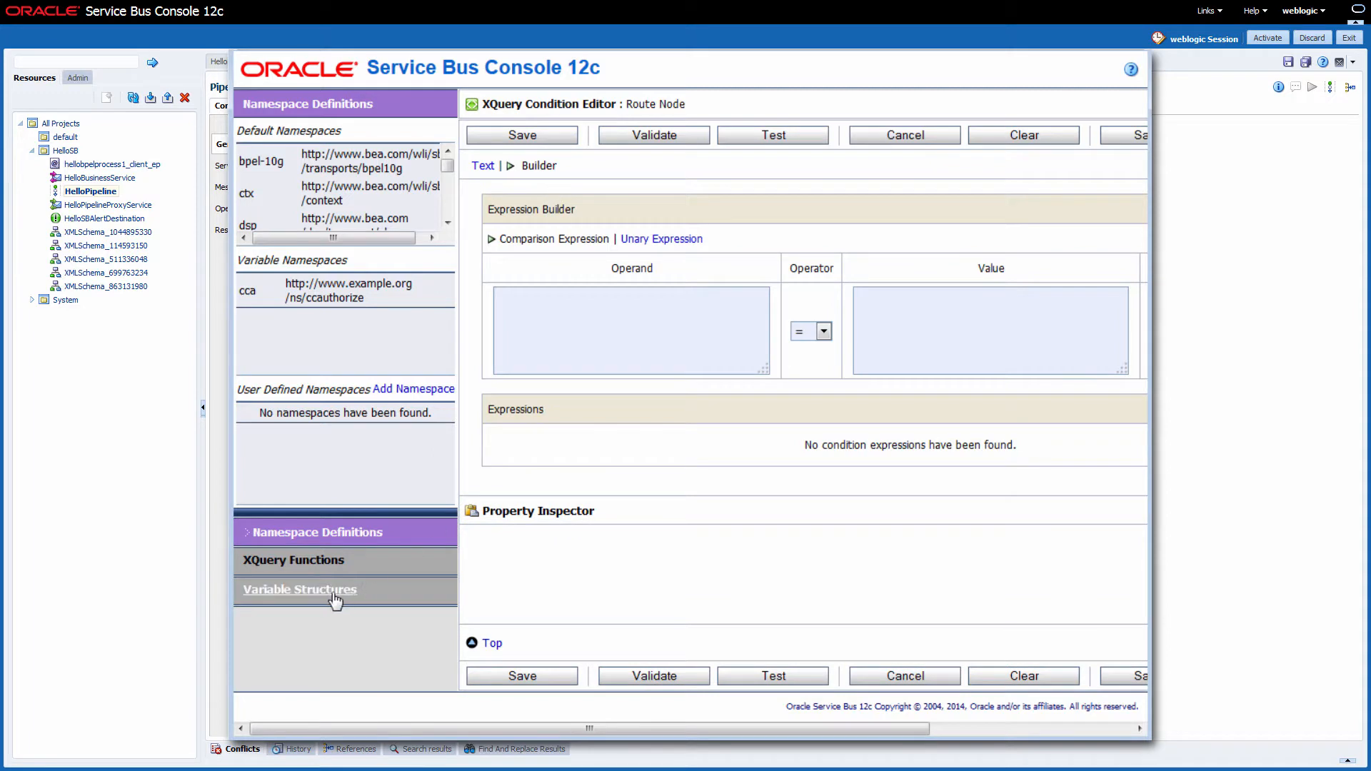
pyautogui.click(298, 589)
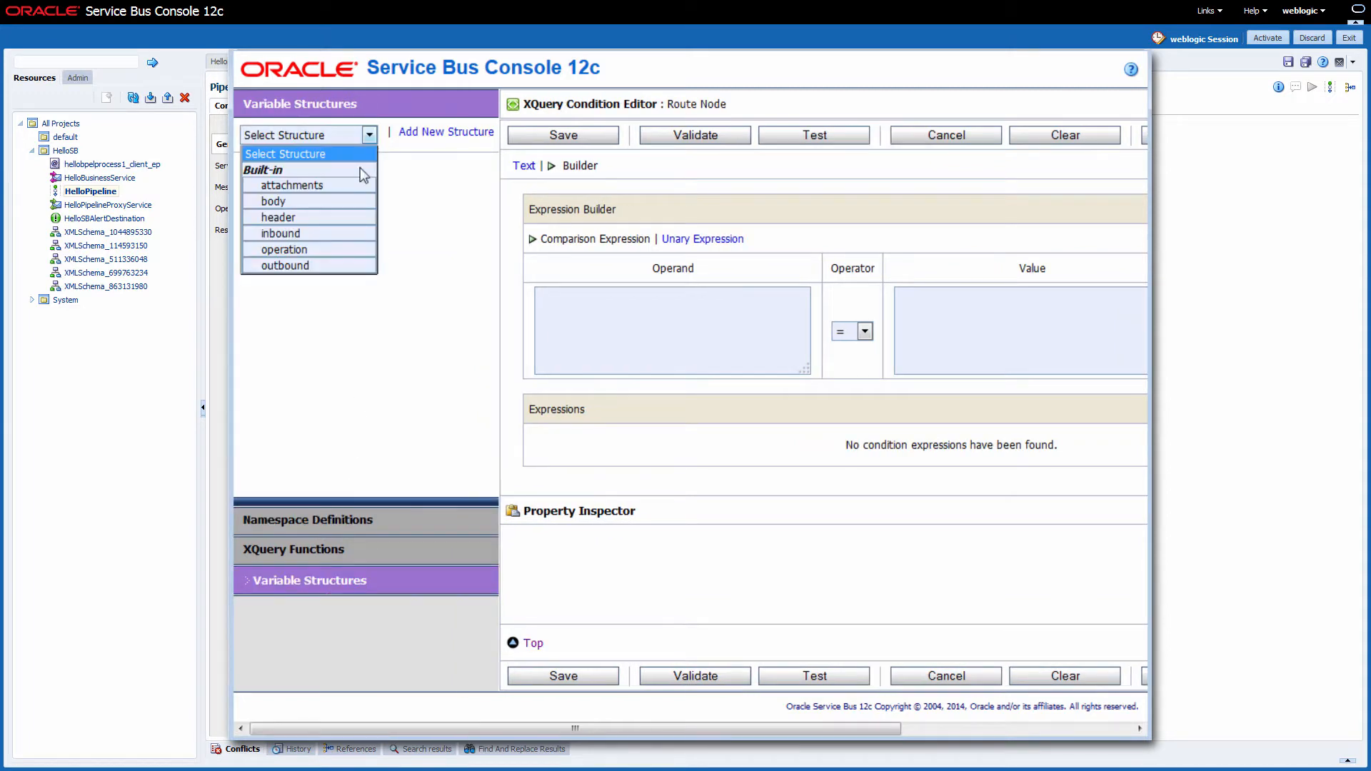
pyautogui.click(272, 202)
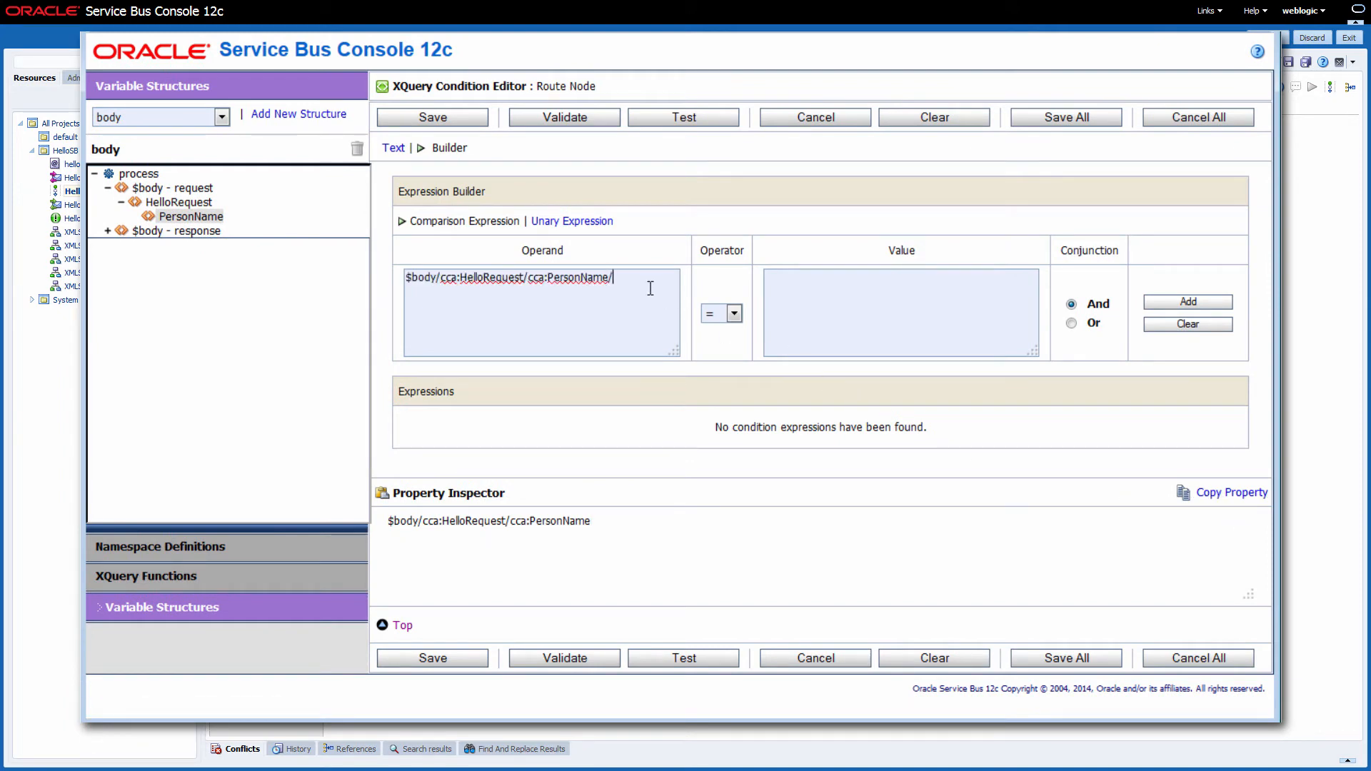
pyautogui.write('text()')
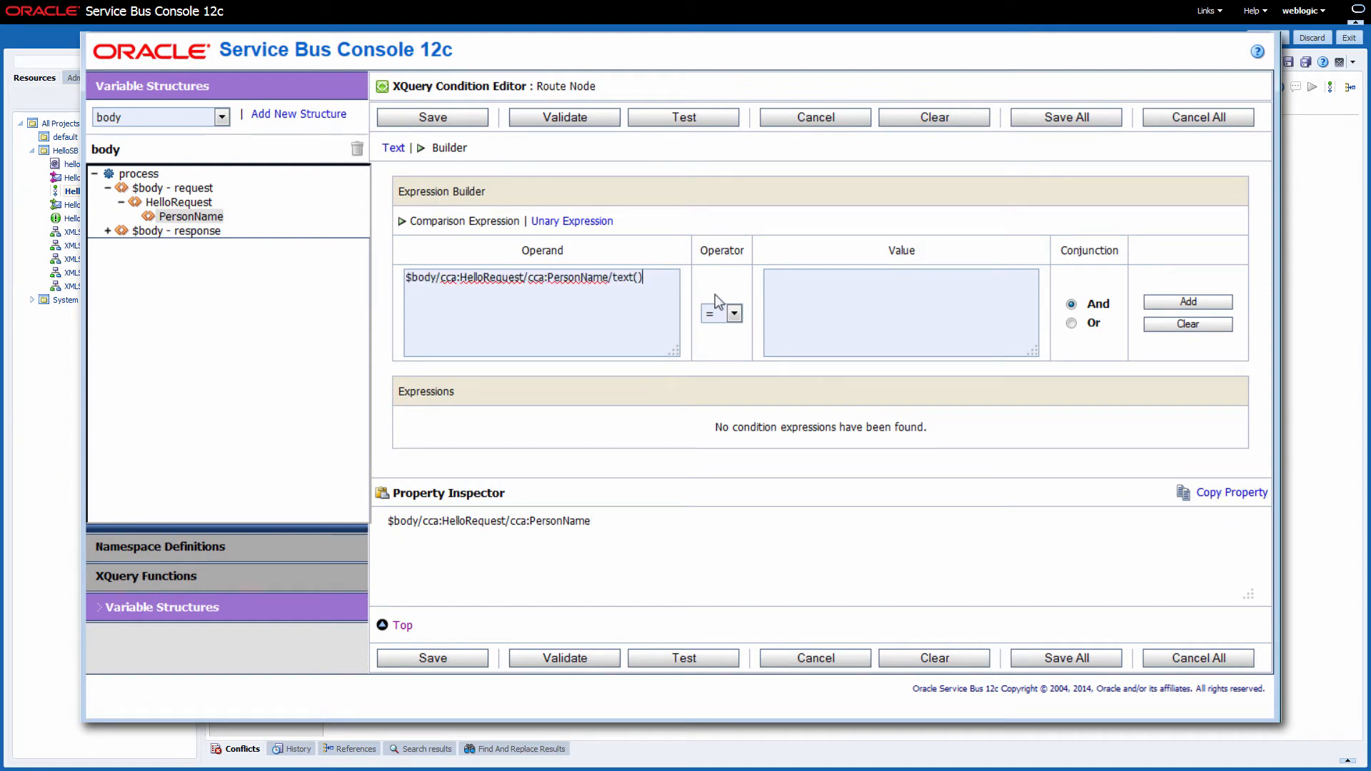
pyautogui.write("'To")
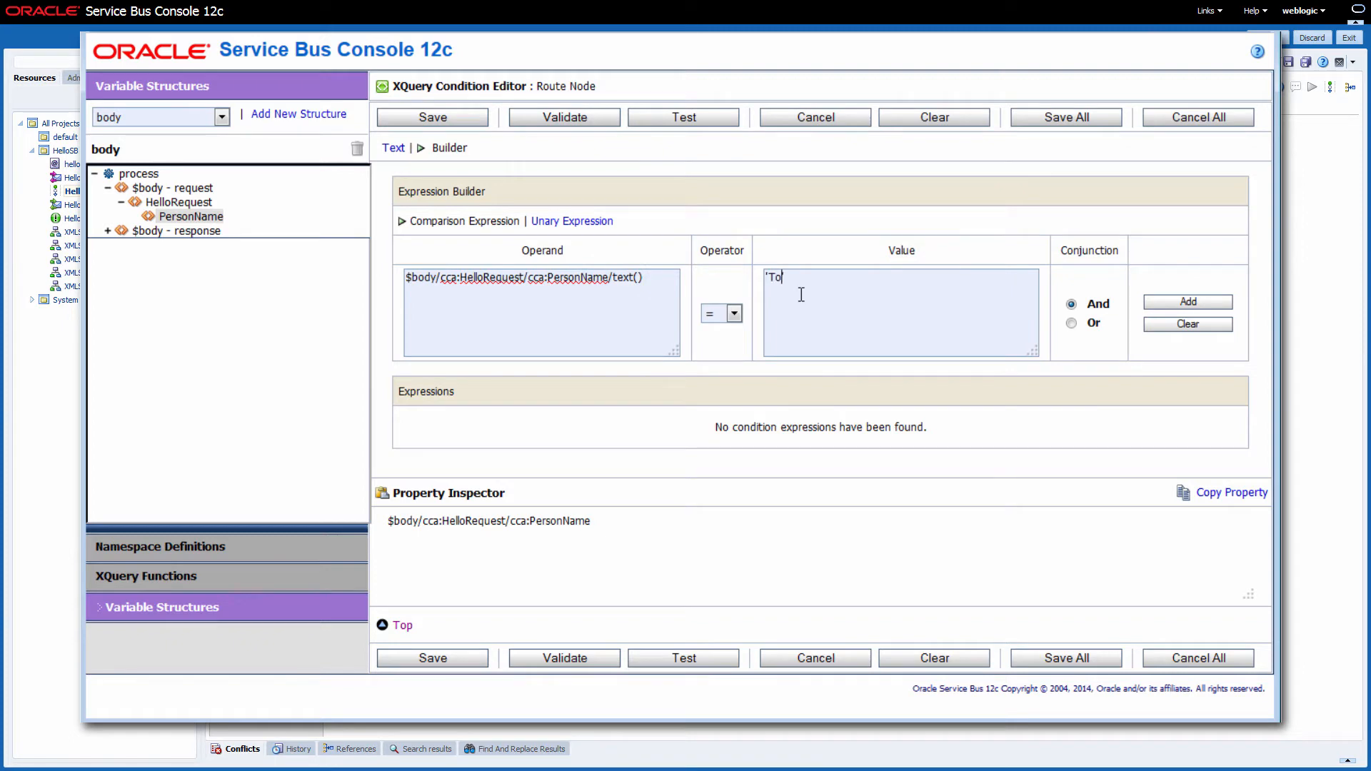
pyautogui.click(1187, 302)
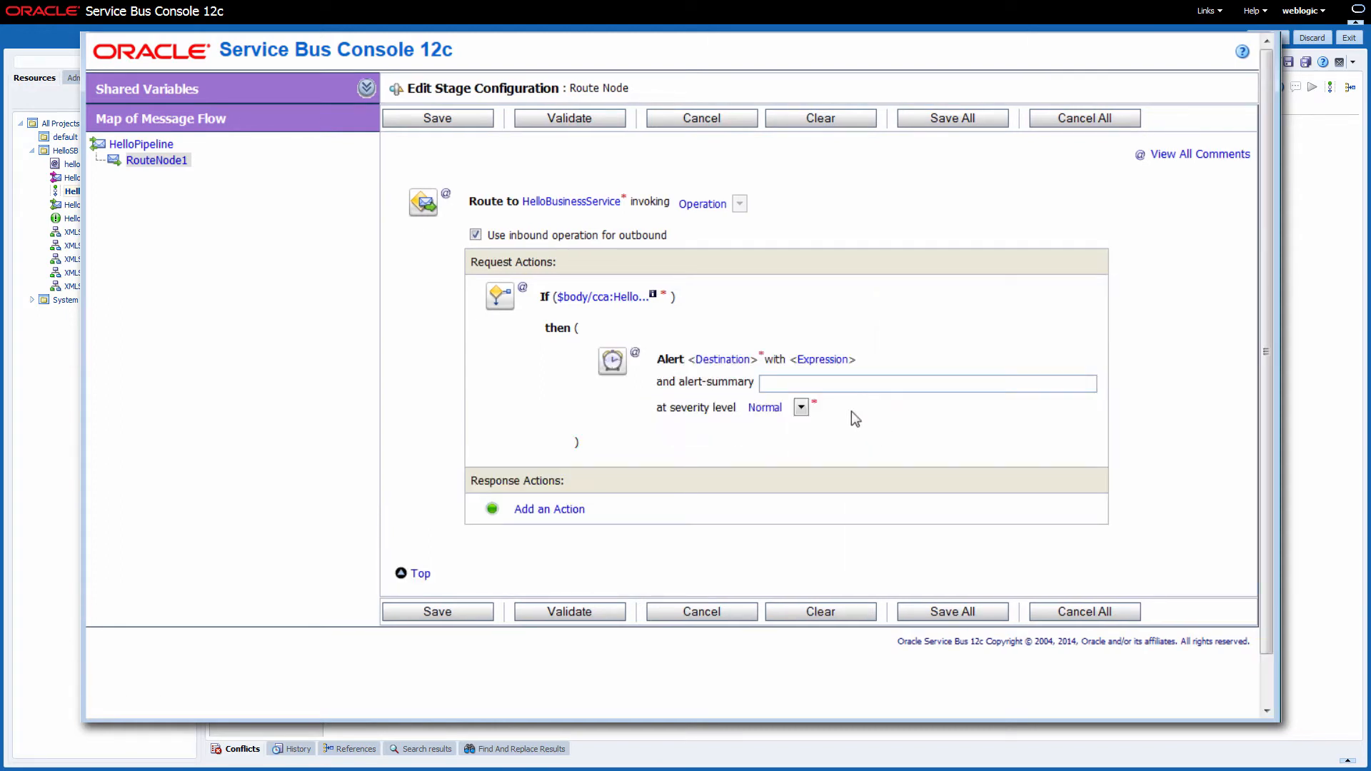
# - Send the Alert action to HelloSBAlertDestination
pyautogui.click(722, 359)
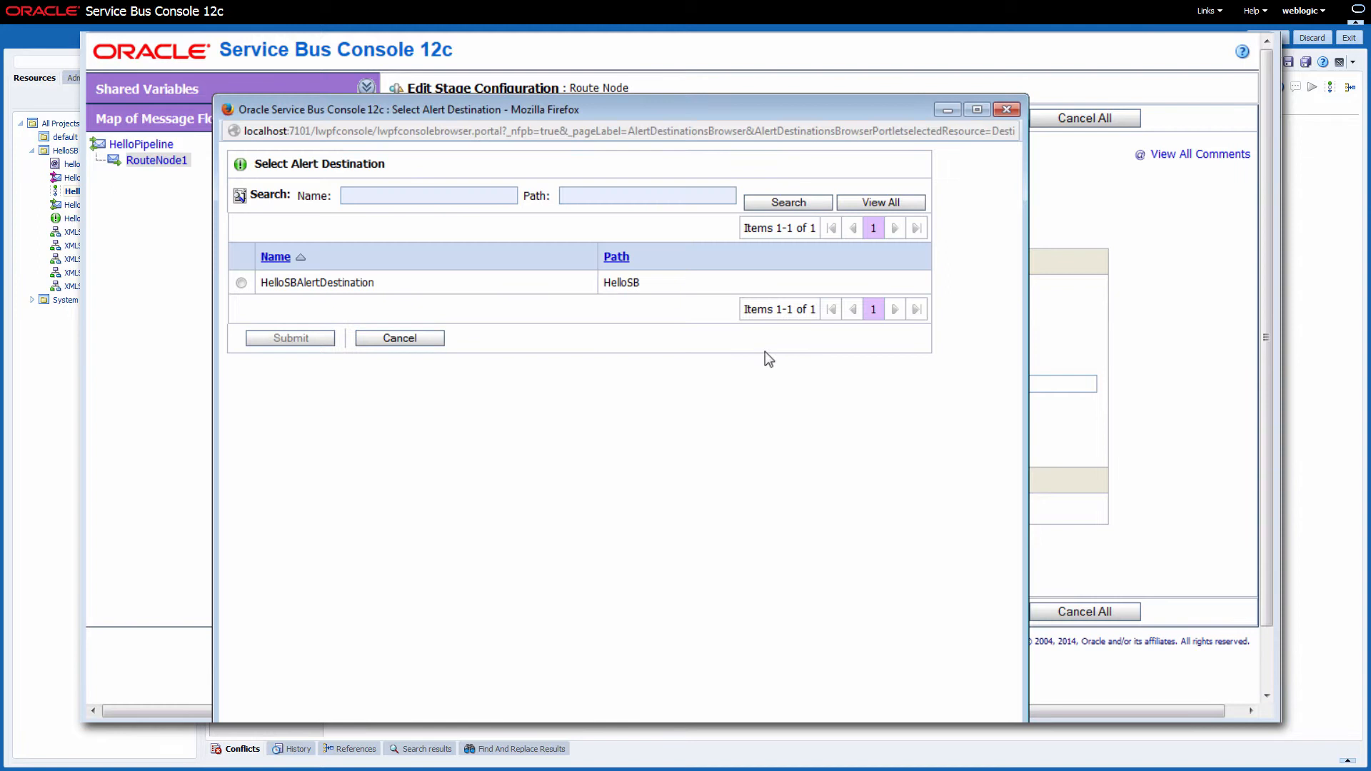
pyautogui.click(242, 283)
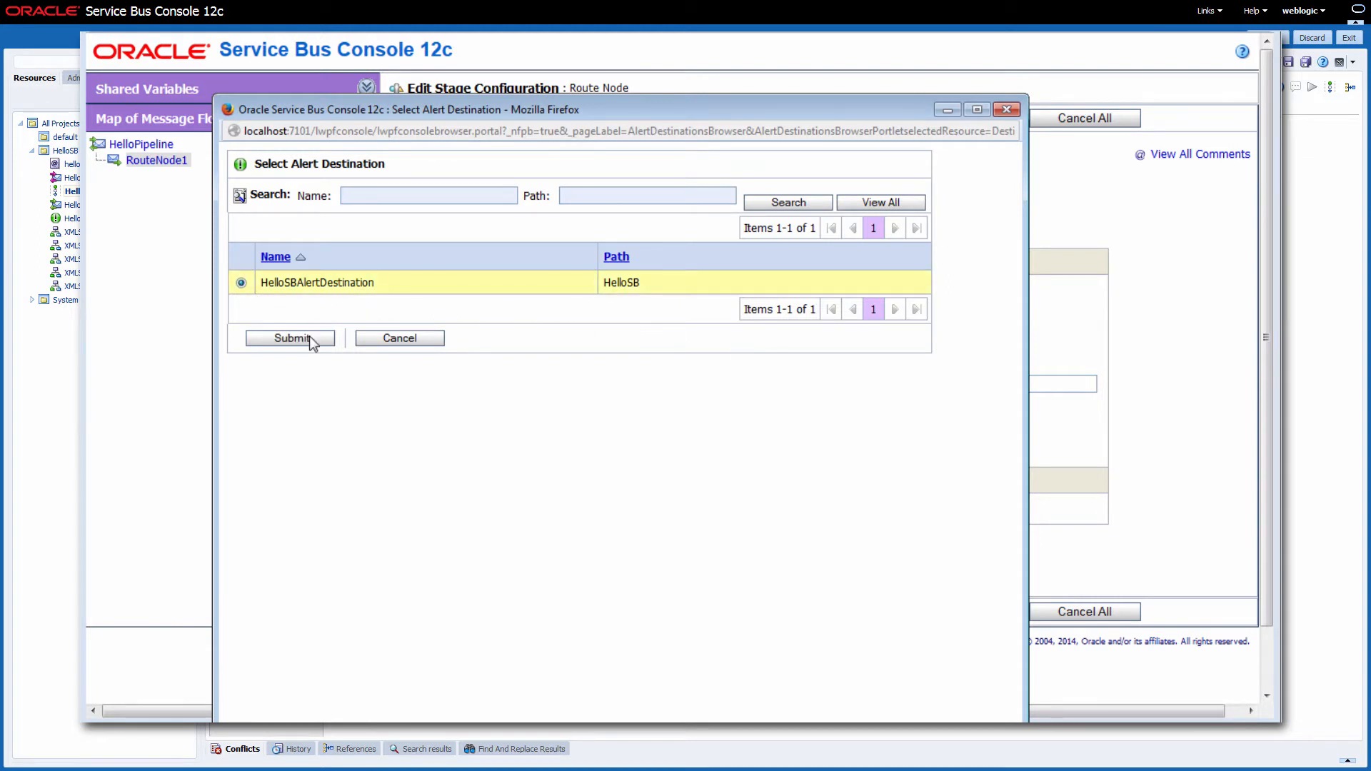
pyautogui.click(289, 338)
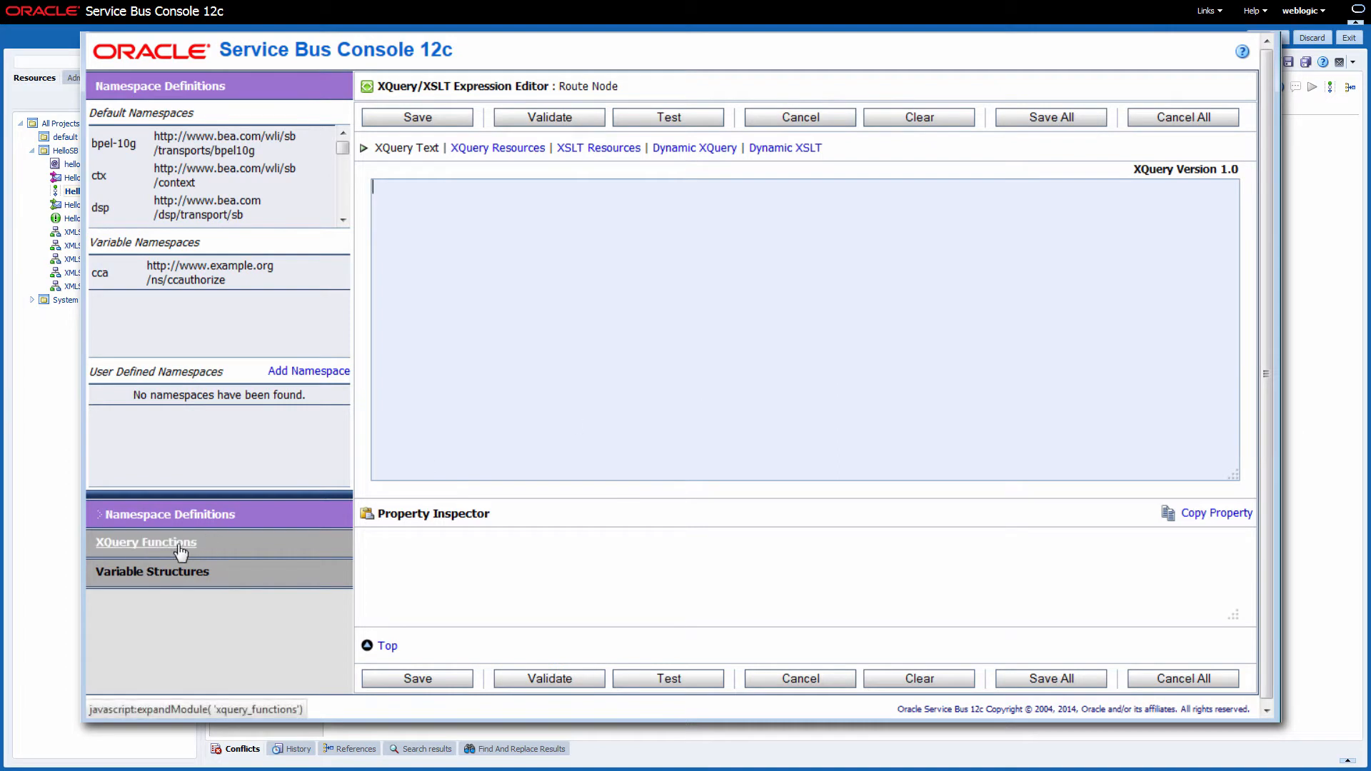
# - Build the alert message as fn:concat of PersonName and 'has sent another' text
pyautogui.click(145, 542)
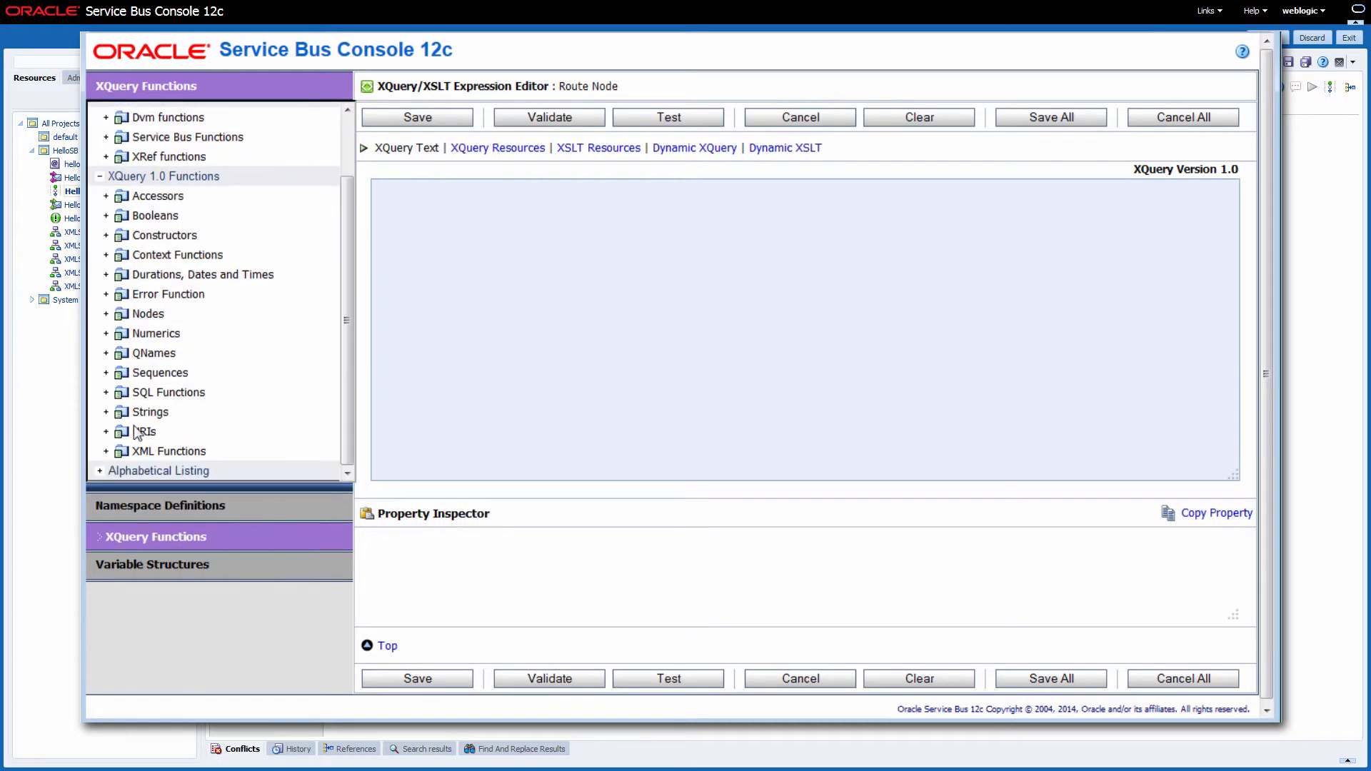
pyautogui.click(107, 412)
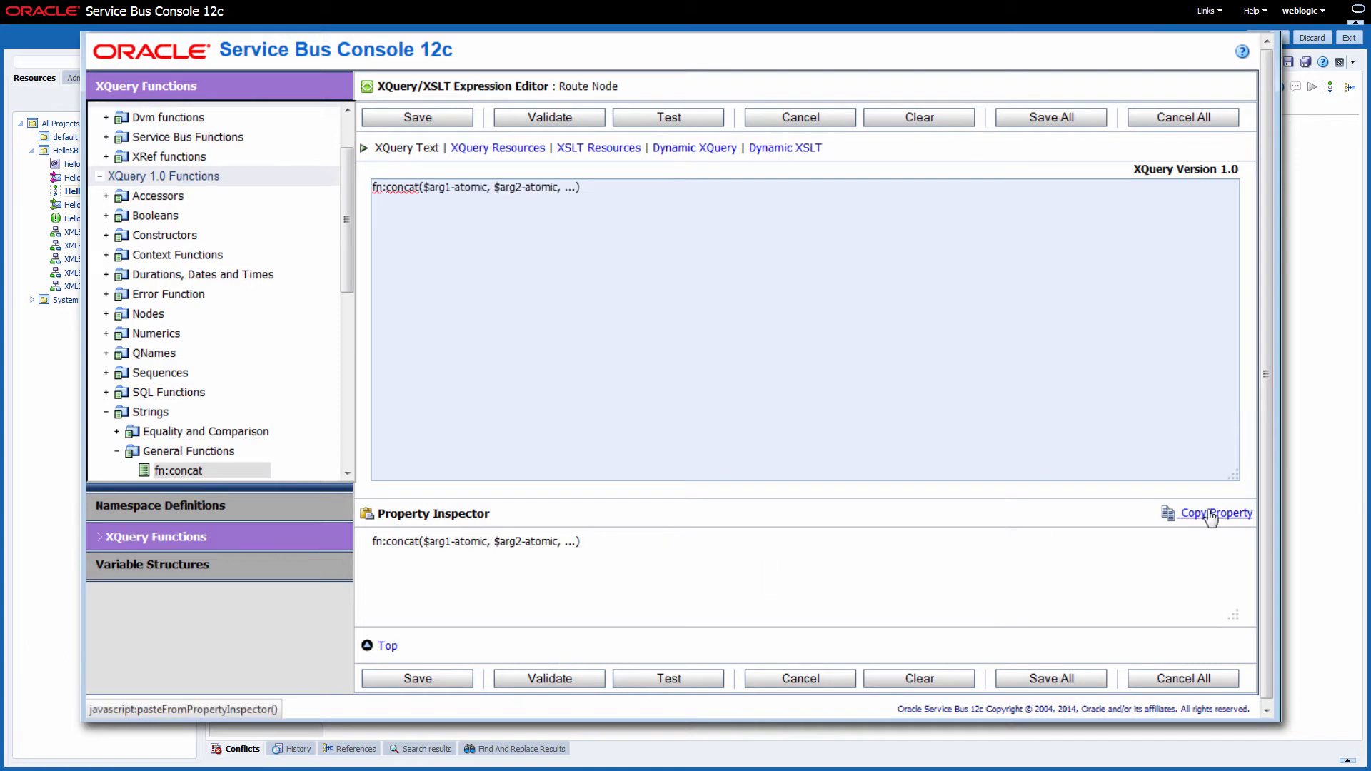
pyautogui.click(1214, 513)
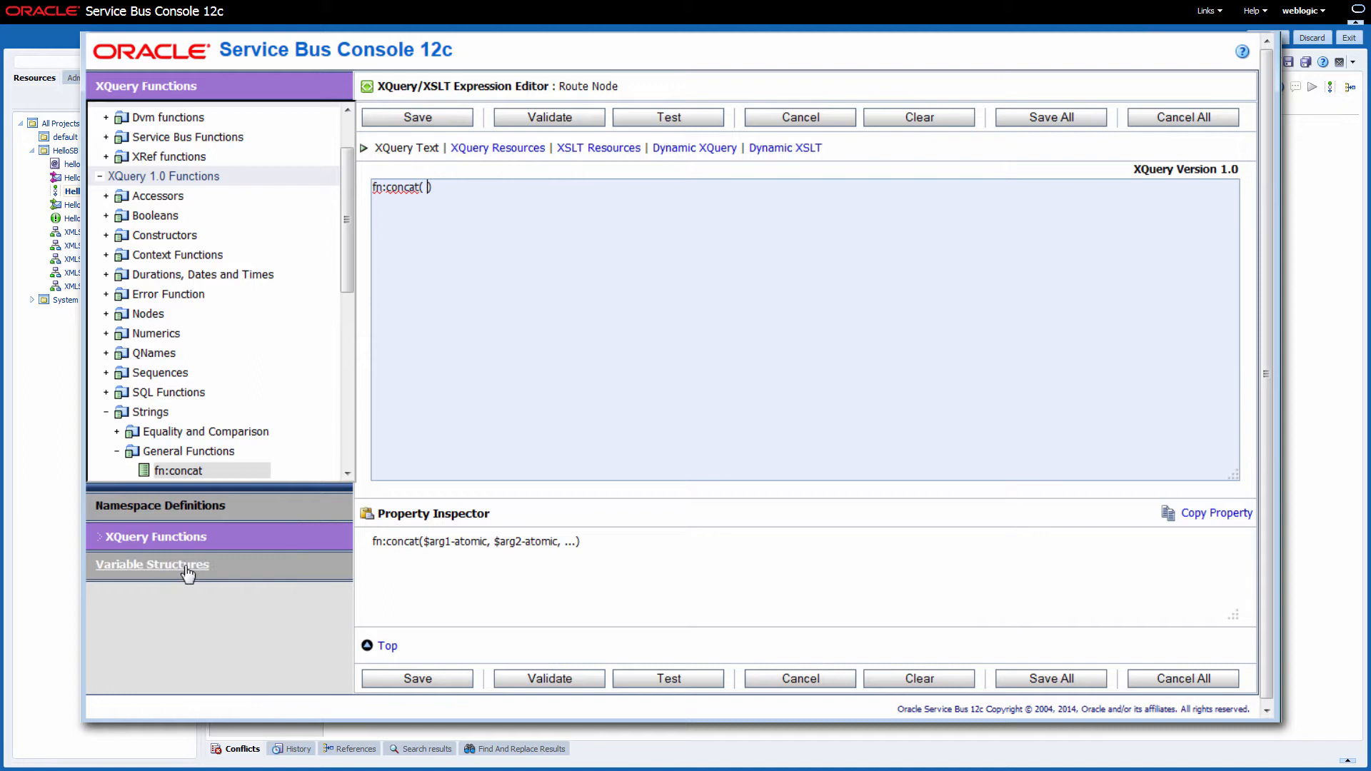
pyautogui.click(151, 564)
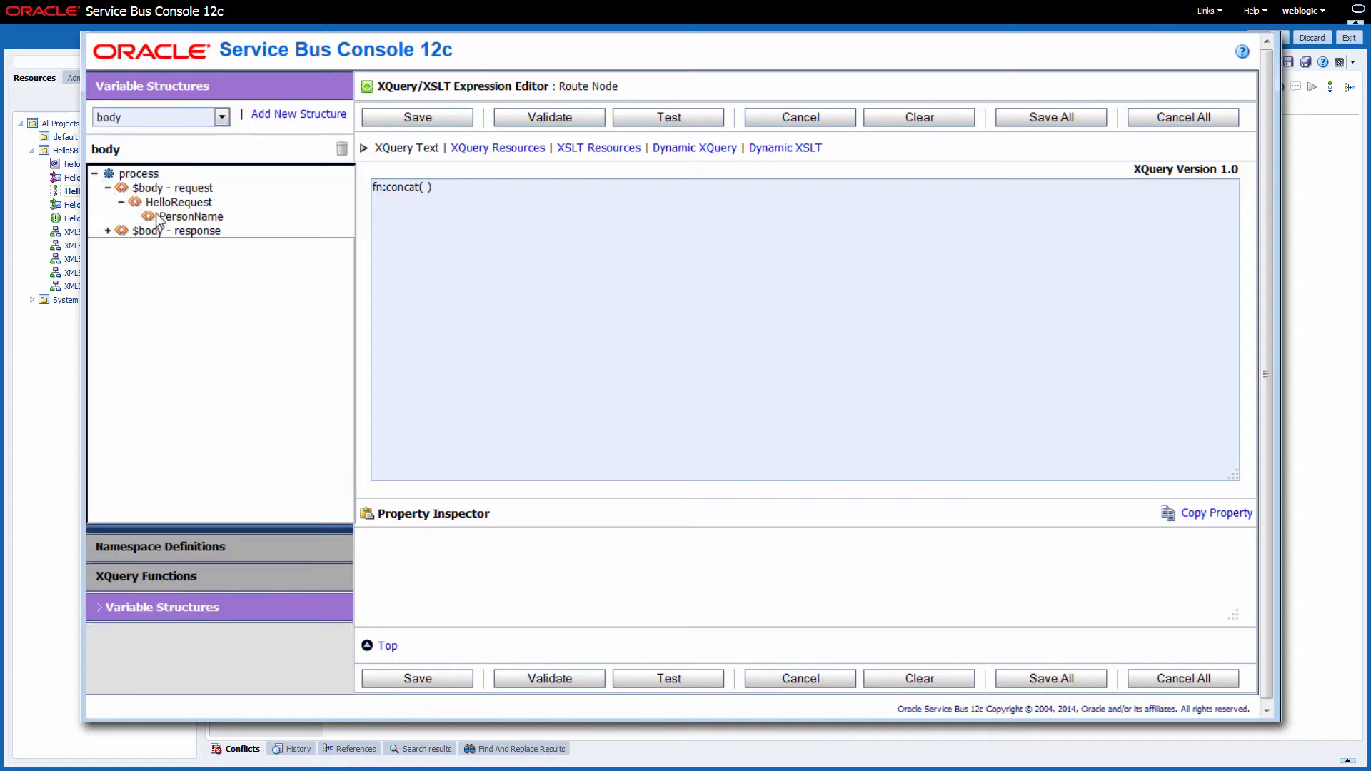
pyautogui.click(191, 216)
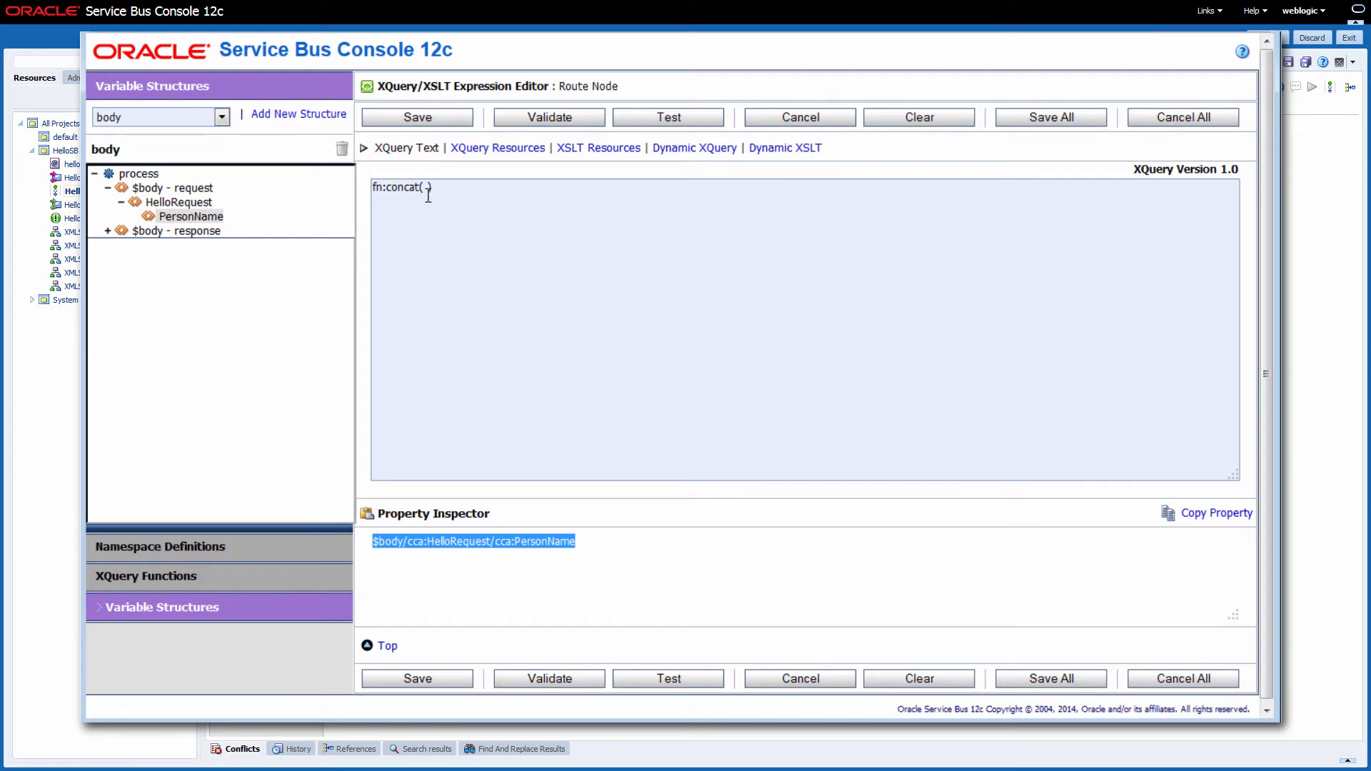
pyautogui.write('$body/cca:HelloRequest/cca:PersonName, "')
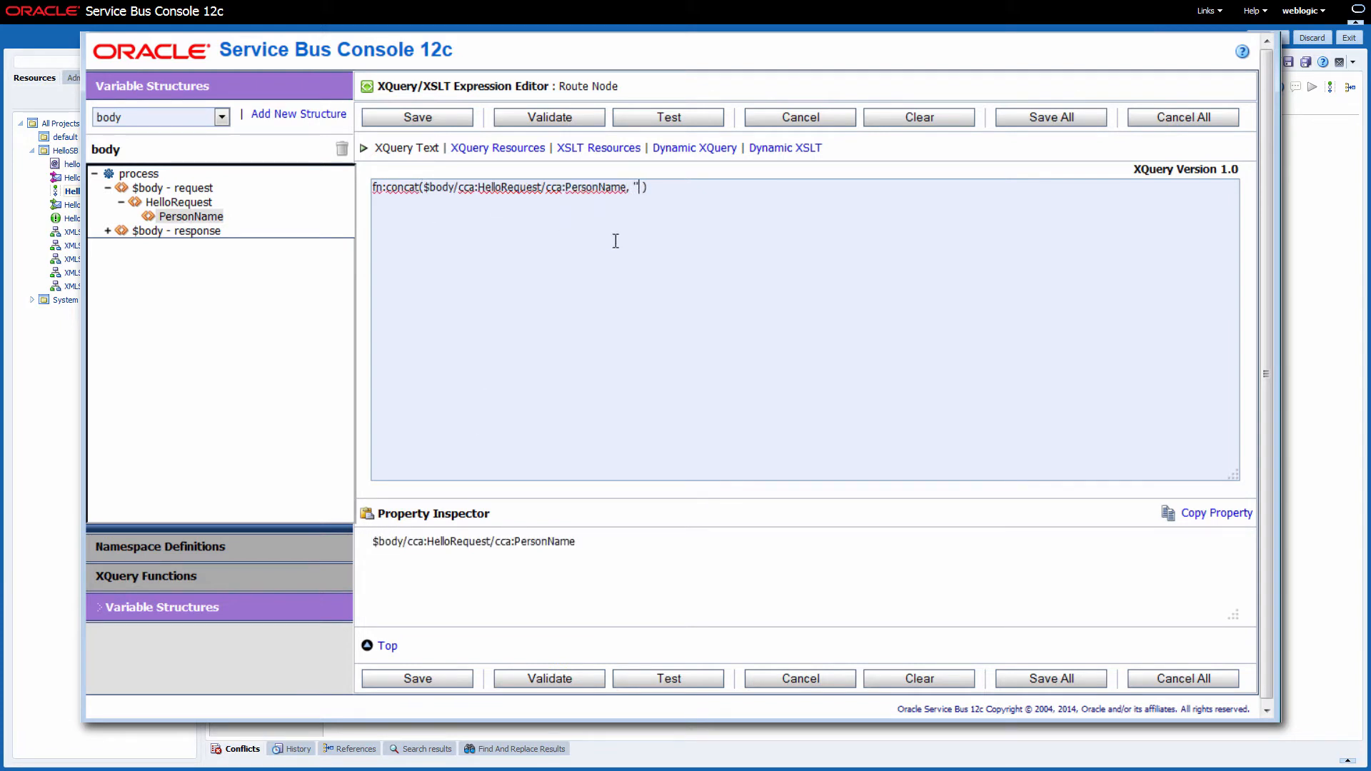
pyautogui.write('has sent anothe')
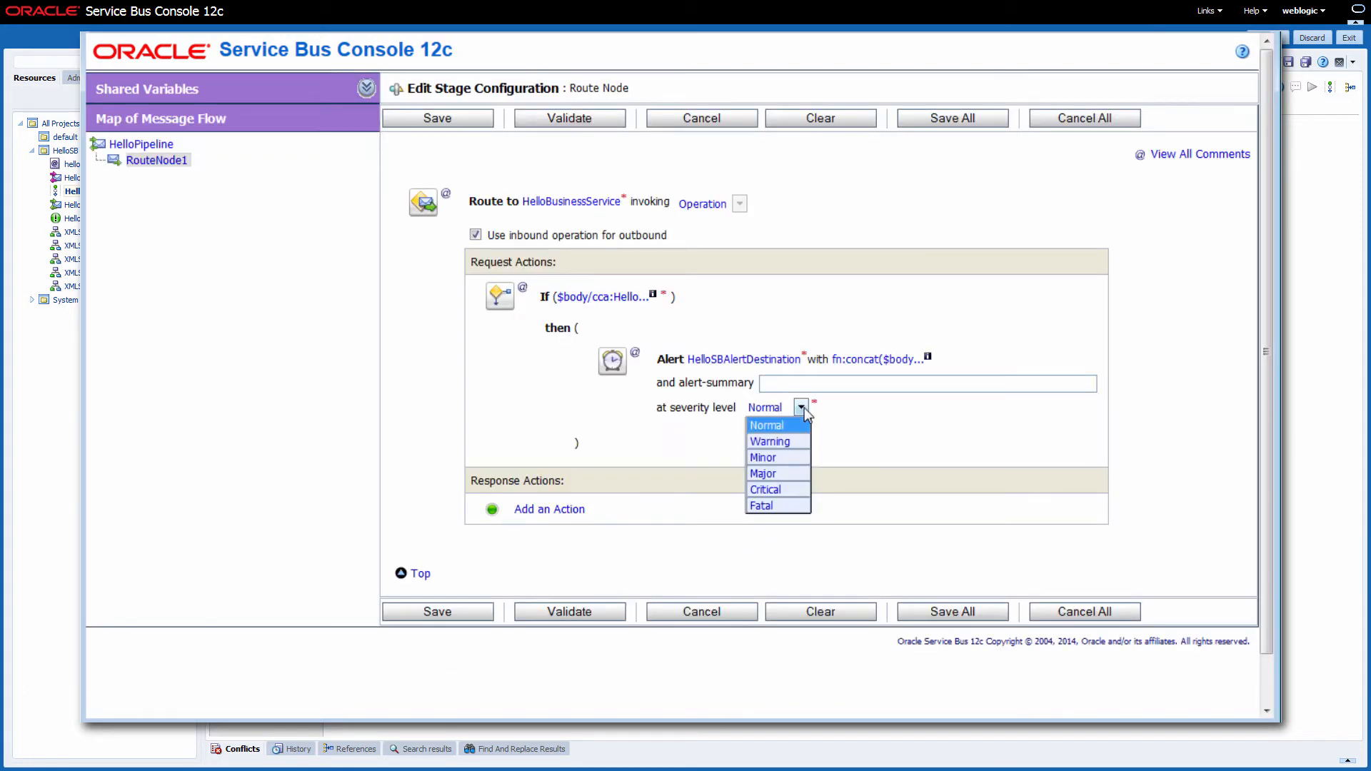
# - Set the alert summary to 'There is a new request from Tom'
pyautogui.click(768, 441)
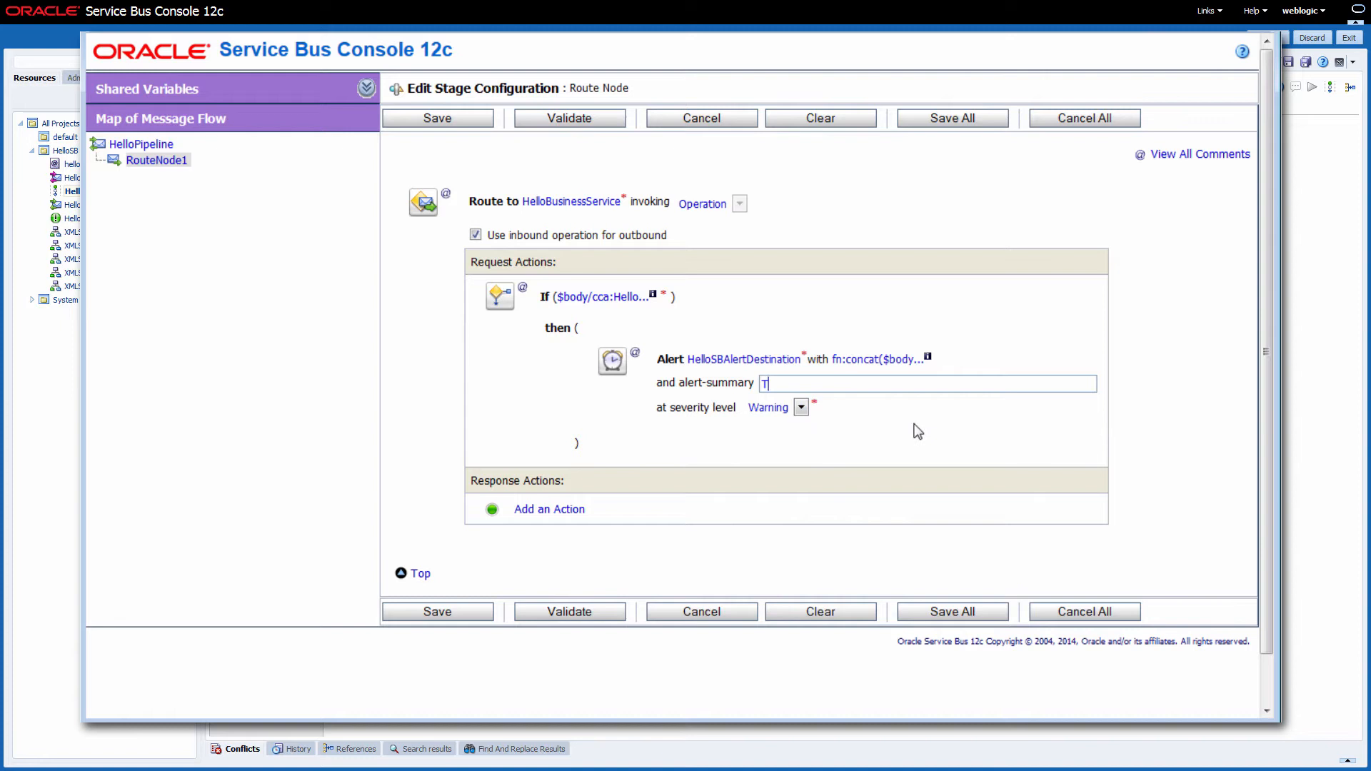
pyautogui.write('There is a new re')
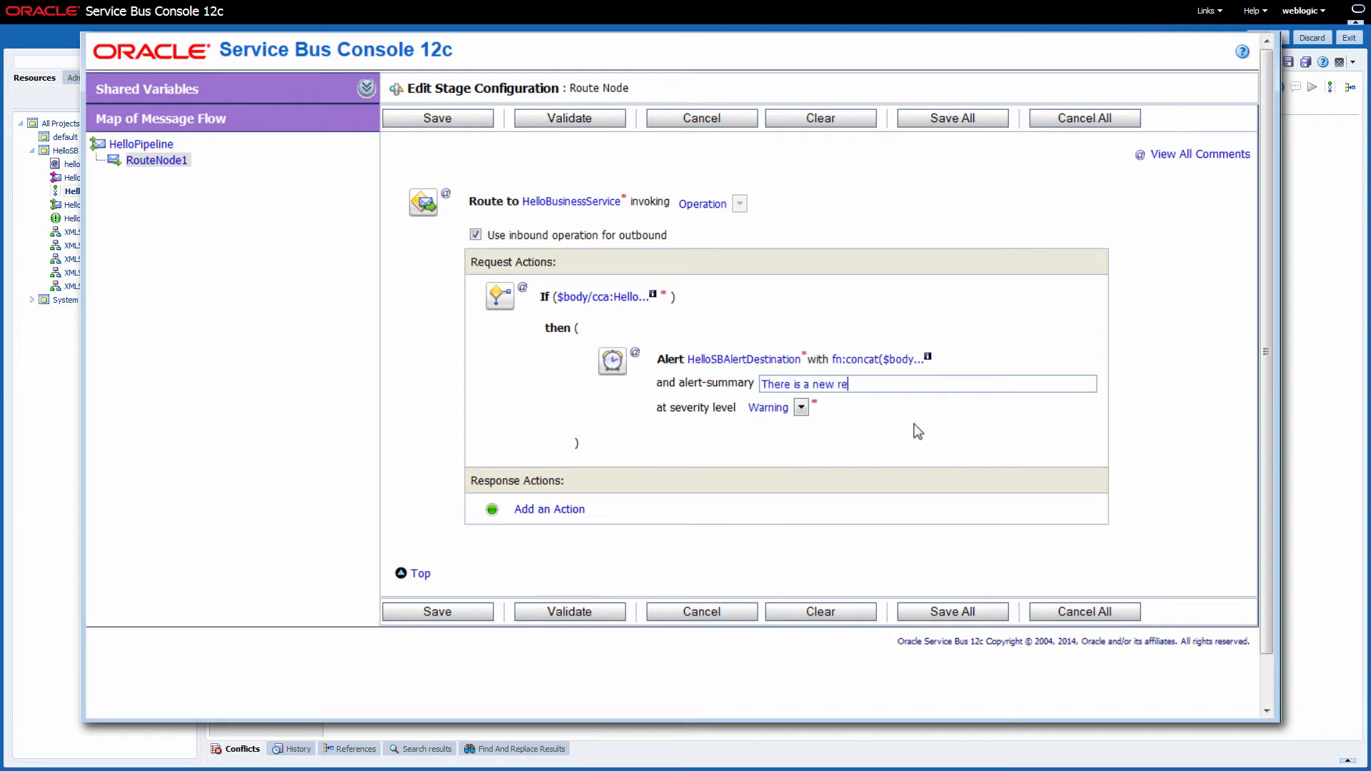
pyautogui.write('quest from Tom')
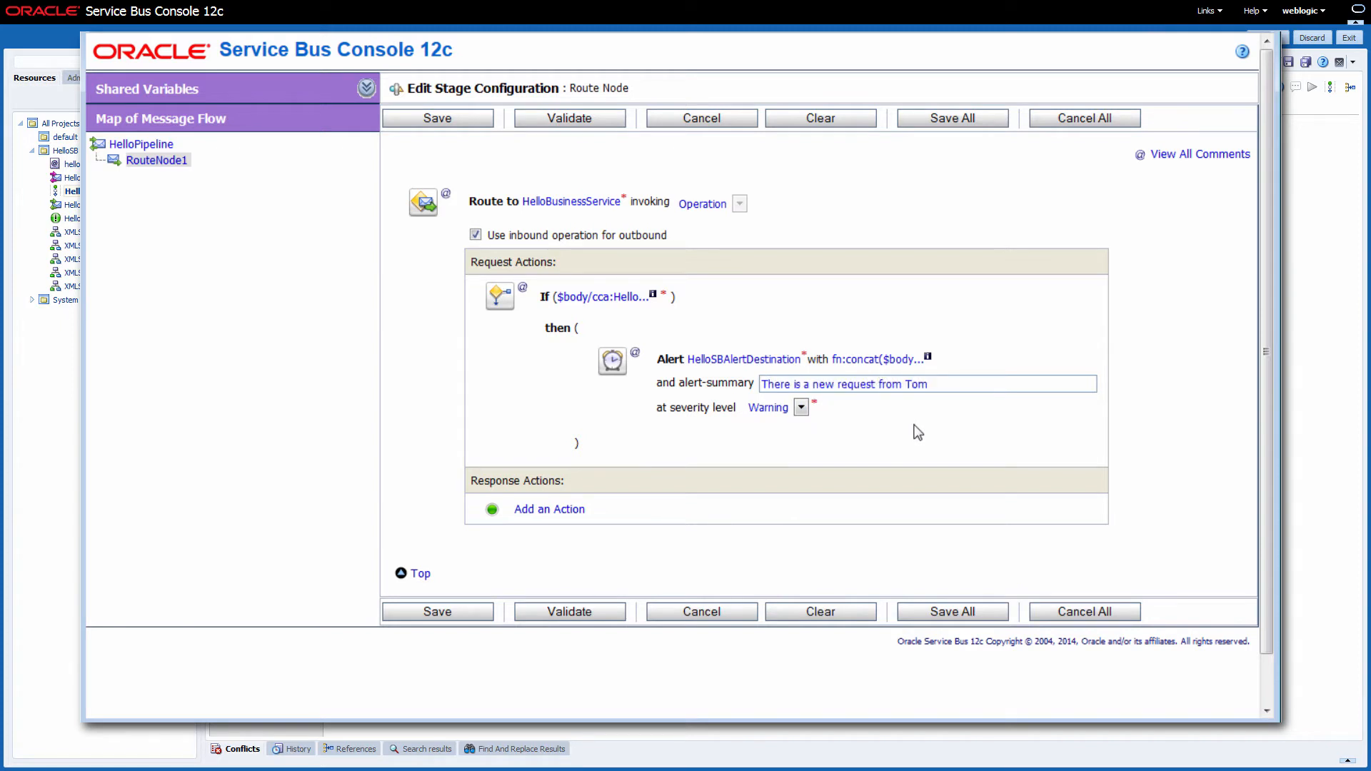
# - Add an Else branch with a Log action annotated 'There is'
pyautogui.rightClick(500, 295)
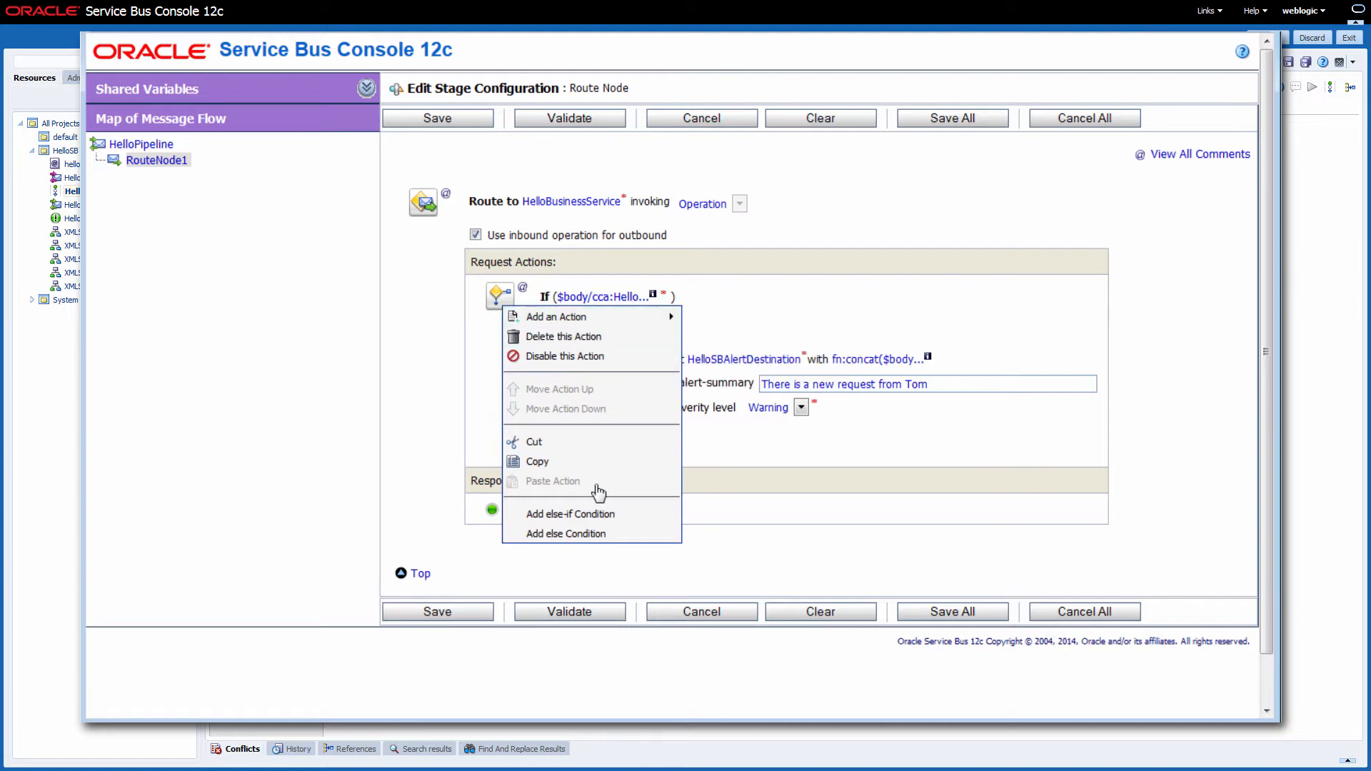
pyautogui.click(565, 533)
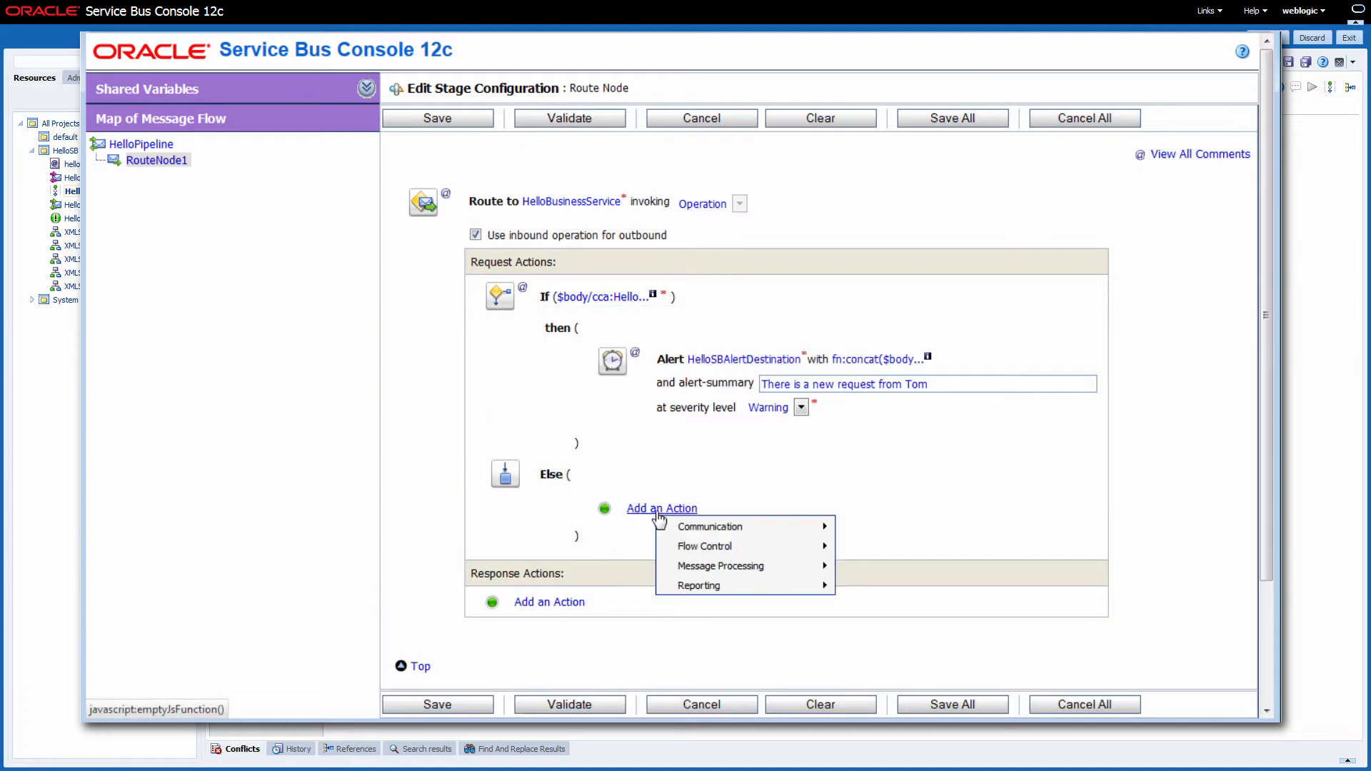
pyautogui.click(698, 585)
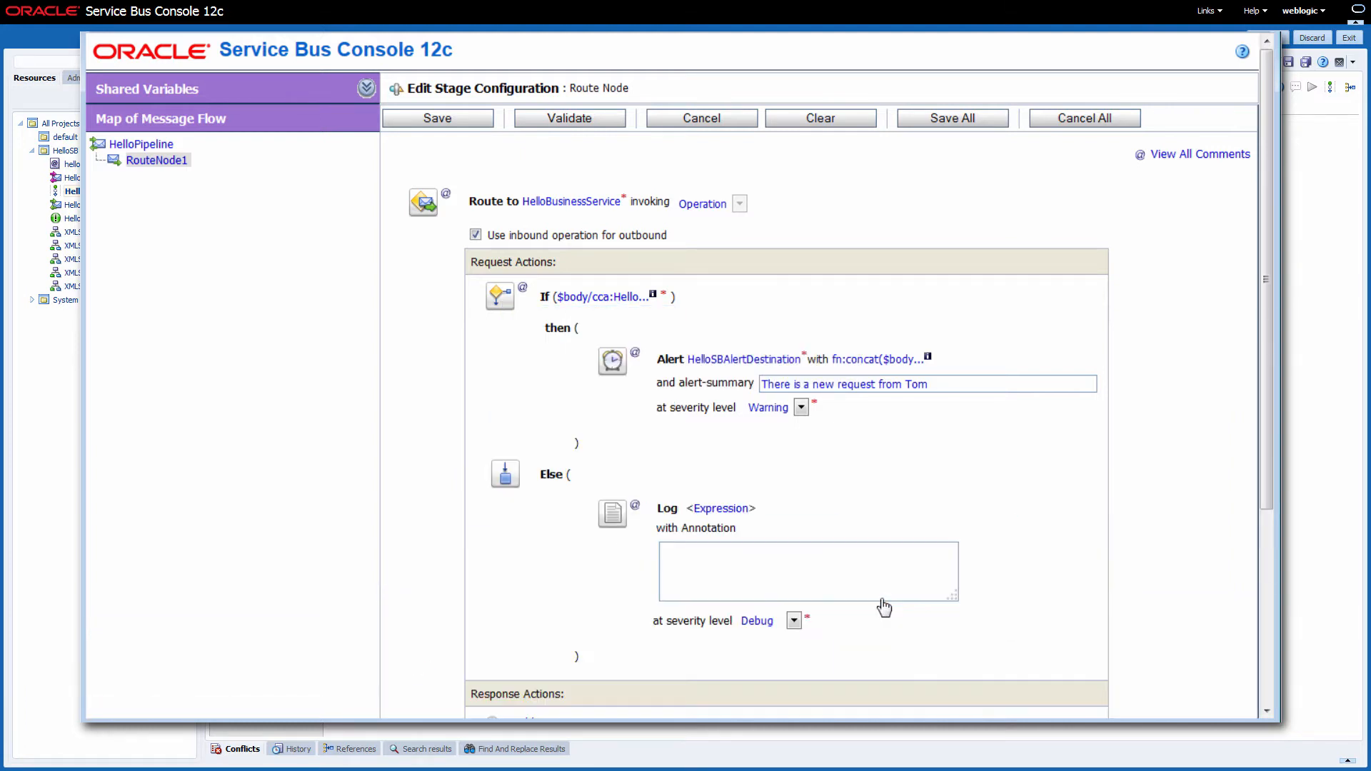
pyautogui.write('There is')
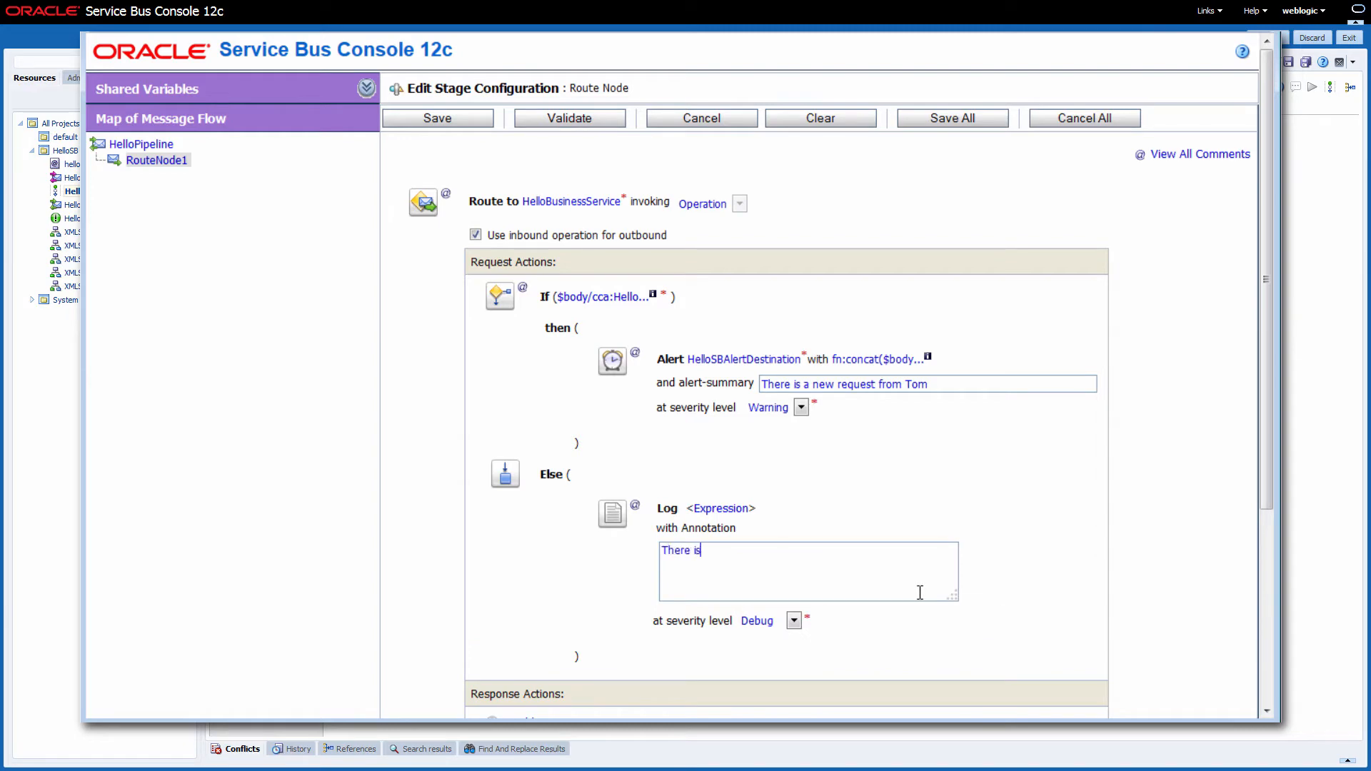
pyautogui.click(720, 508)
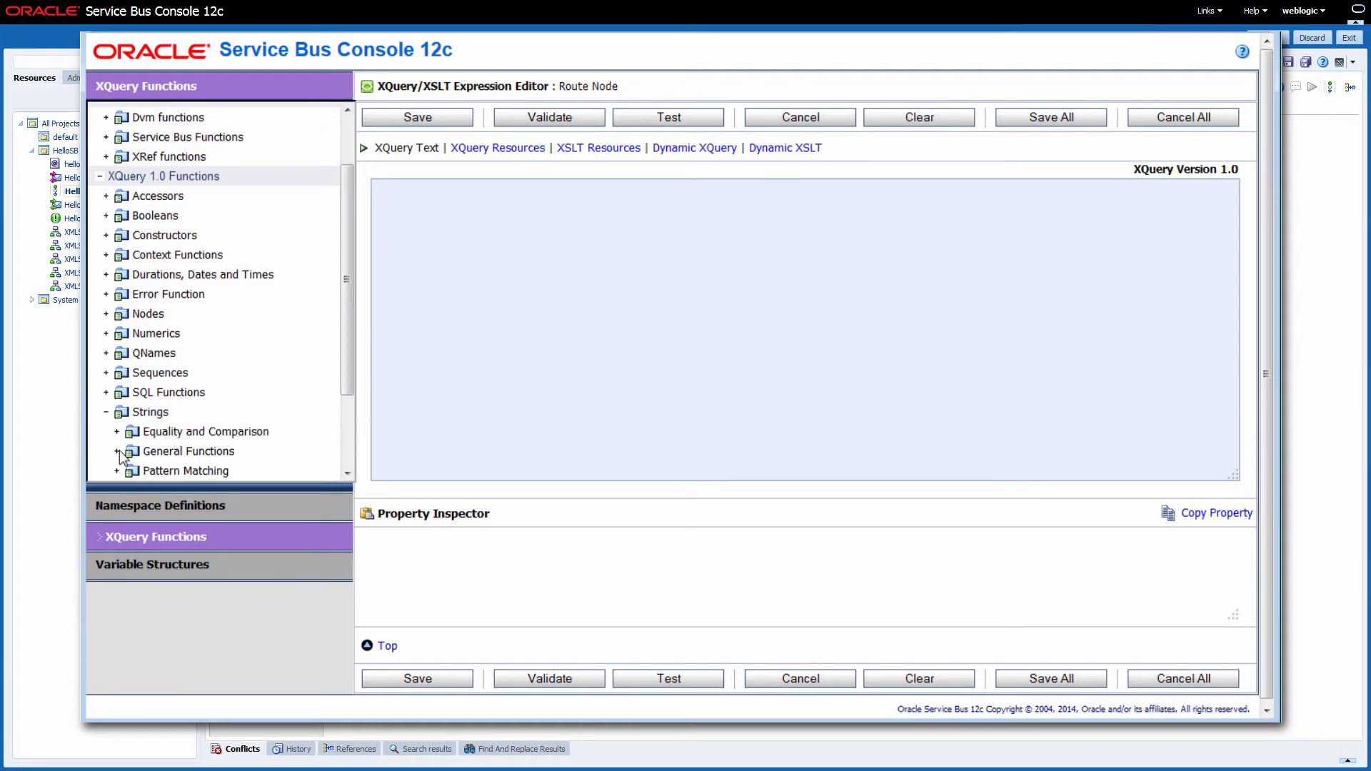
# - Save the log message as fn:concat of 'A new request has arrived from: ' and PersonName, and set severity
pyautogui.click(116, 450)
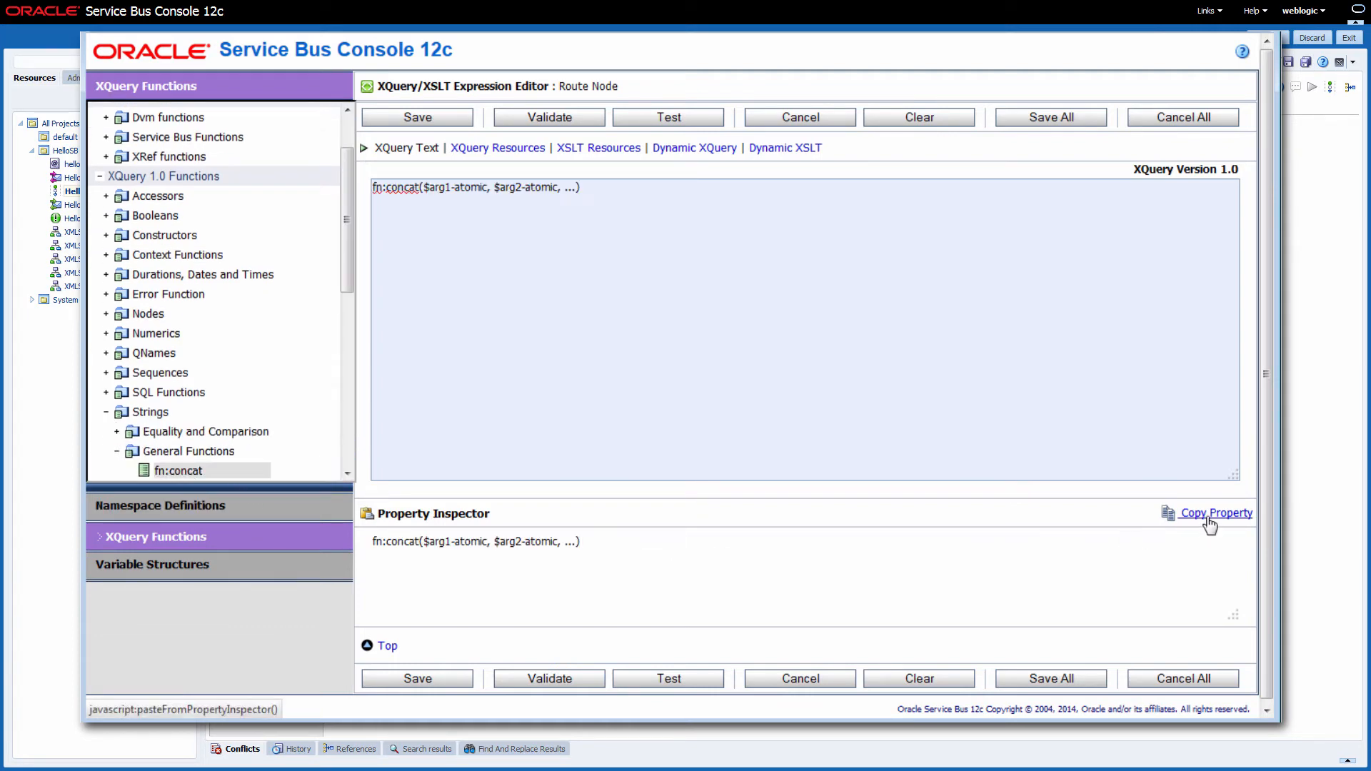
pyautogui.click(1215, 513)
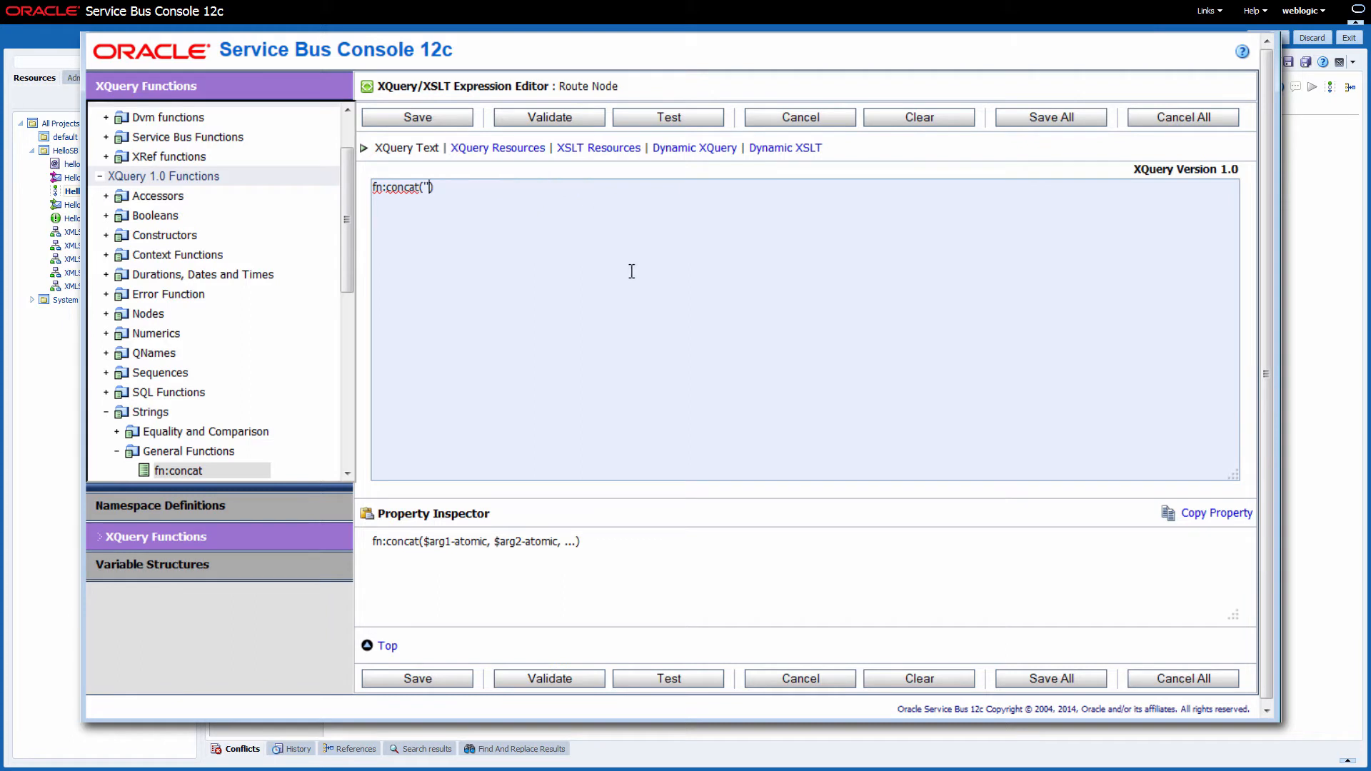
pyautogui.write('A new request')
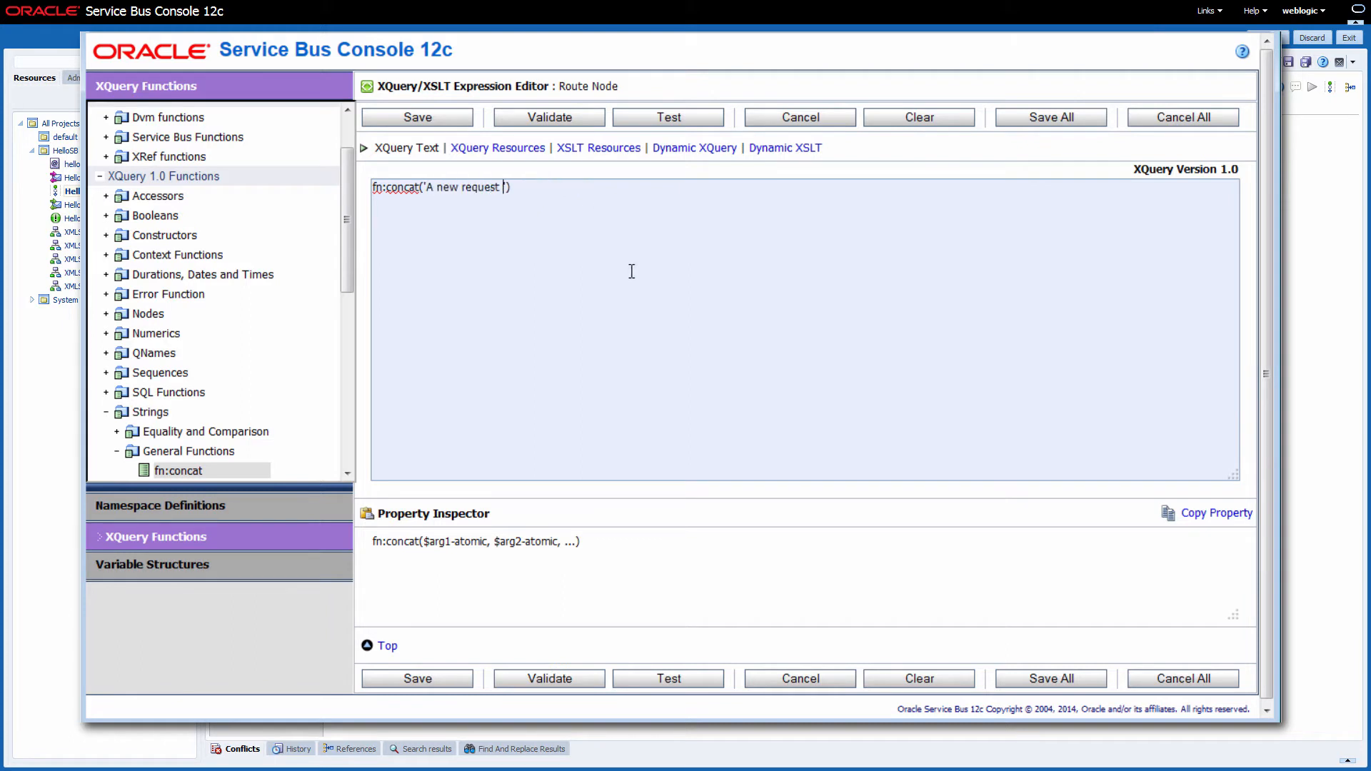
pyautogui.write('has arrived from')
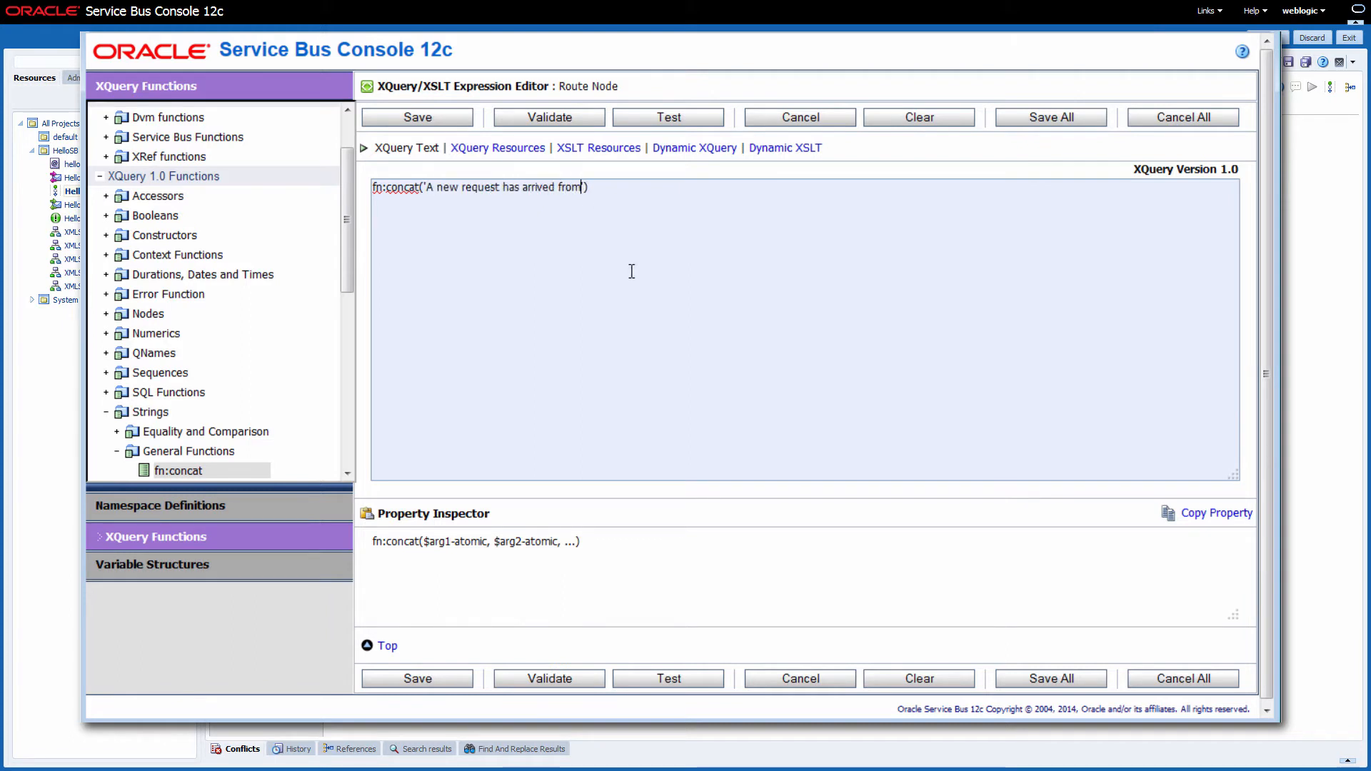
pyautogui.write(": ',")
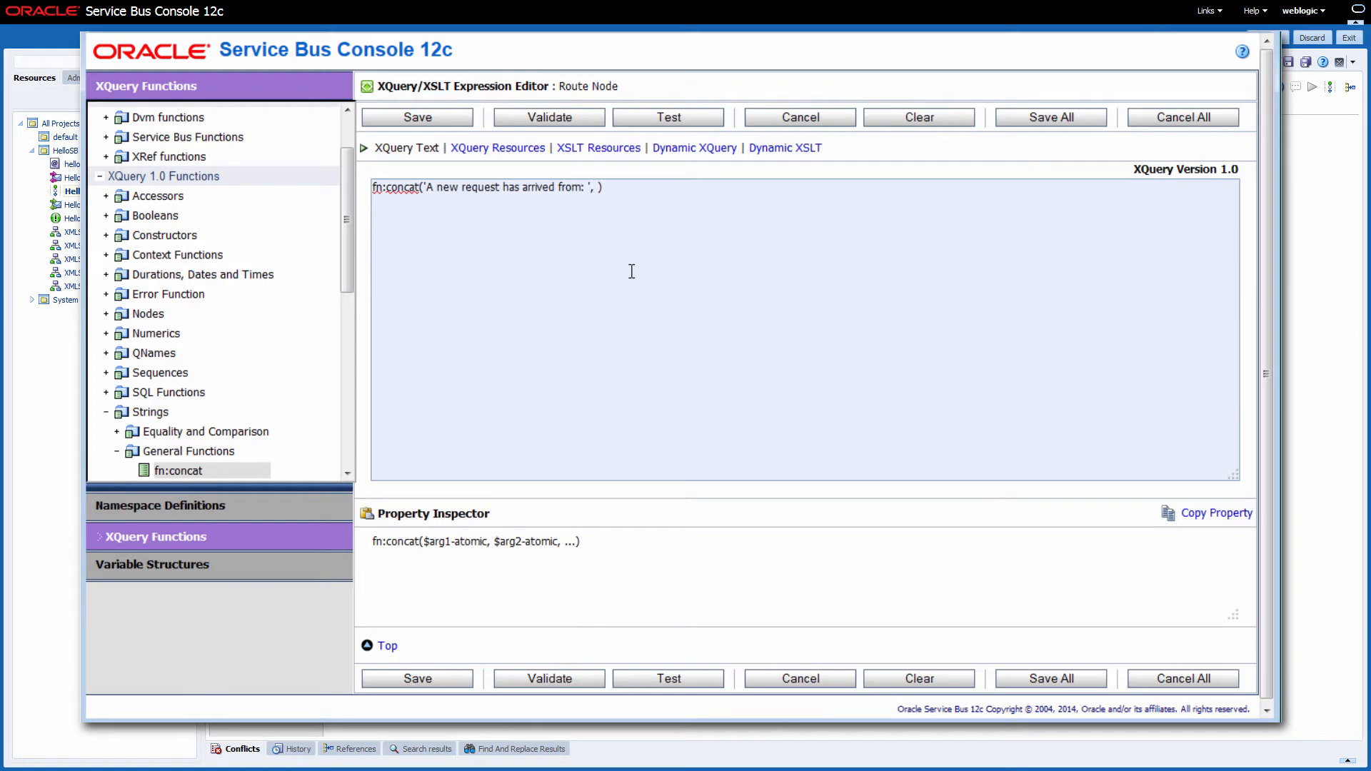
pyautogui.click(153, 564)
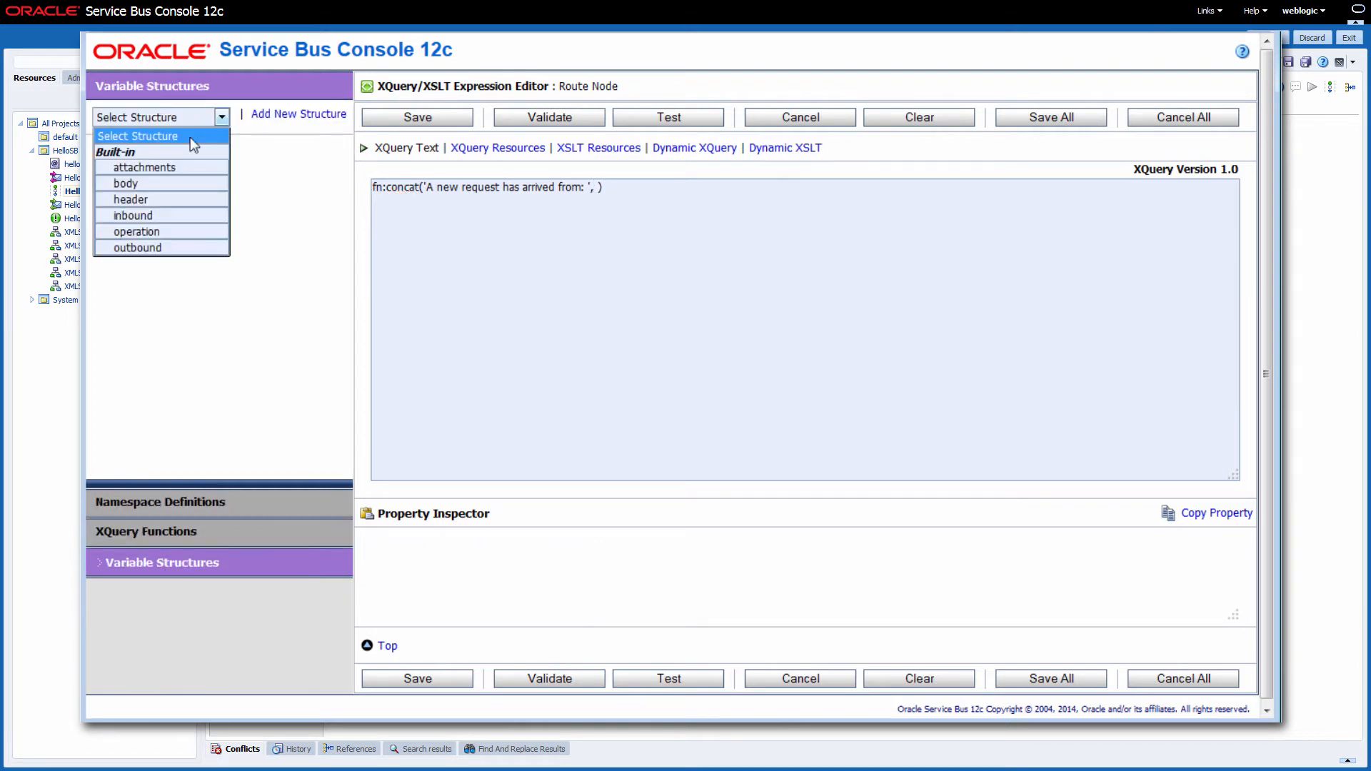
pyautogui.click(125, 183)
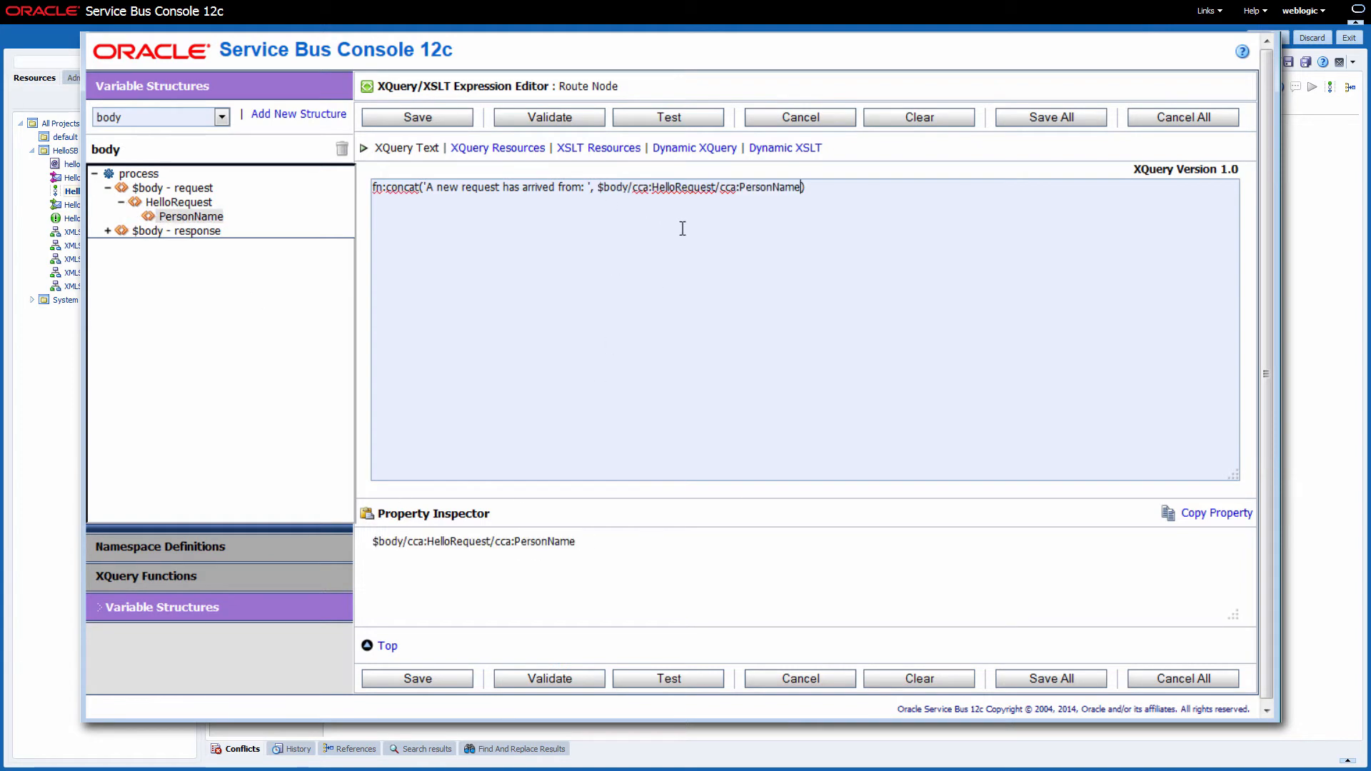
pyautogui.click(794, 622)
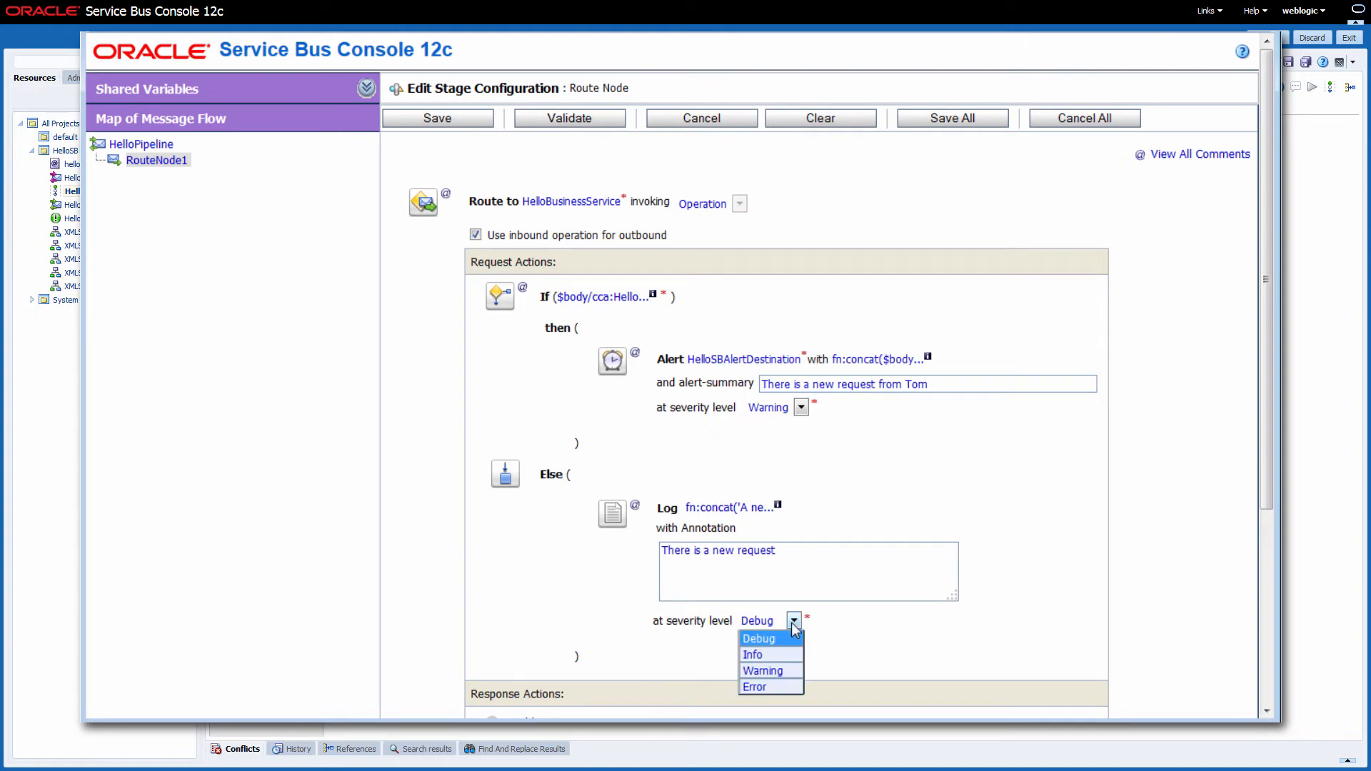
pyautogui.click(763, 670)
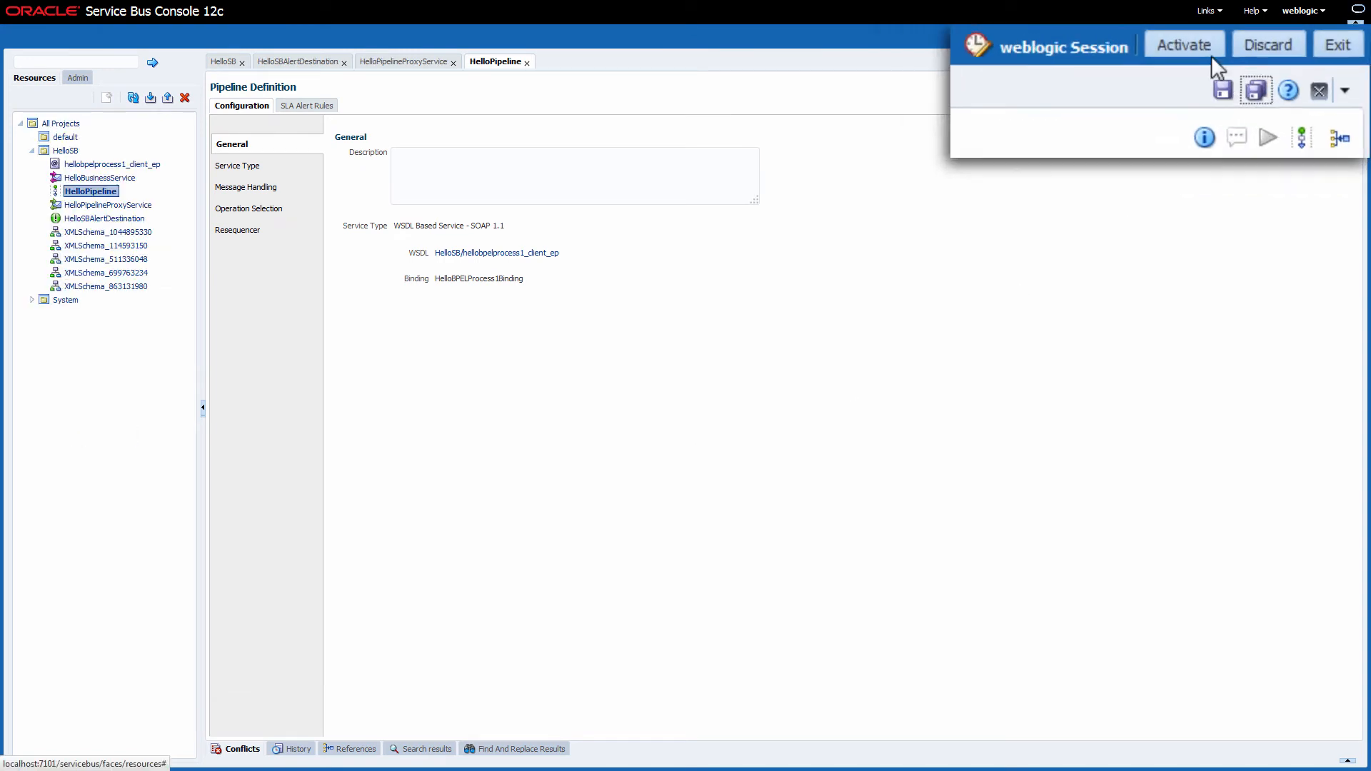
# - Activate the session with the description 'SLA and Pipeline alerts have been added'
pyautogui.click(1184, 43)
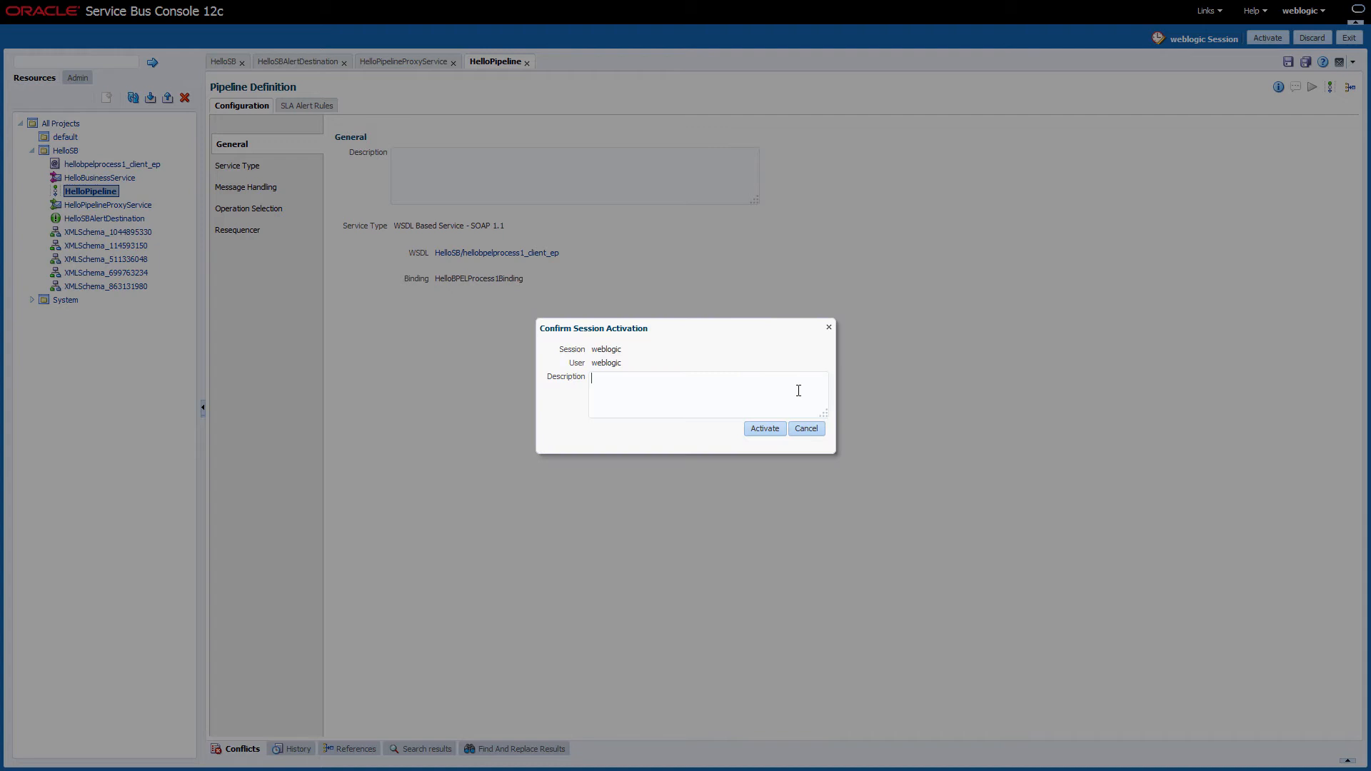
pyautogui.write('SLA and Pi')
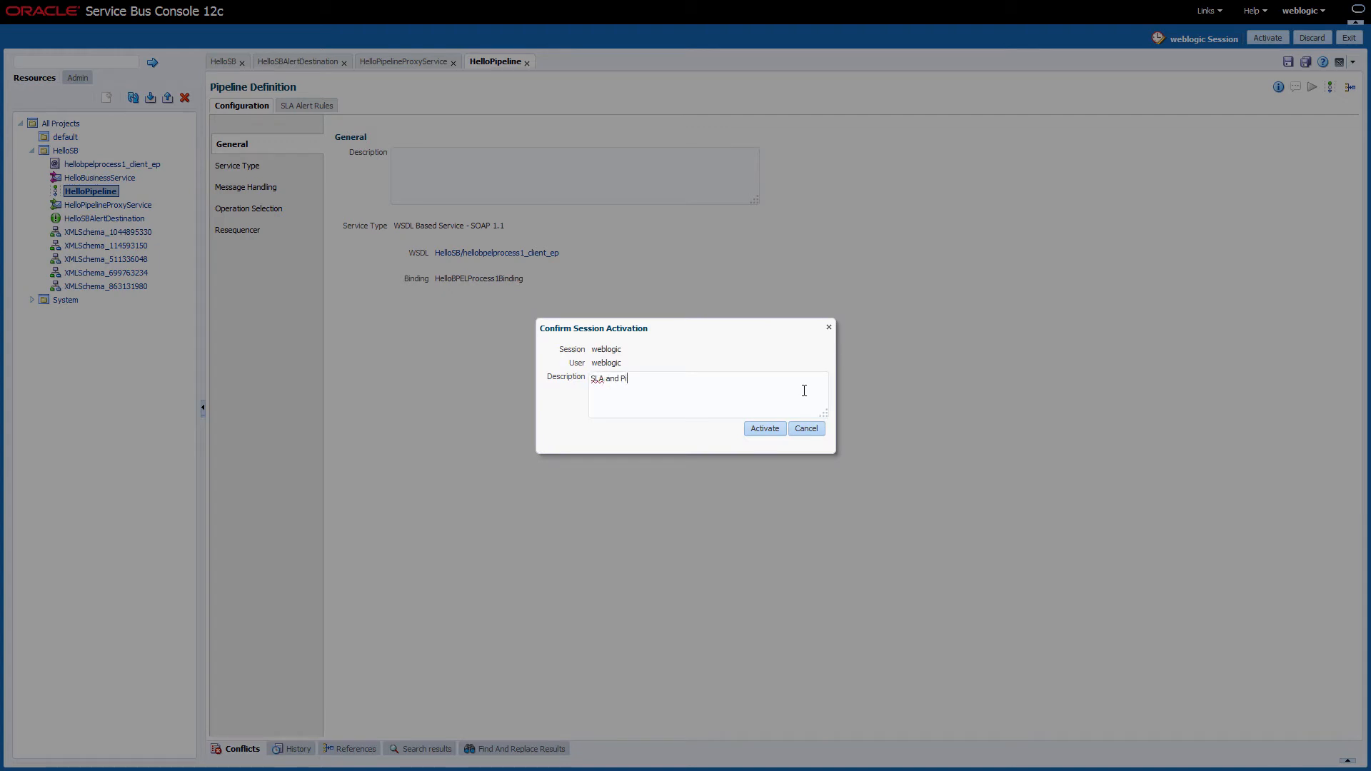
pyautogui.write('peline alerts have been added')
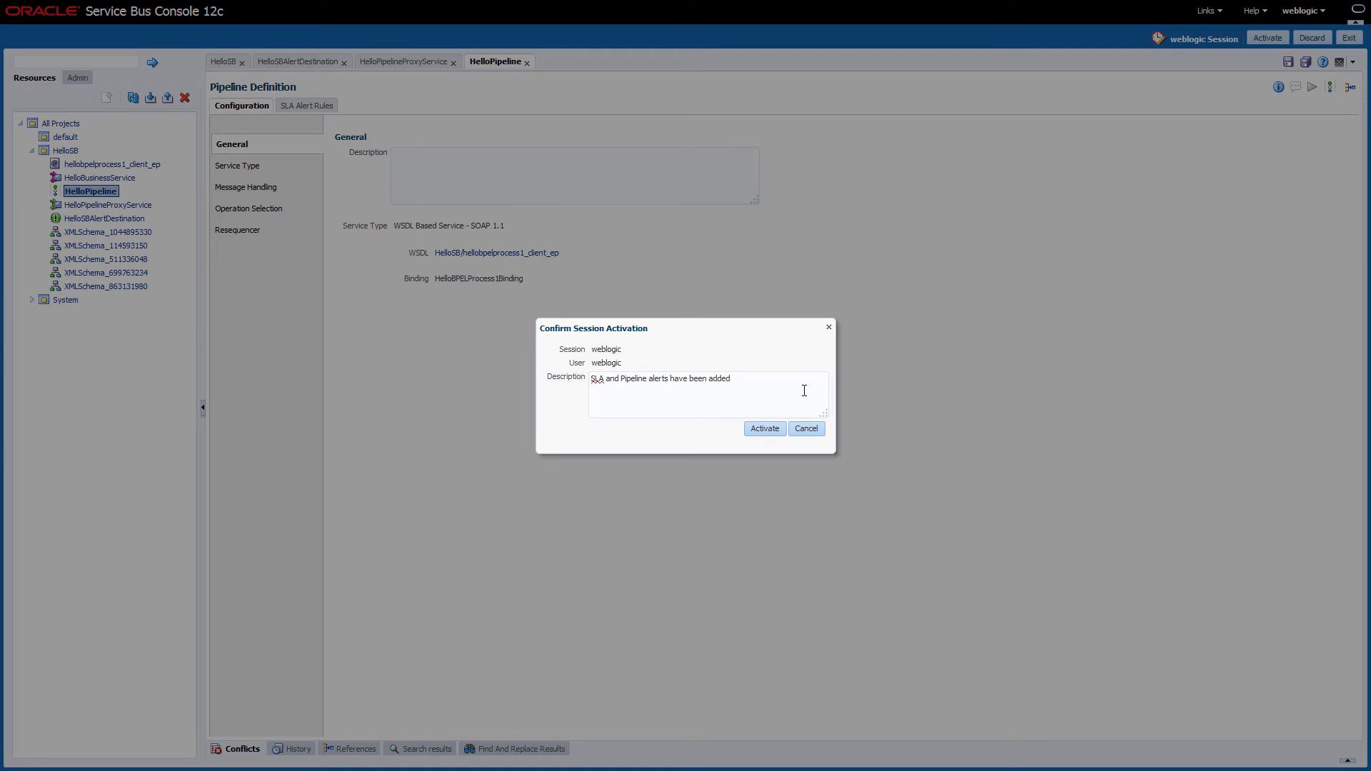
pyautogui.click(763, 429)
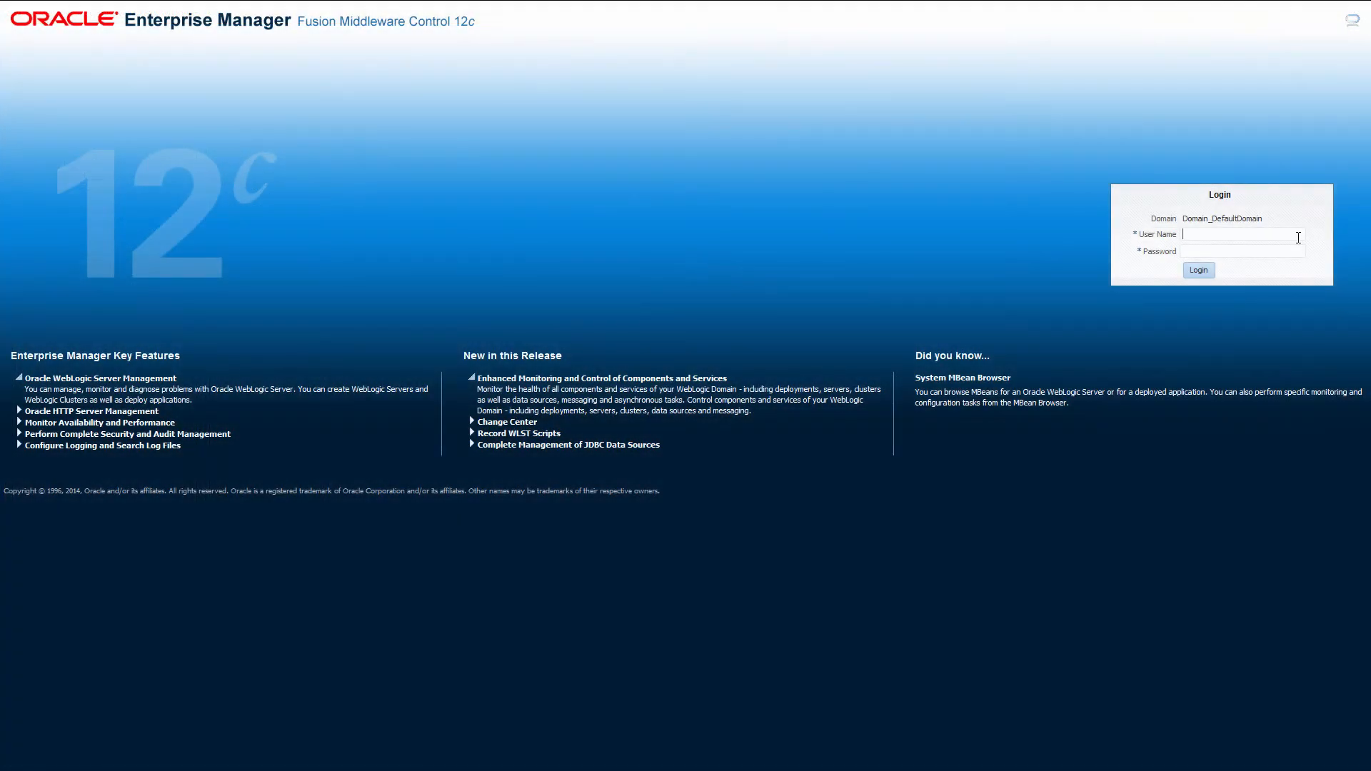
# - Log in to Enterprise Manager as weblogic to reach the DefaultDomain summary
pyautogui.write('weblogic')
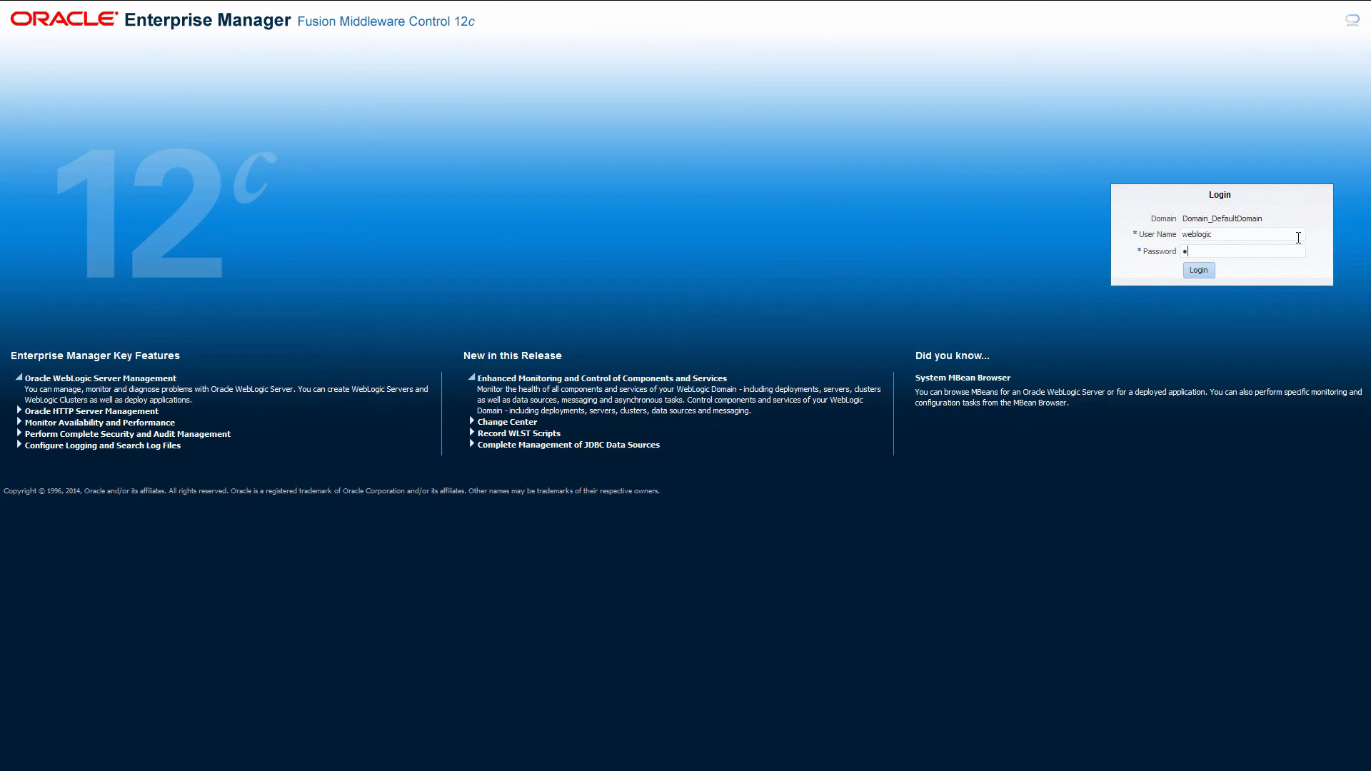
pyautogui.click(1199, 269)
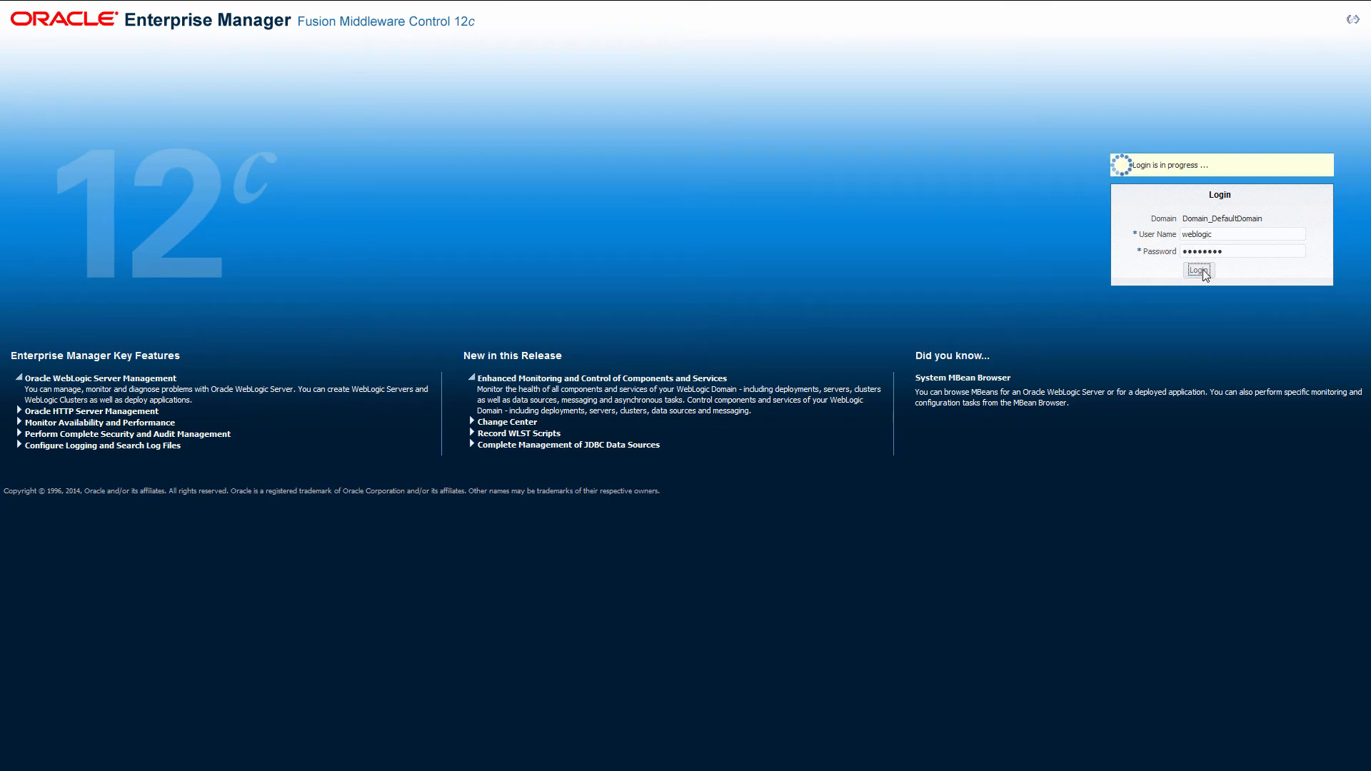
pyautogui.click(1199, 270)
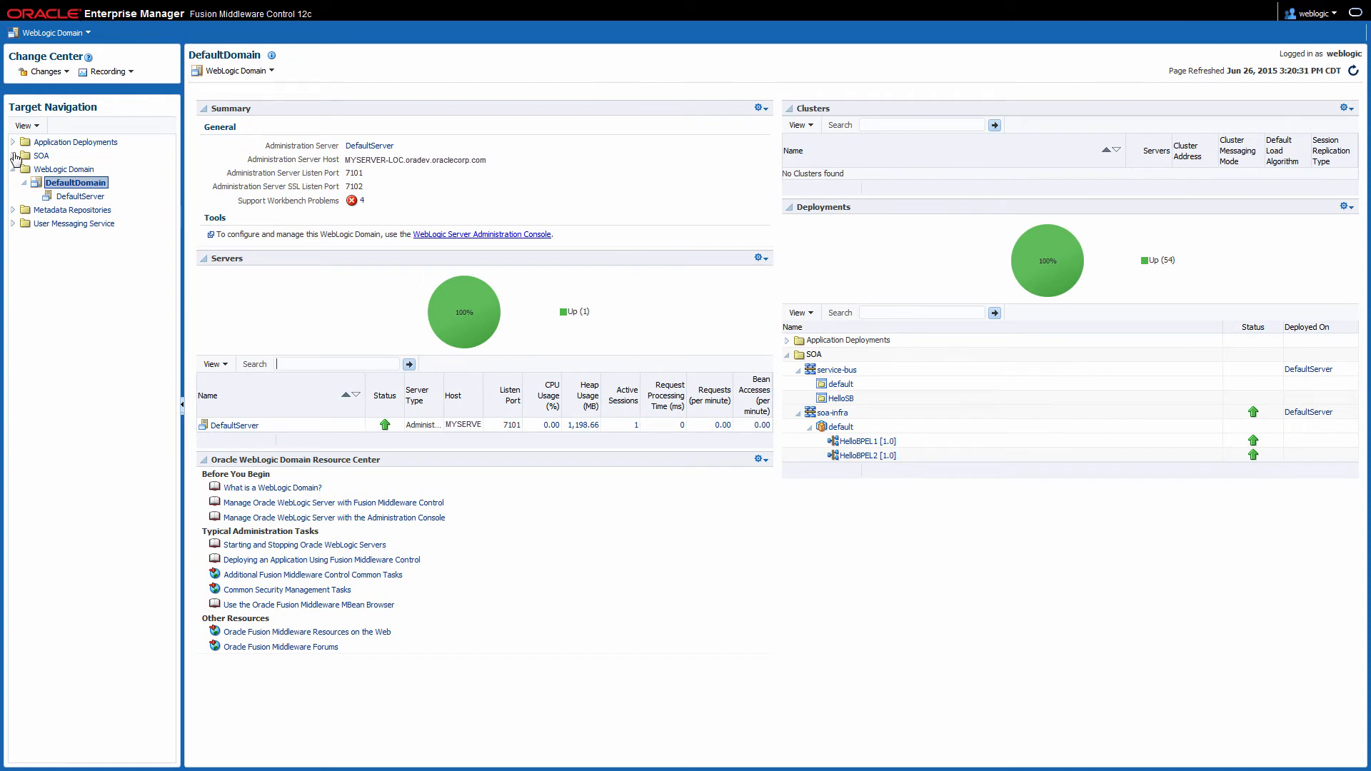
# - Test HelloPipelineProxyService with the person name Mike and review the response
pyautogui.click(13, 156)
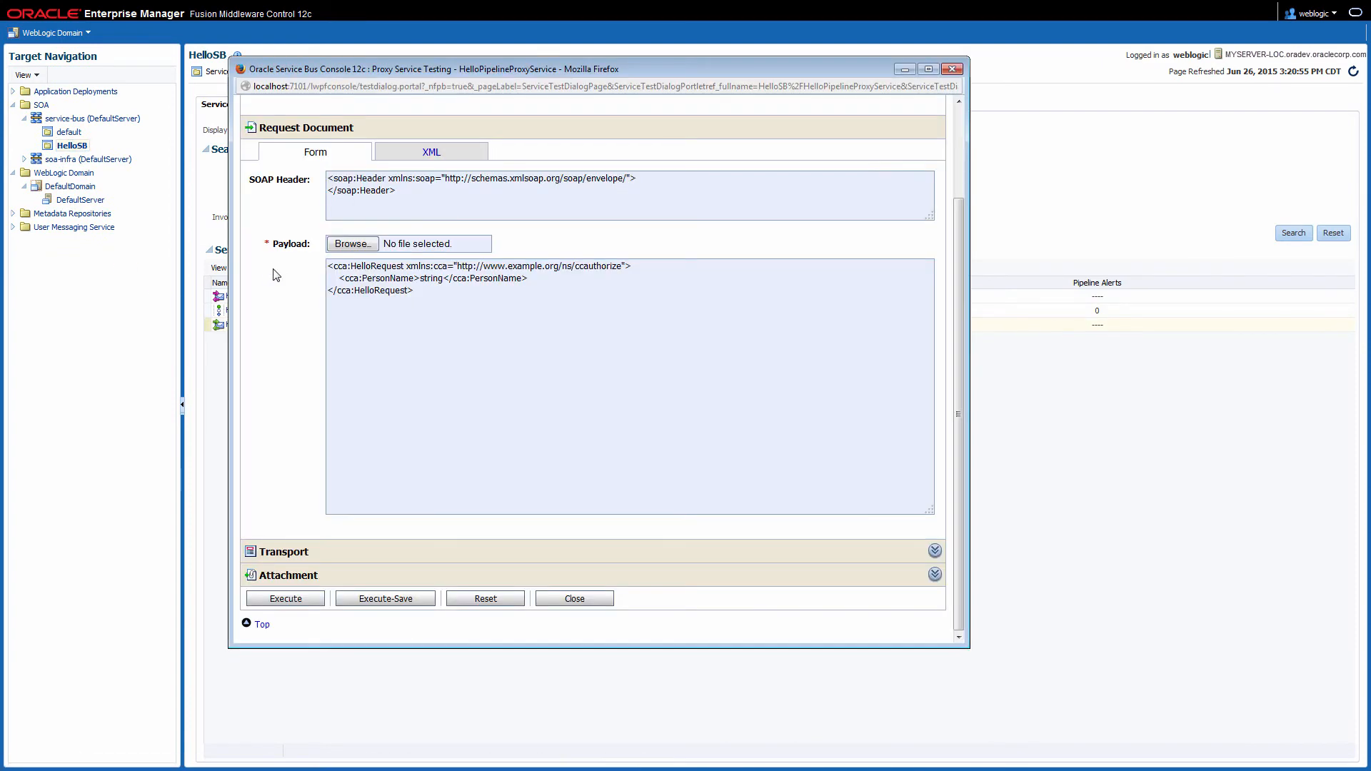
pyautogui.write('M')
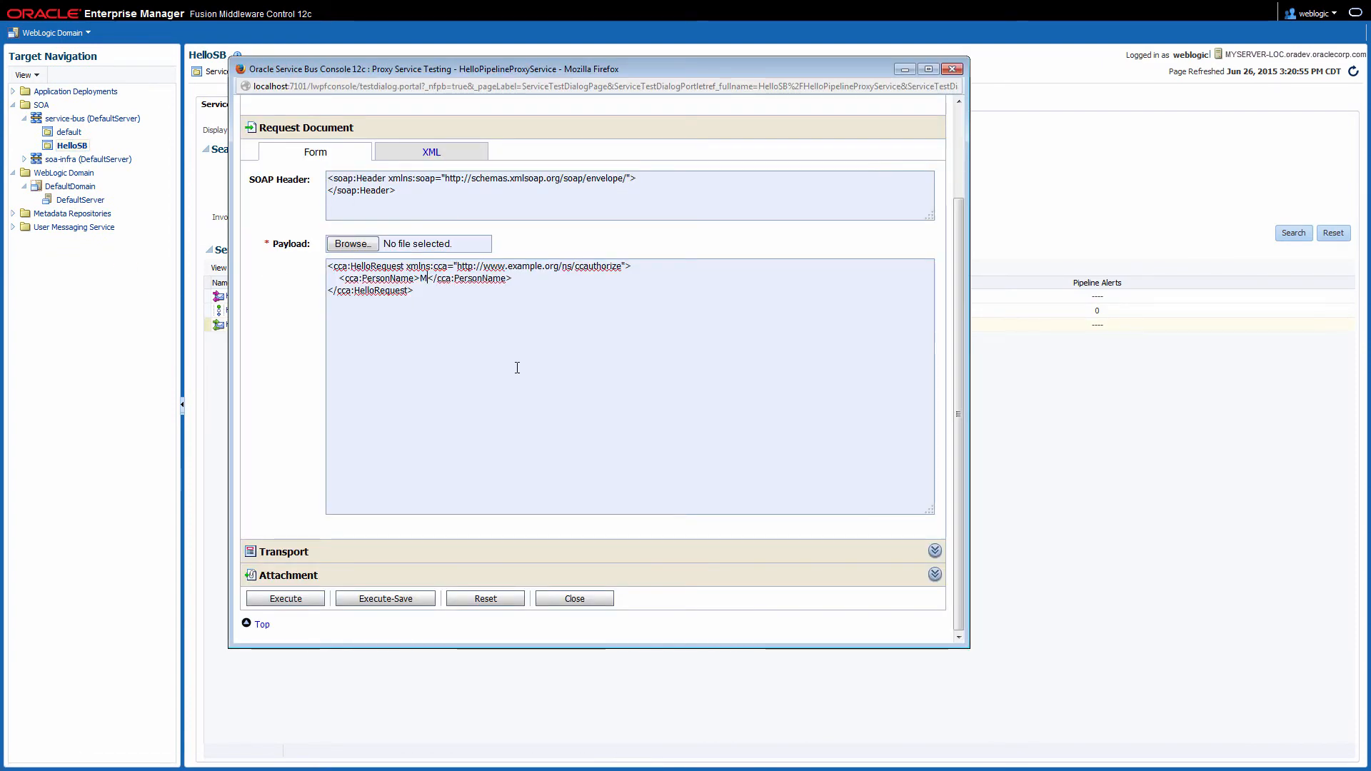
pyautogui.click(284, 598)
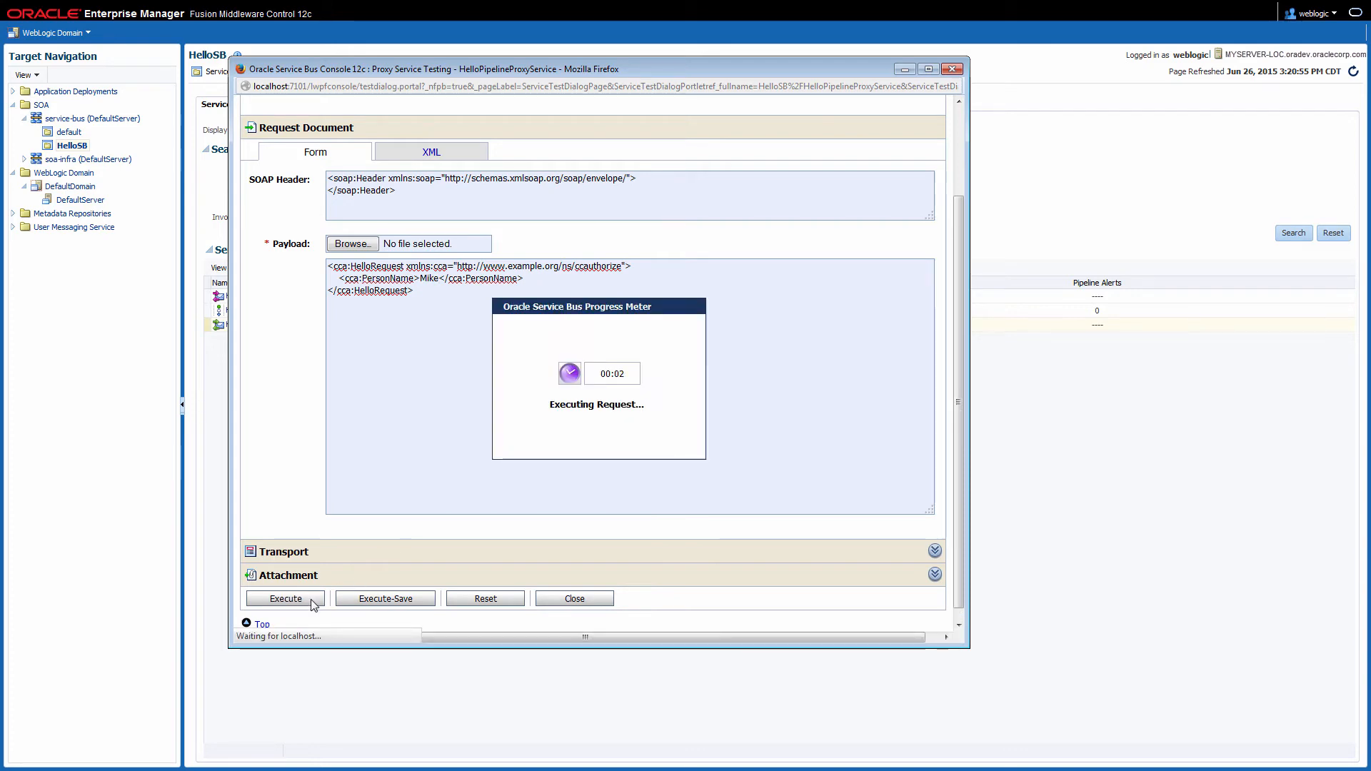
pyautogui.click(284, 599)
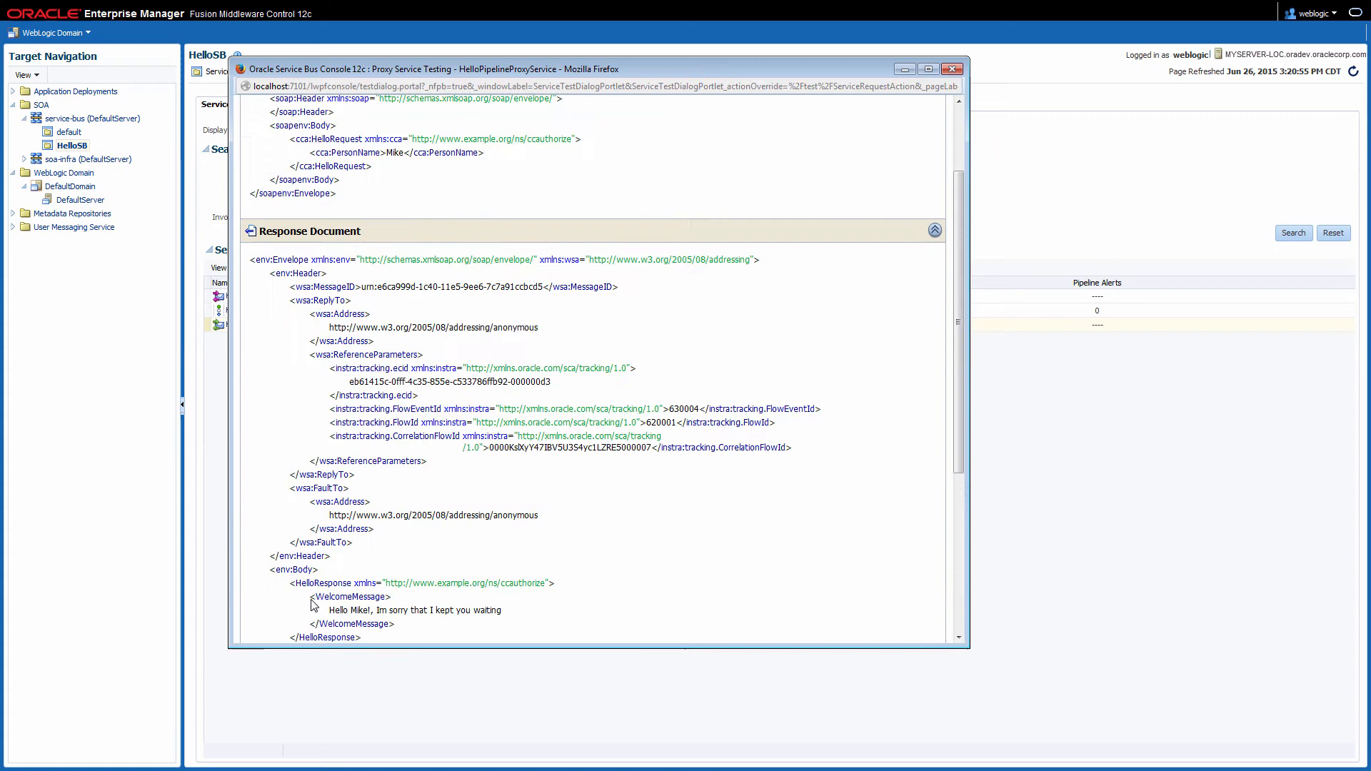
pyautogui.scroll(-3)
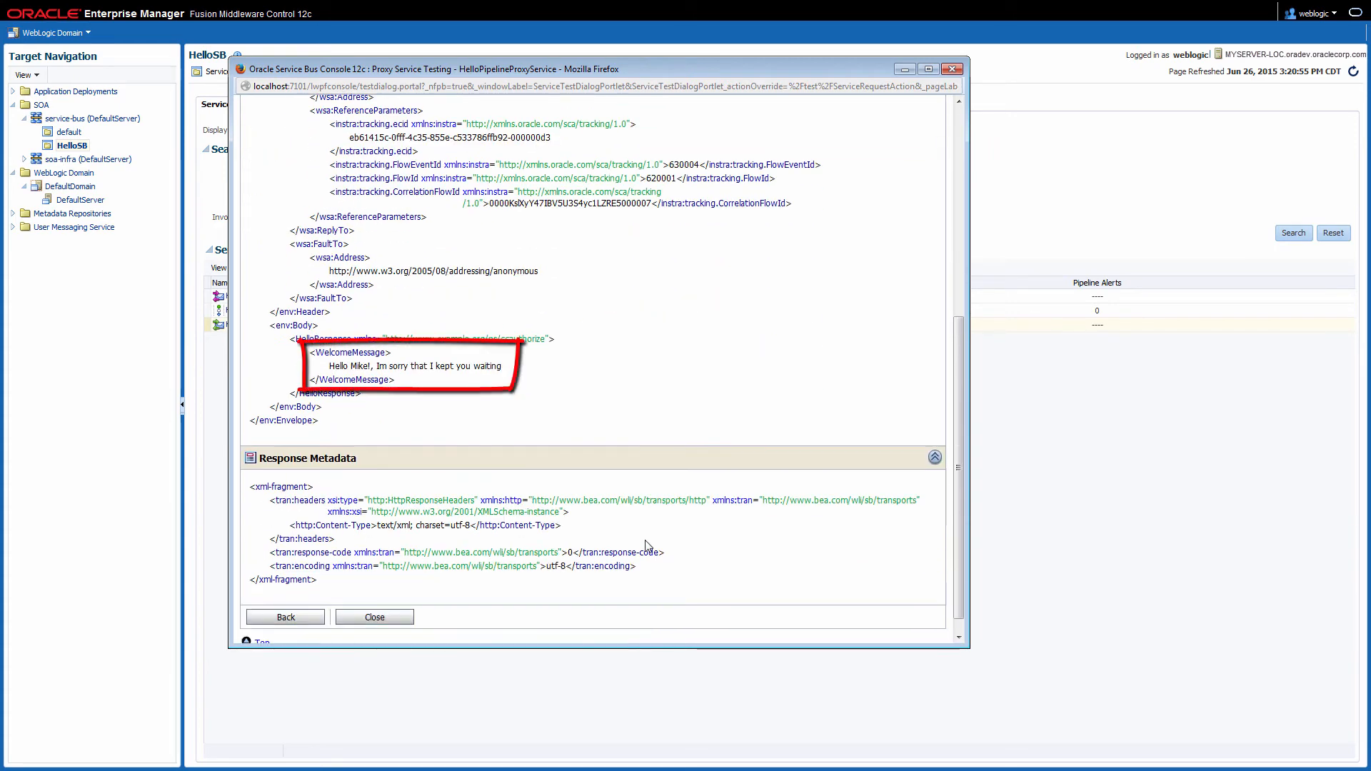
# - Re-run the proxy service test with PersonName Tom, then close the test window
pyautogui.click(284, 616)
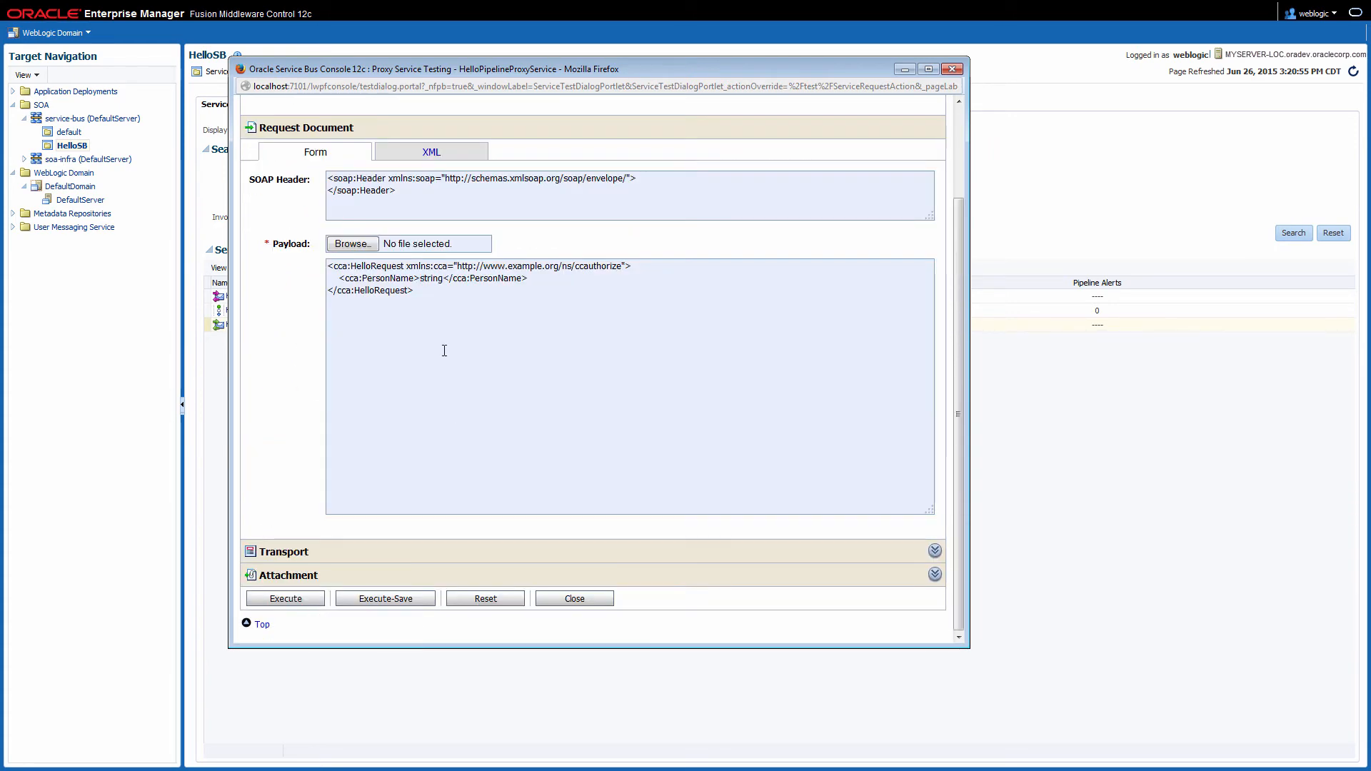
pyautogui.write('Tom')
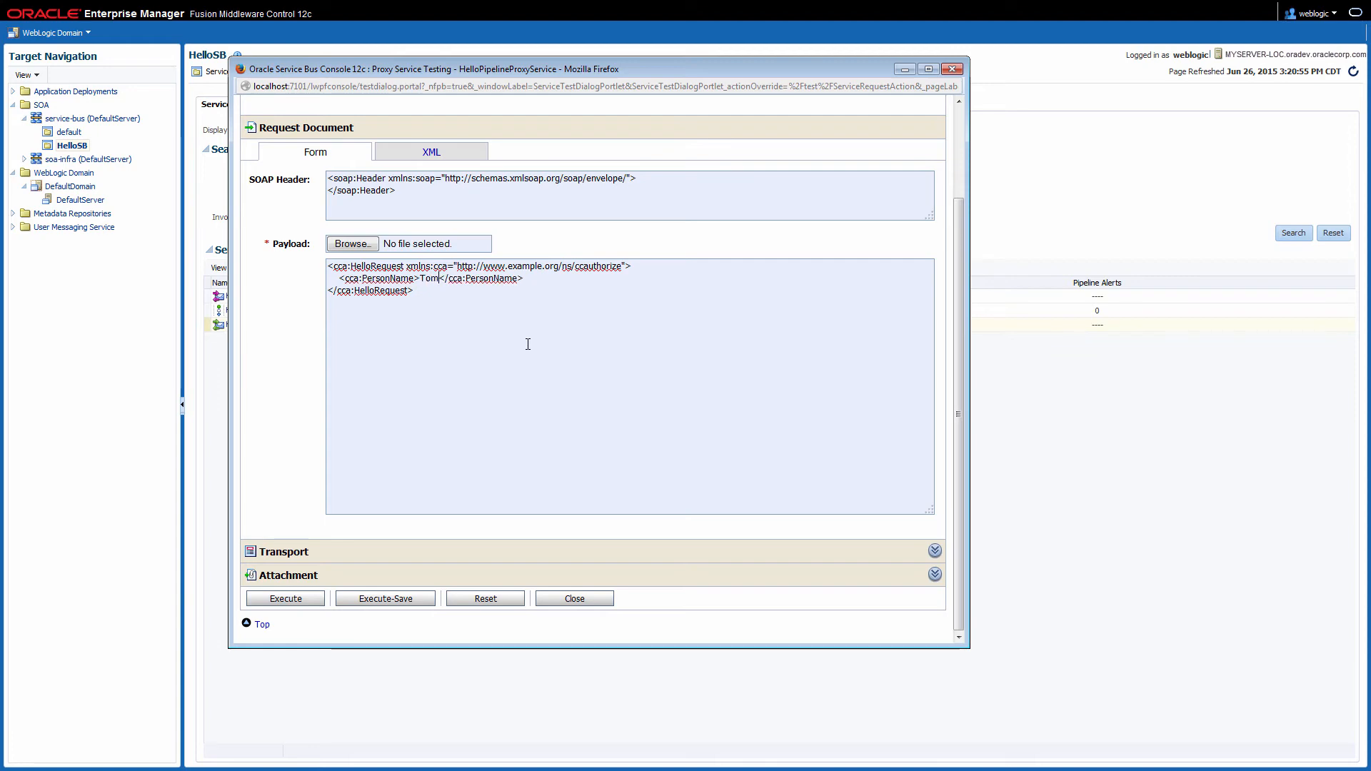
pyautogui.click(284, 598)
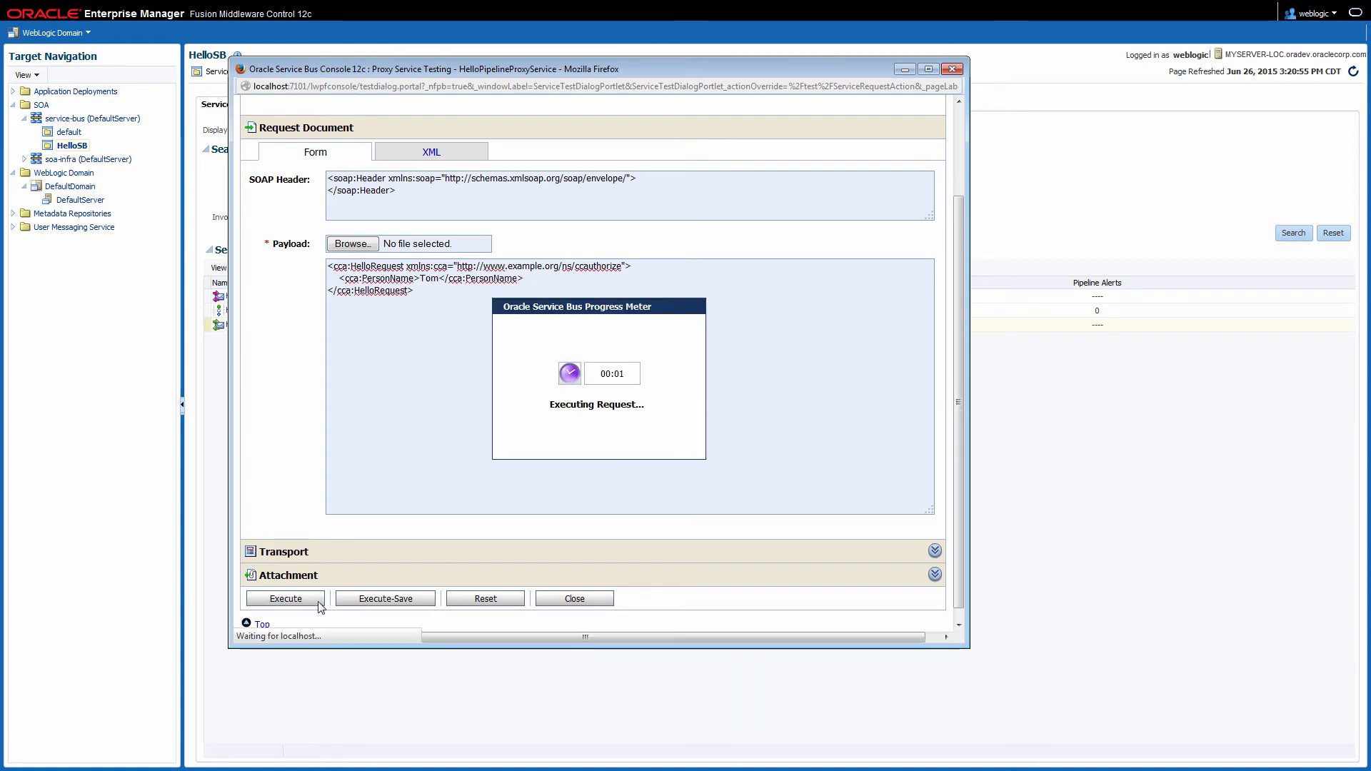
pyautogui.click(284, 599)
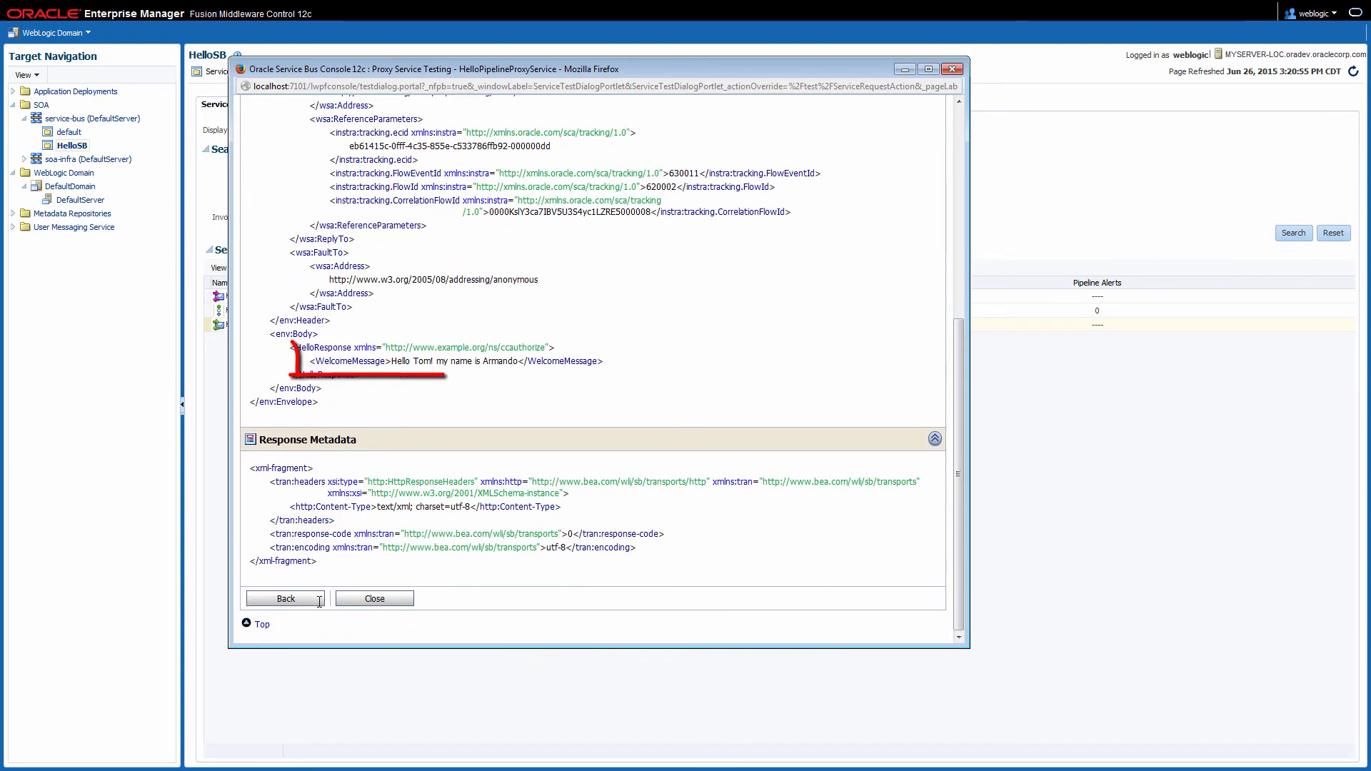
pyautogui.click(374, 598)
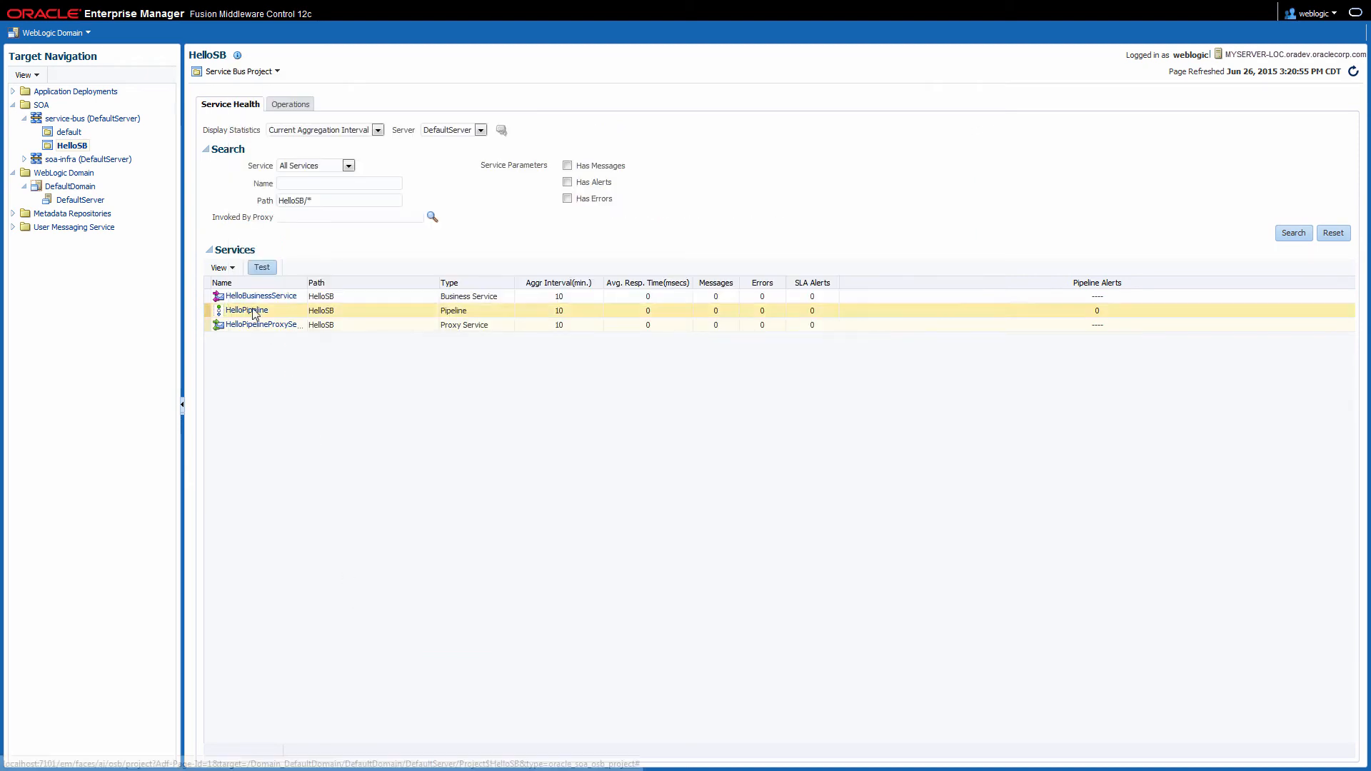
# - View Tom's pipeline alert details on the service-bus dashboard, then list SLA alerts
pyautogui.click(98, 118)
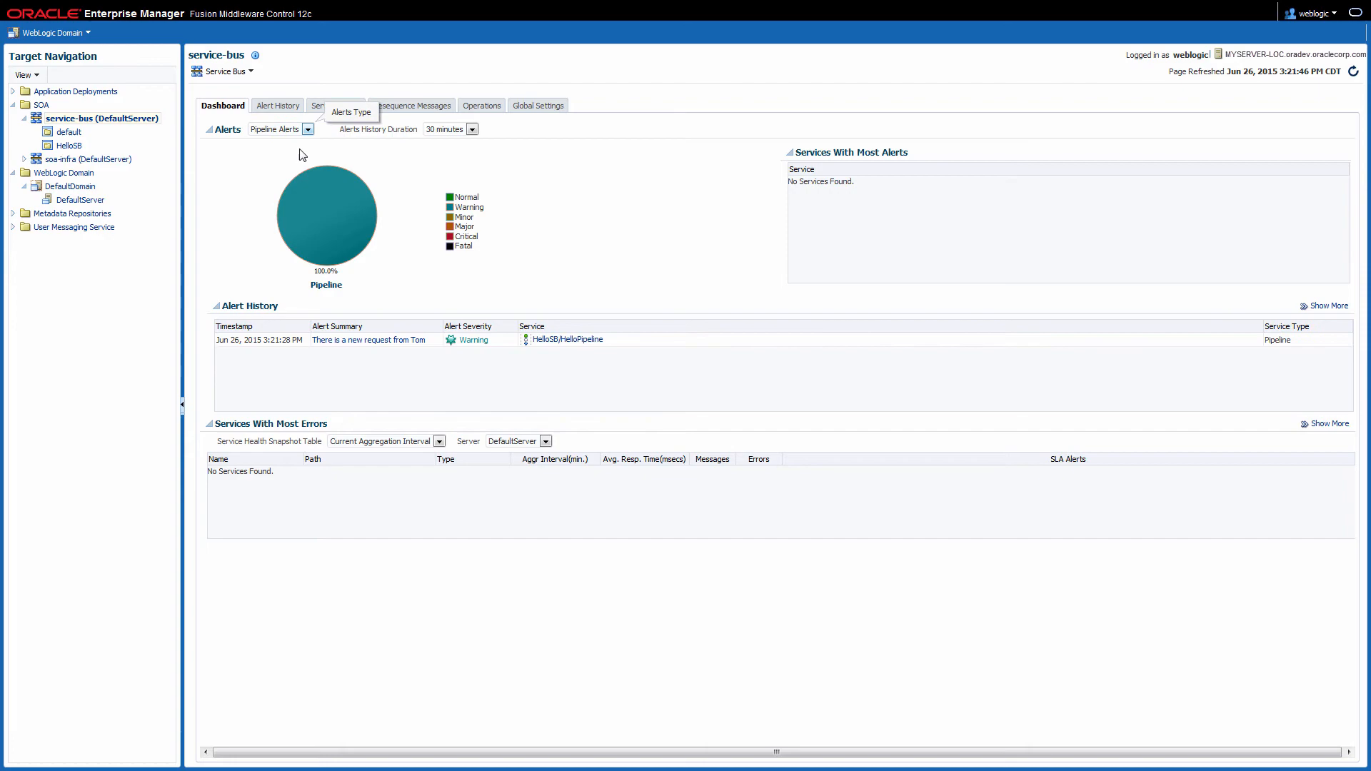
pyautogui.moveTo(369, 340)
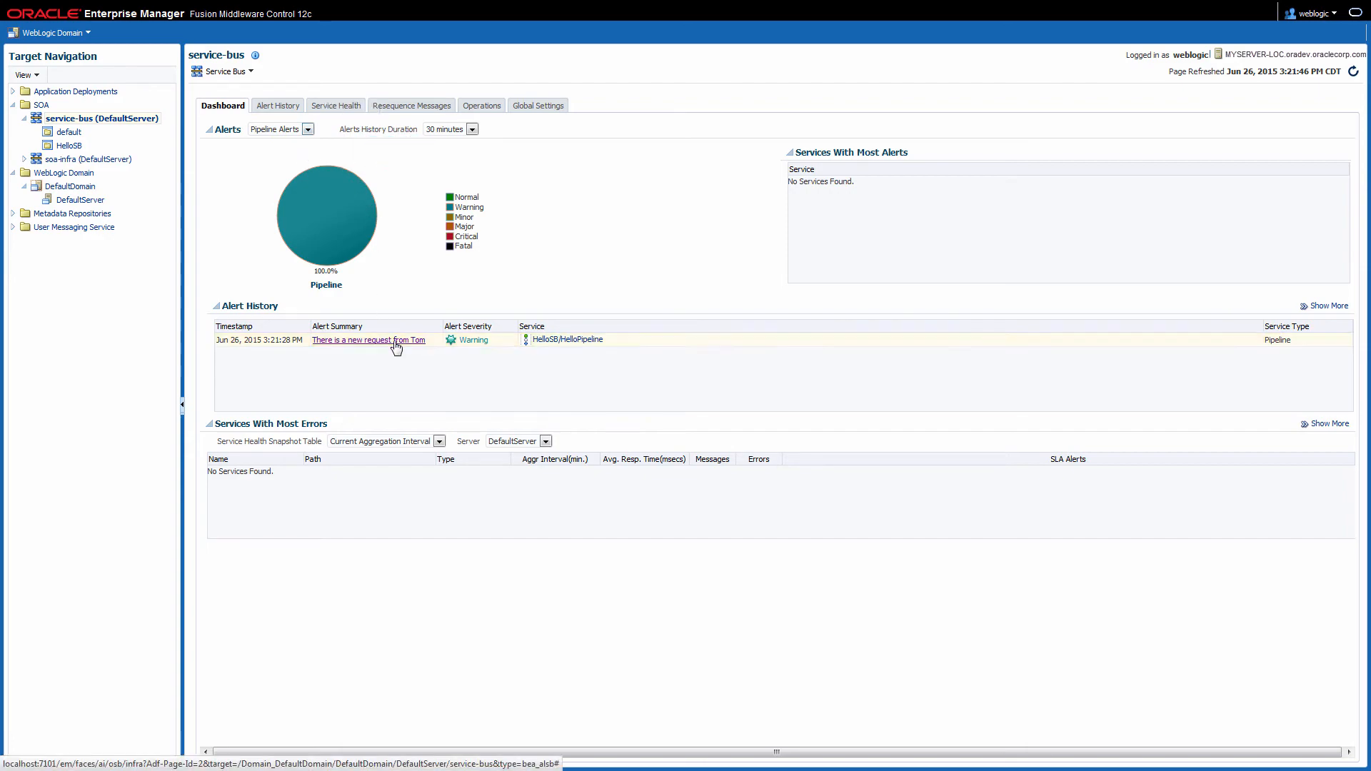
pyautogui.click(369, 339)
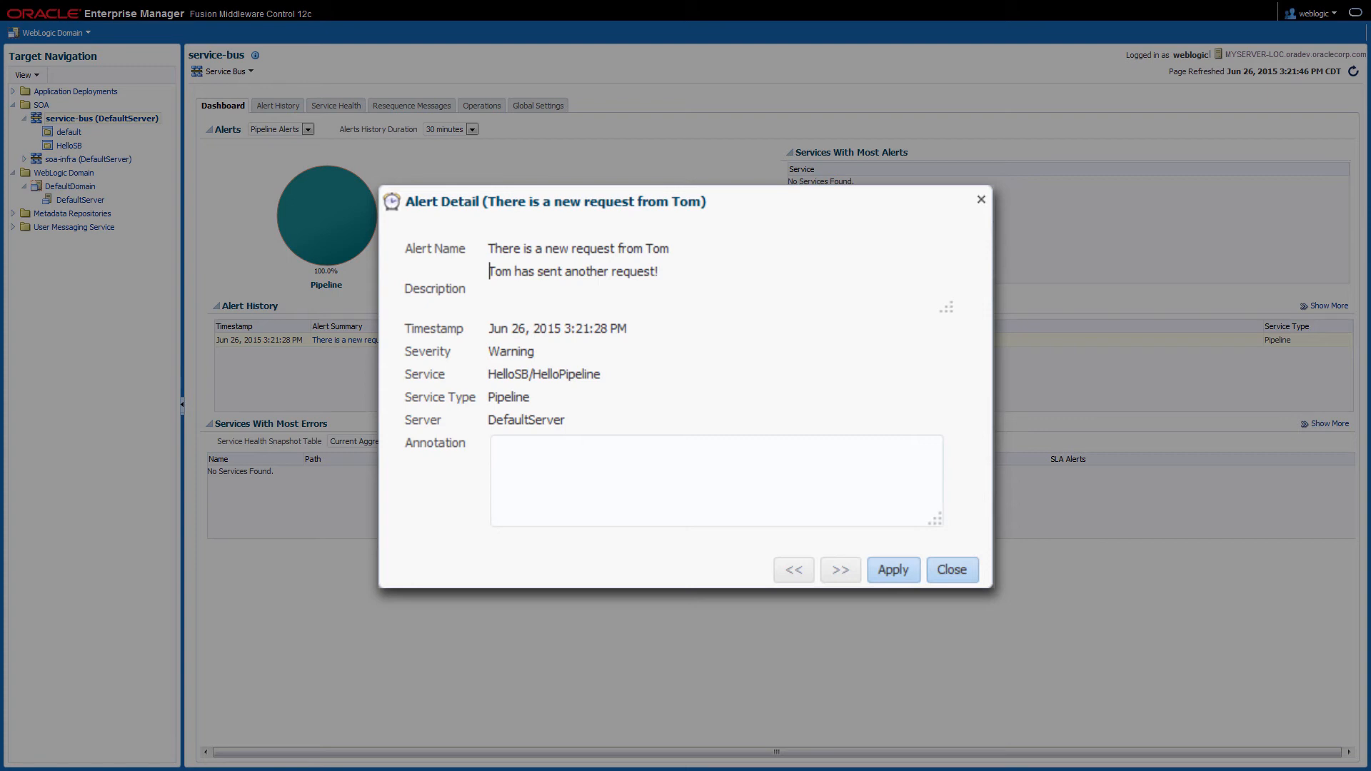
pyautogui.click(950, 570)
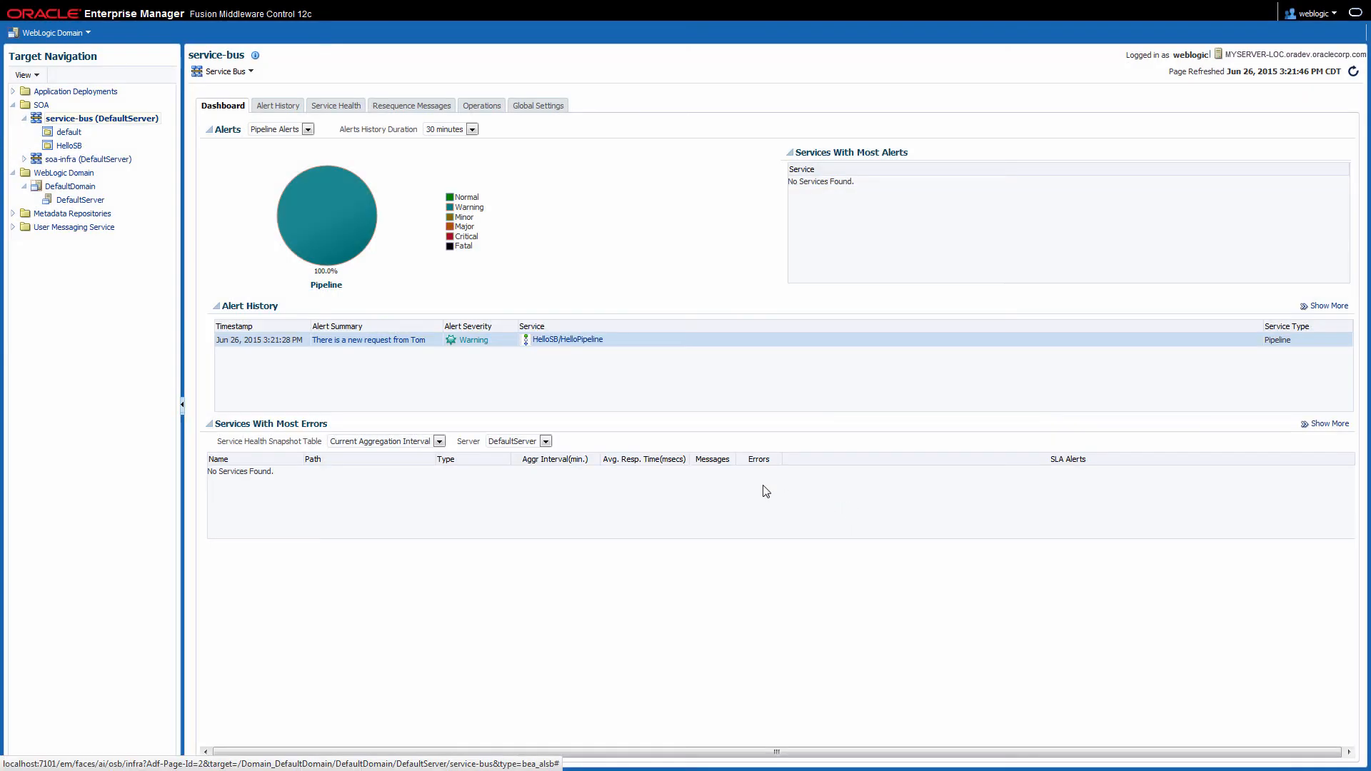
pyautogui.click(307, 128)
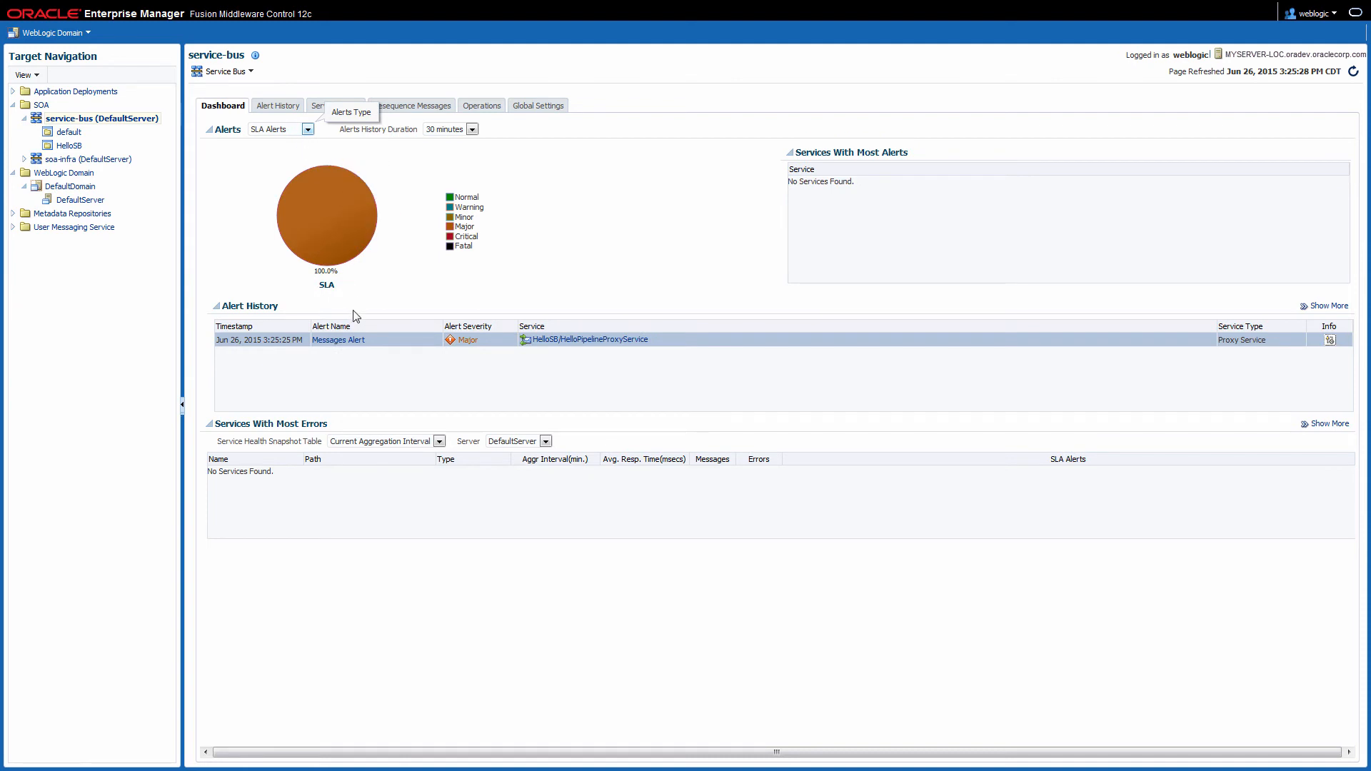
pyautogui.click(339, 339)
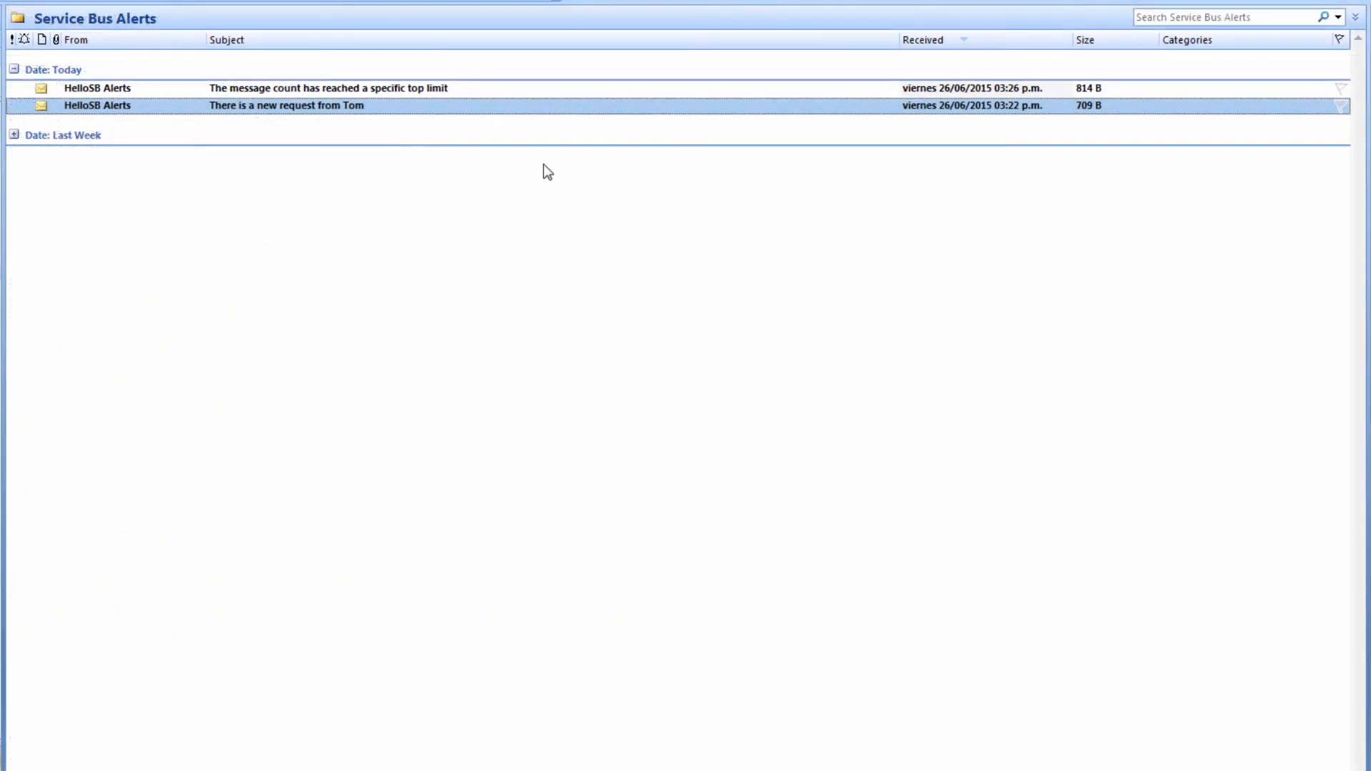
# - Open Tom's new-request alert email, close it, then open the message-count limit alert email
pyautogui.doubleClick(285, 105)
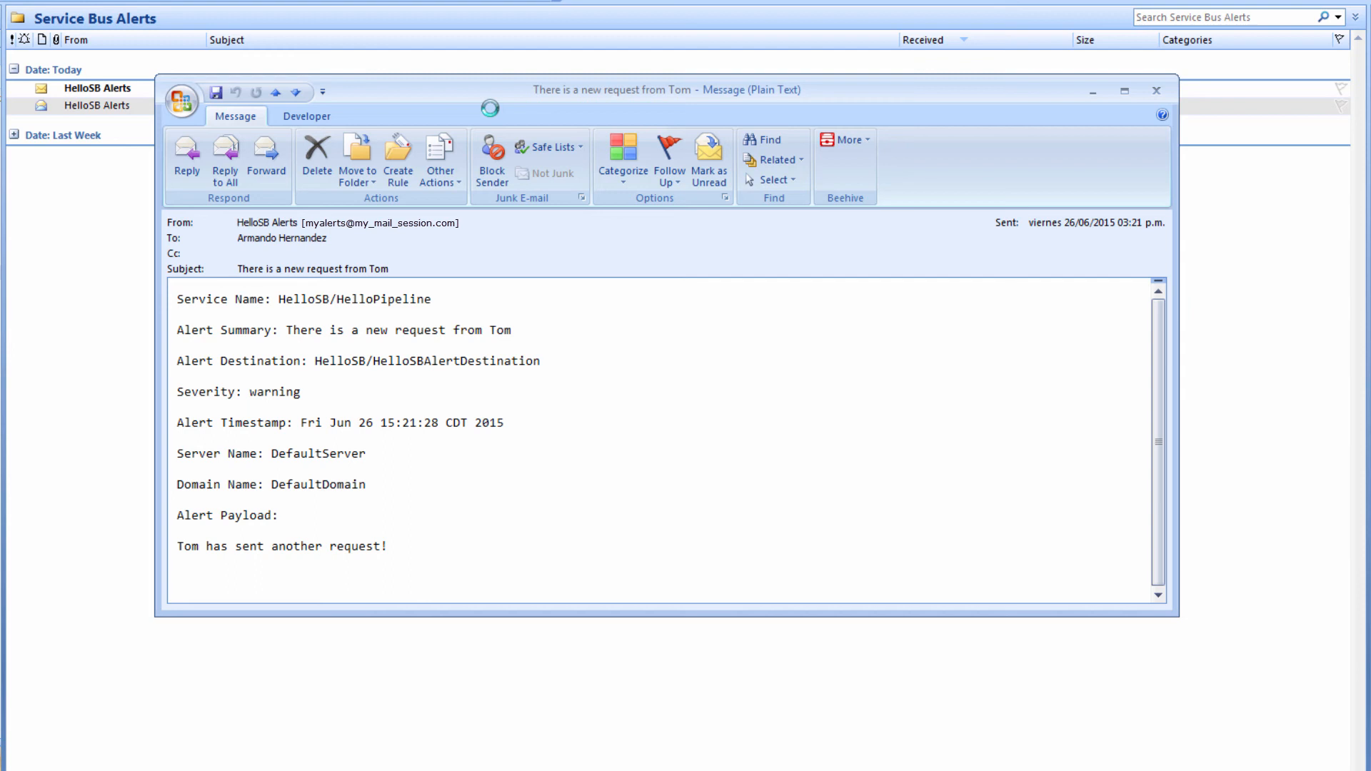
pyautogui.click(1155, 90)
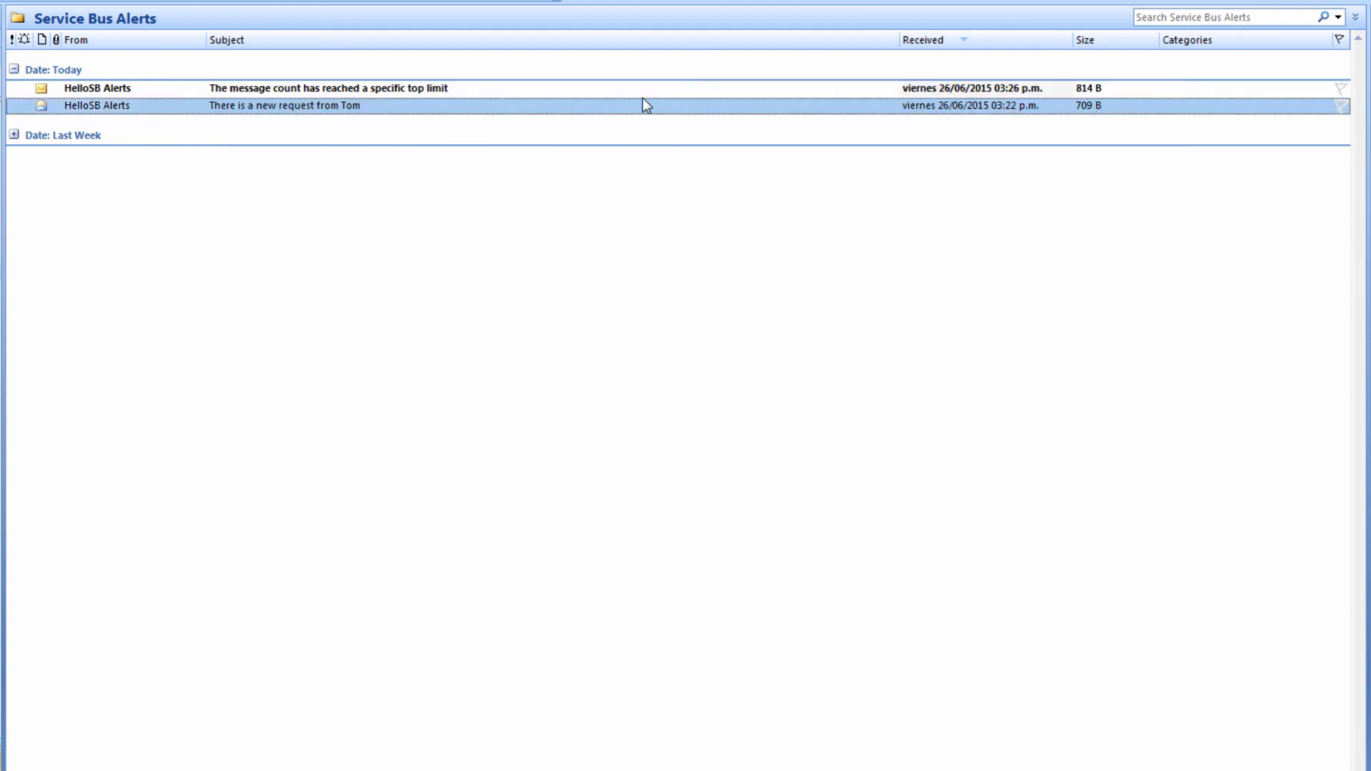
pyautogui.doubleClick(331, 87)
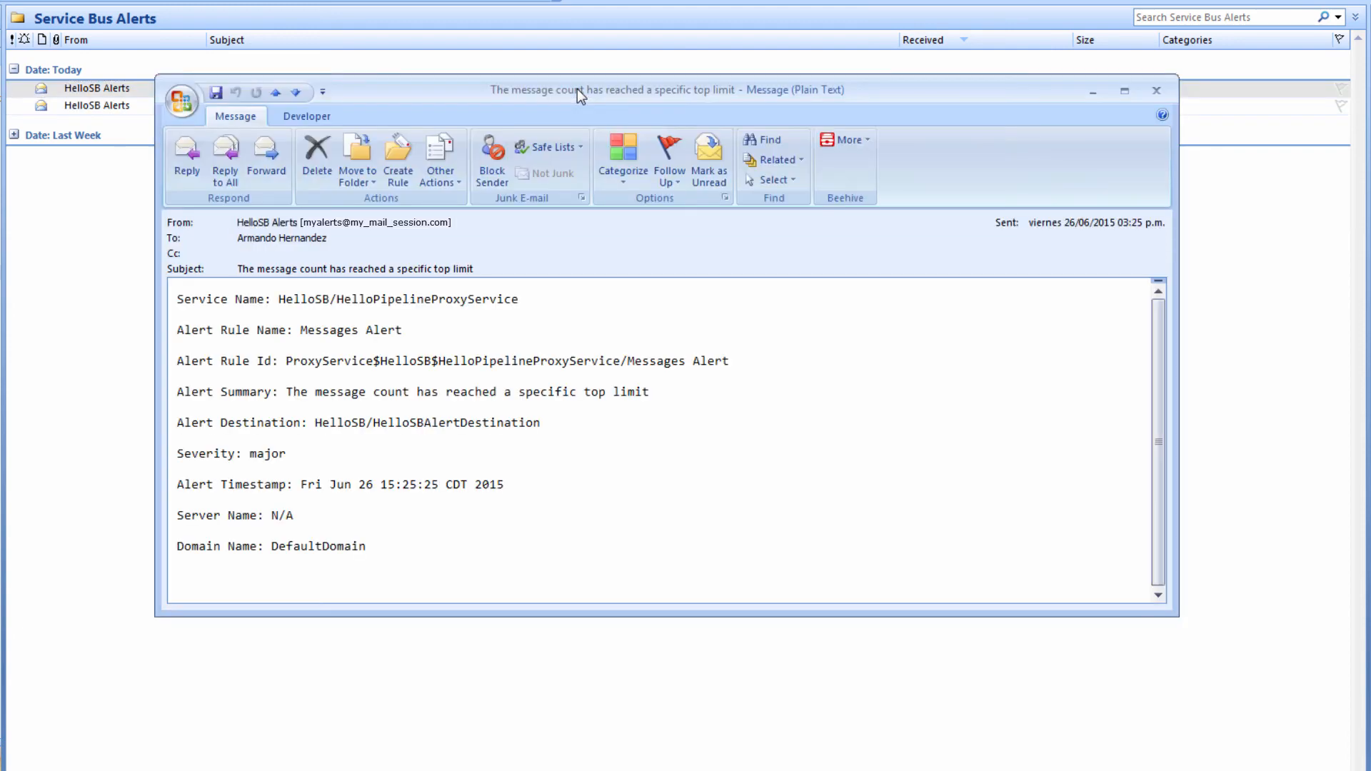
pyautogui.moveTo(942, 94)
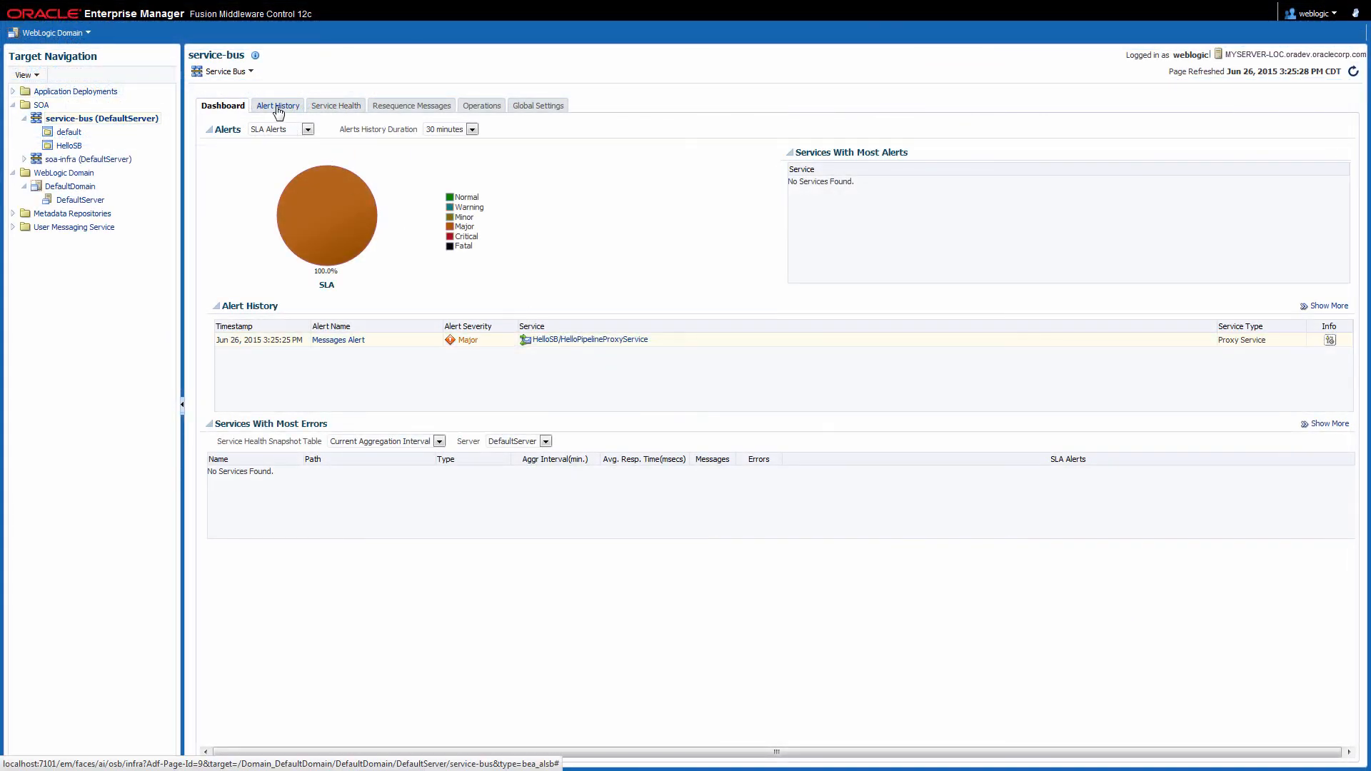
# - Search SLA alert history and purge all, removing the major Messages Alert
pyautogui.click(274, 105)
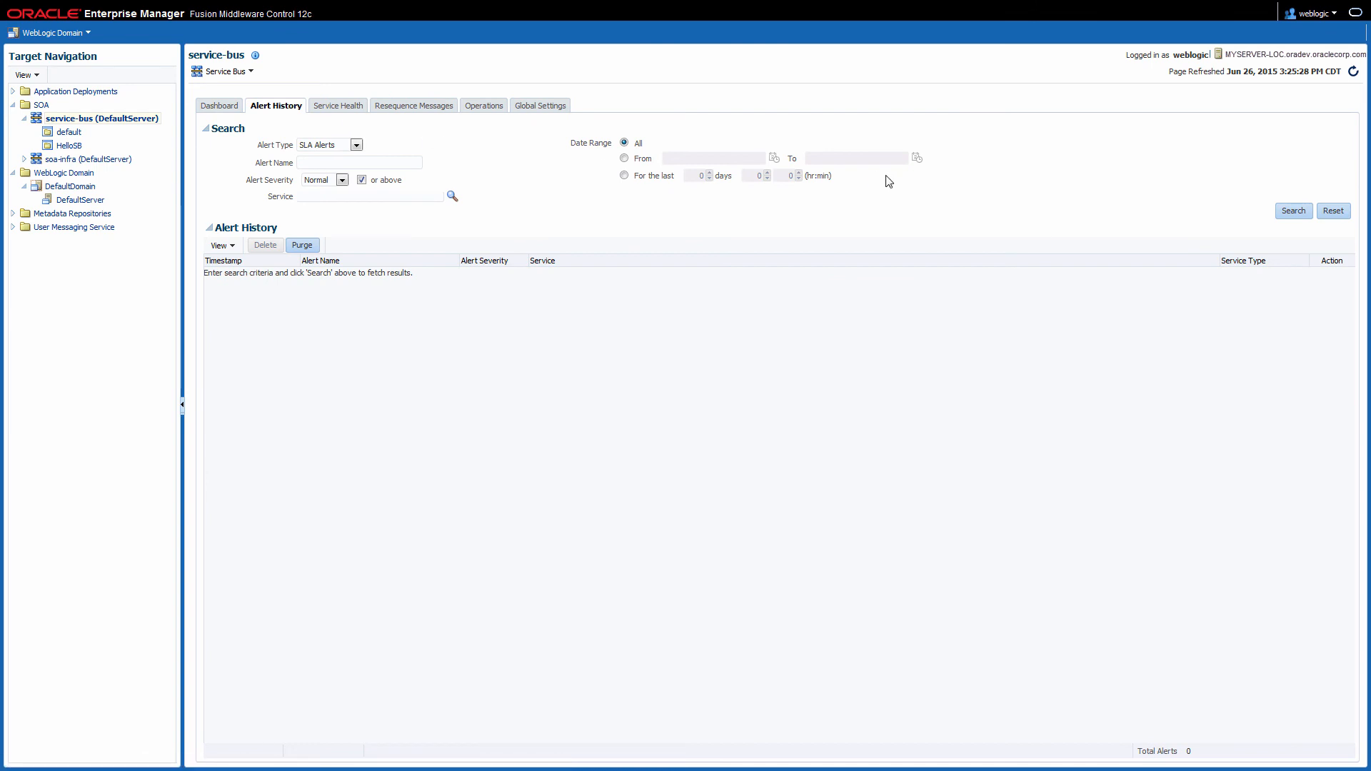
pyautogui.click(1294, 211)
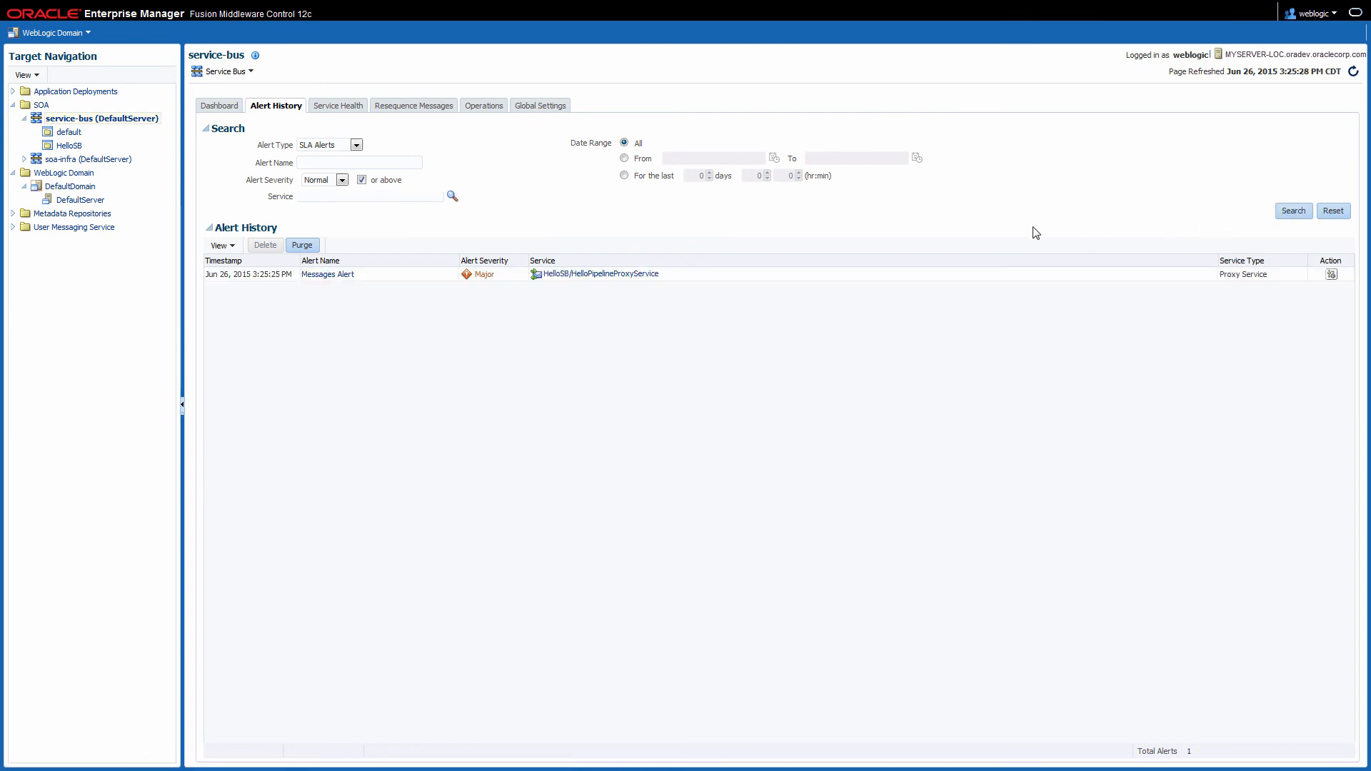
pyautogui.click(327, 273)
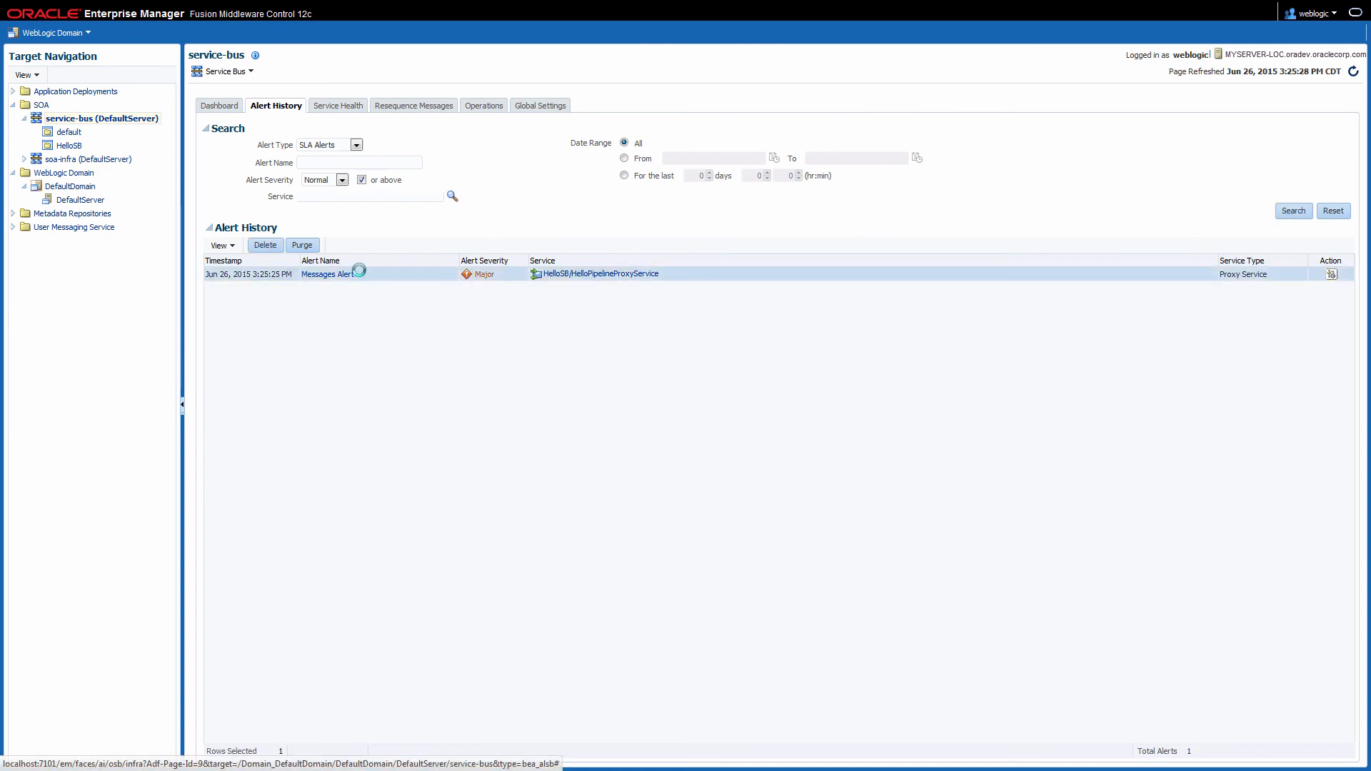
pyautogui.click(301, 245)
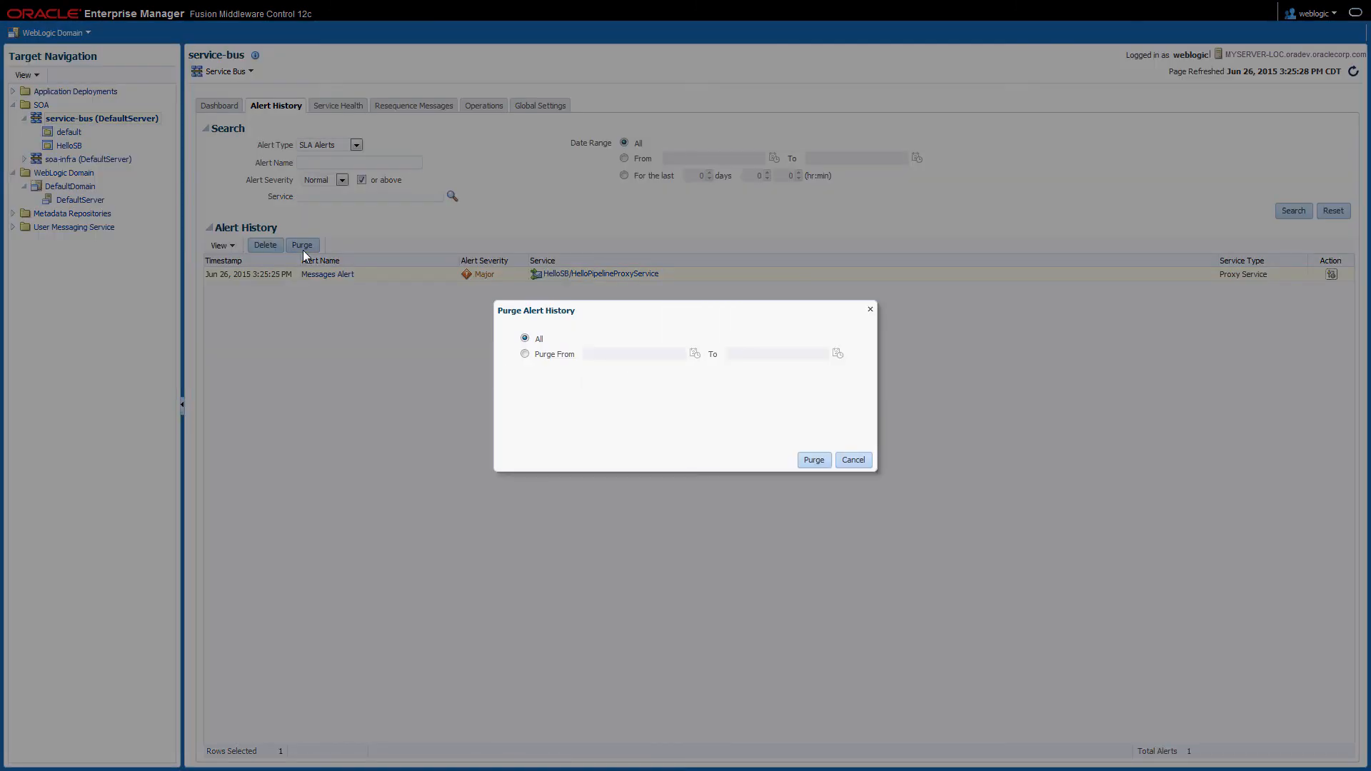
pyautogui.click(813, 460)
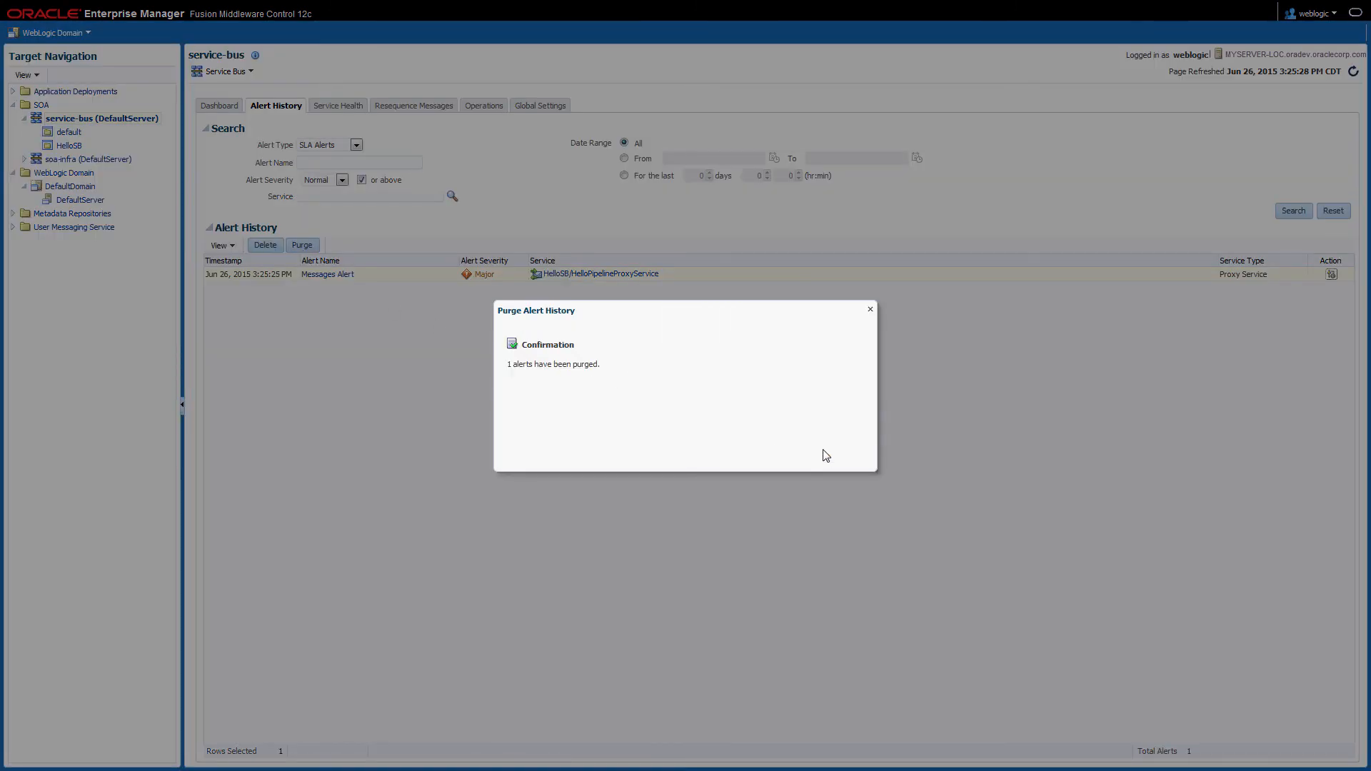
pyautogui.click(869, 308)
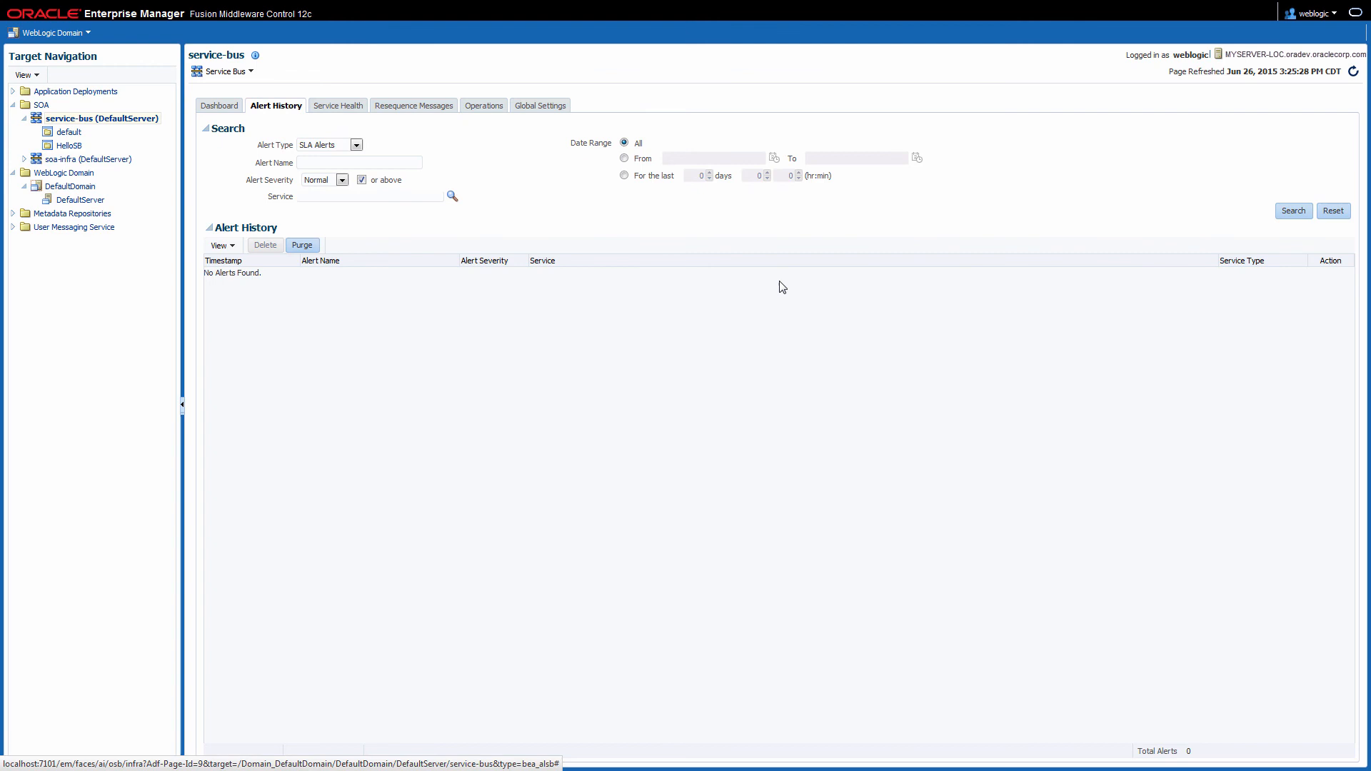
pyautogui.click(357, 144)
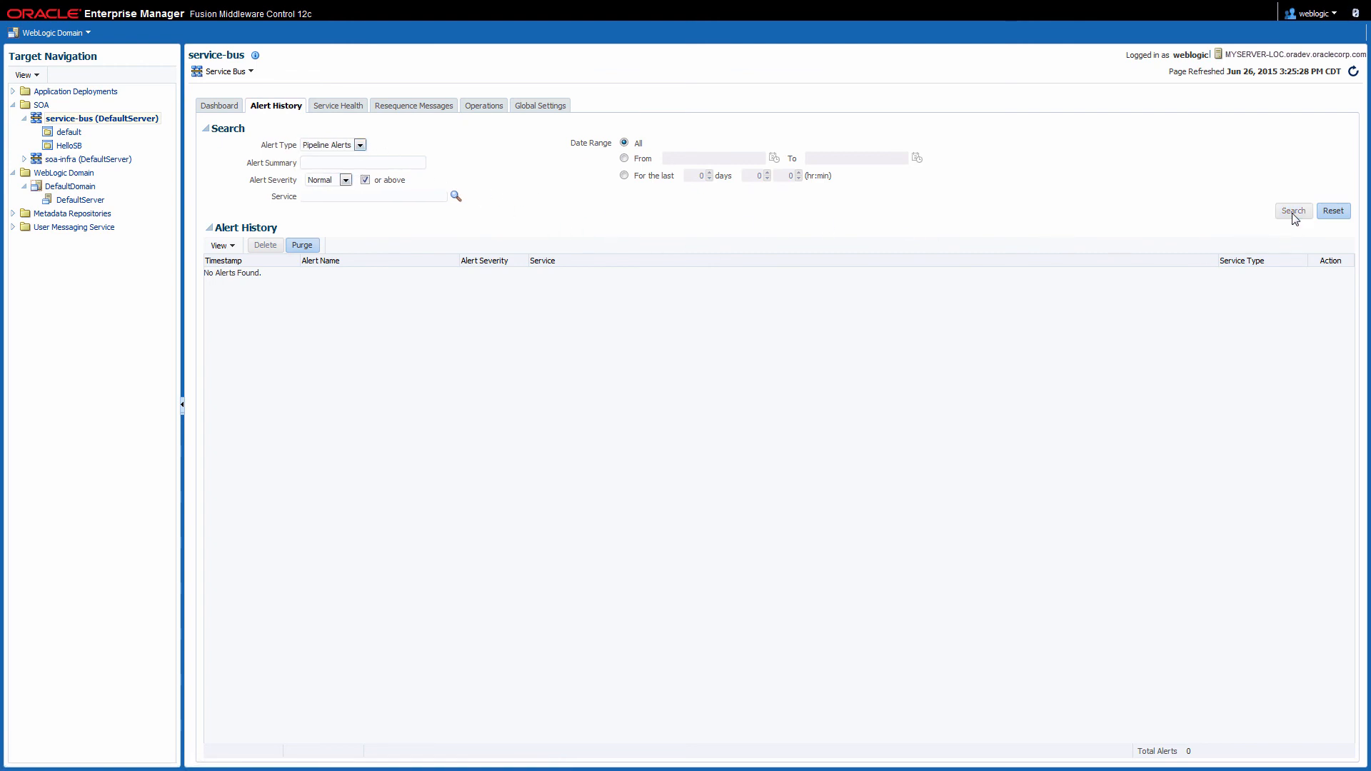
# - Find and delete Tom's pipeline alert, then return to the empty alerts dashboard
pyautogui.click(1293, 210)
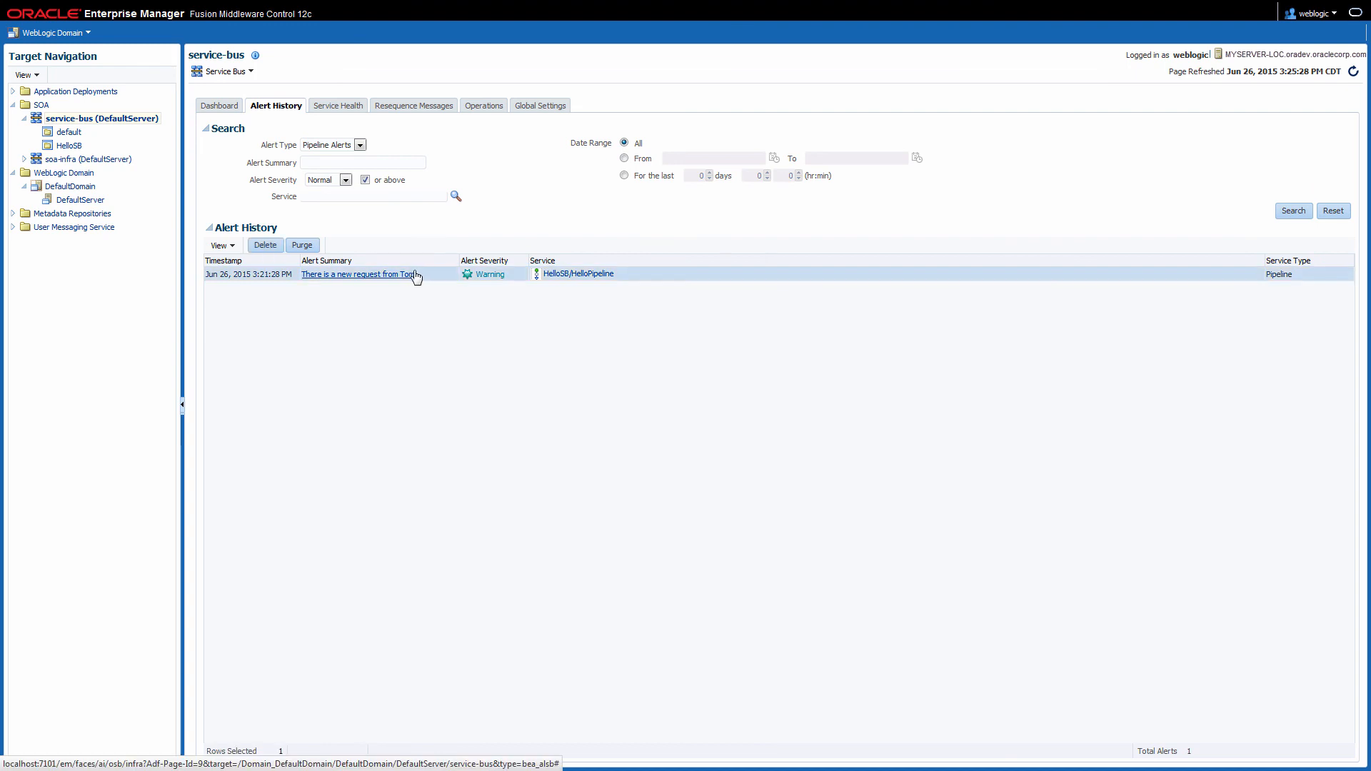
pyautogui.click(265, 245)
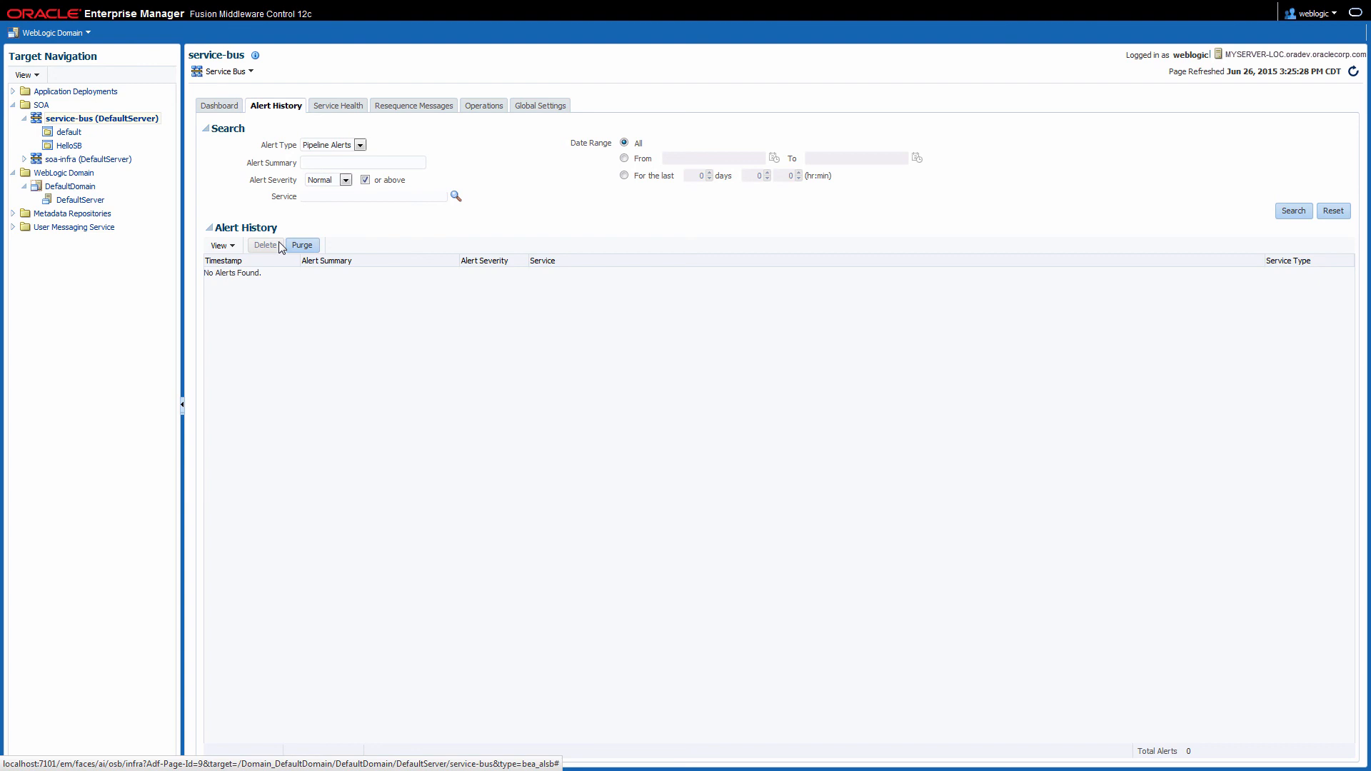
pyautogui.click(222, 105)
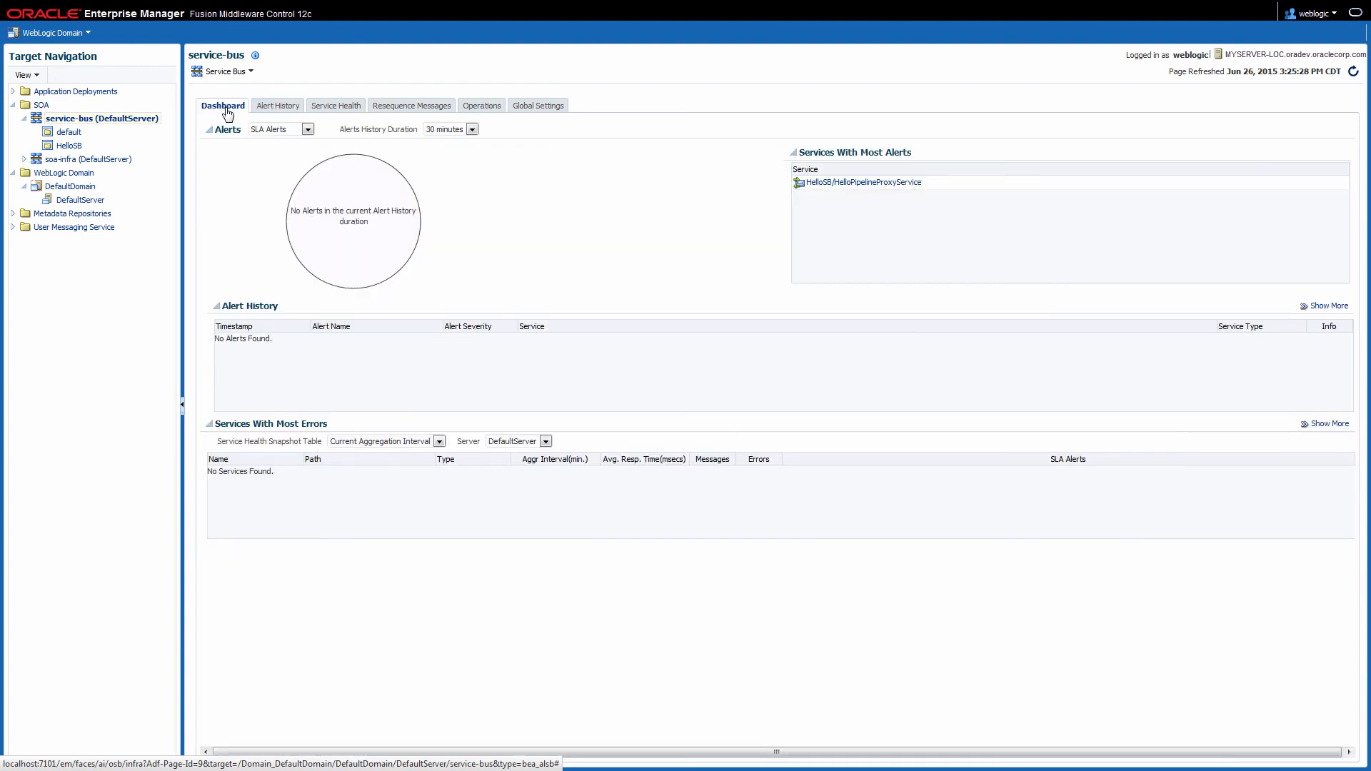